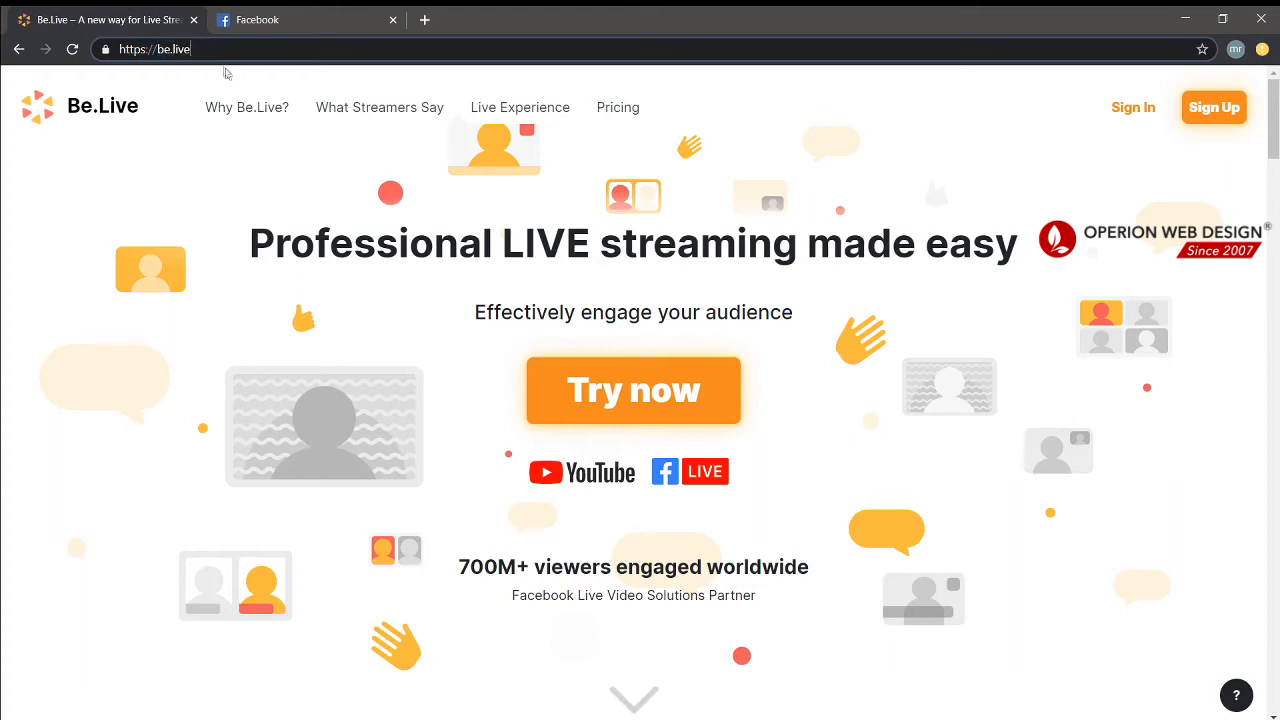
pyautogui.moveTo(328, 188)
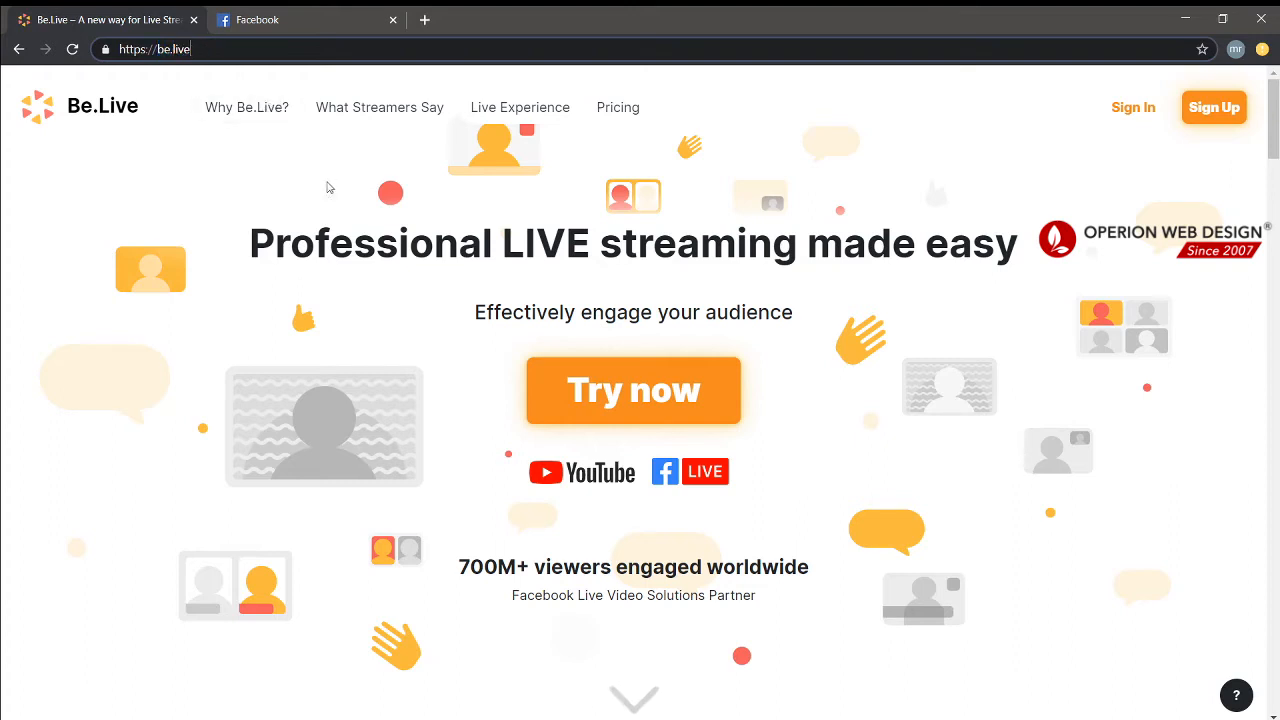
pyautogui.moveTo(436, 420)
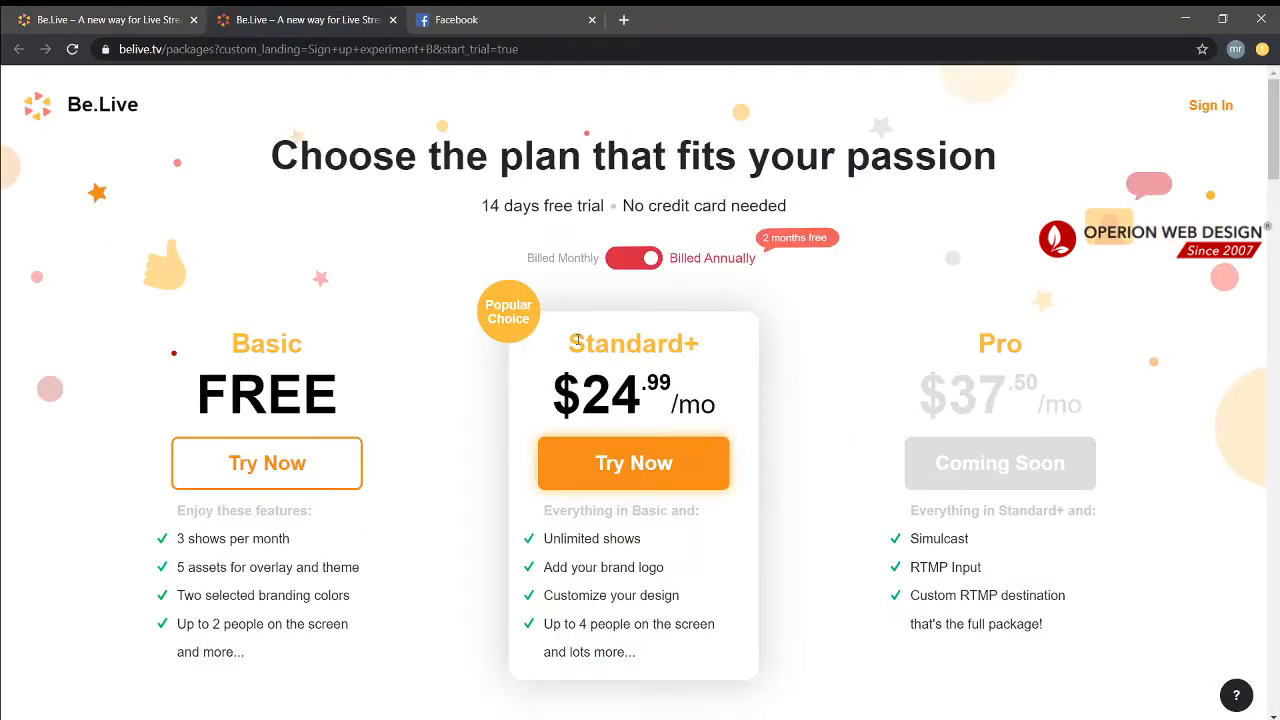
pyautogui.doubleClick(266, 344)
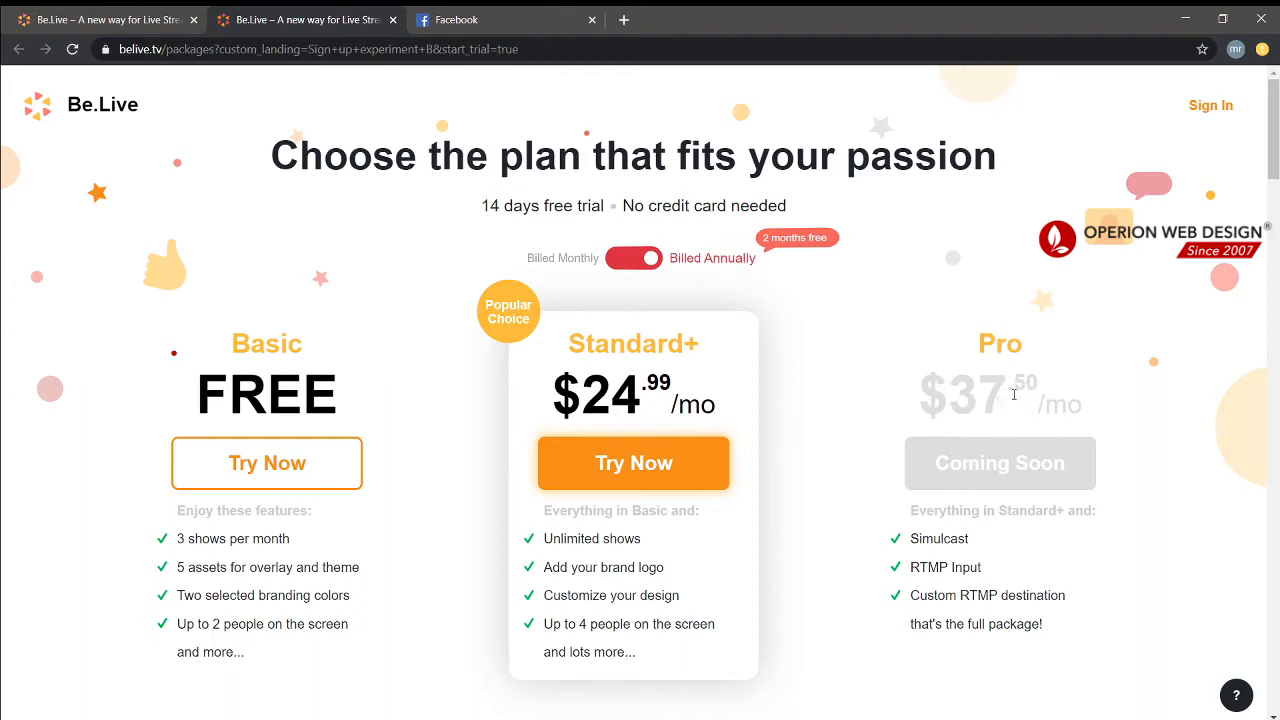
pyautogui.moveTo(328, 382)
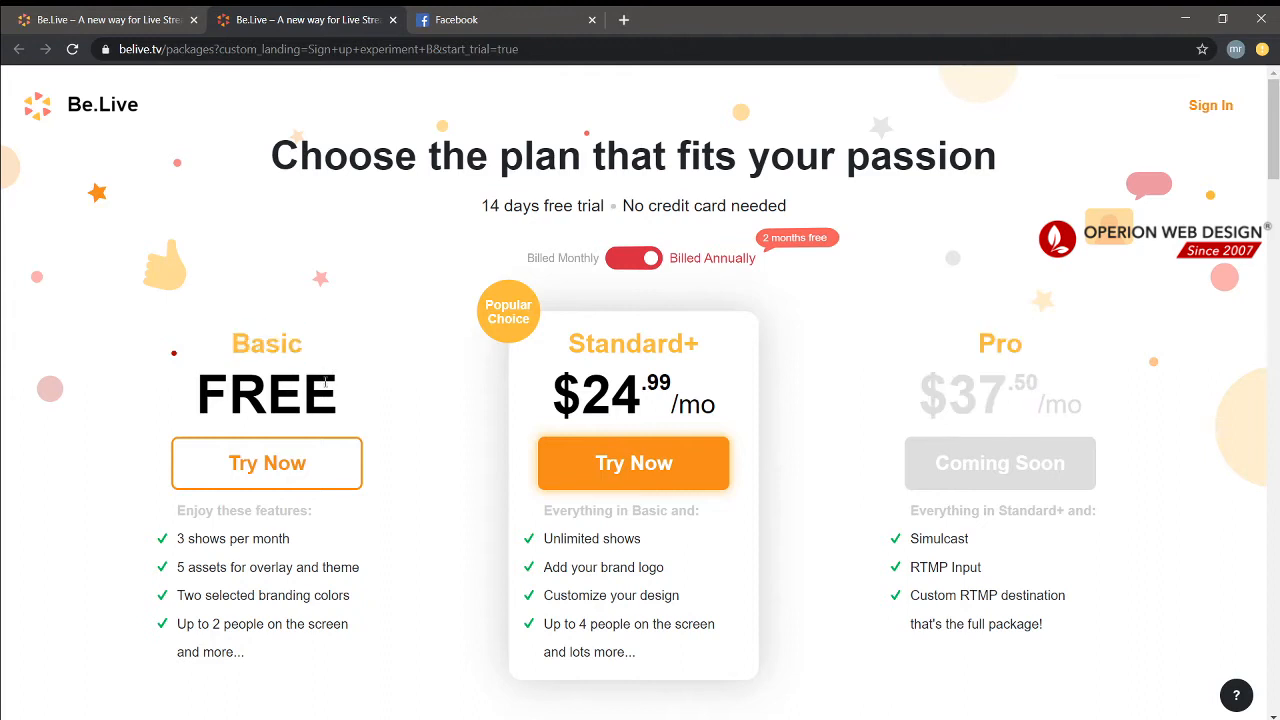
pyautogui.doubleClick(266, 344)
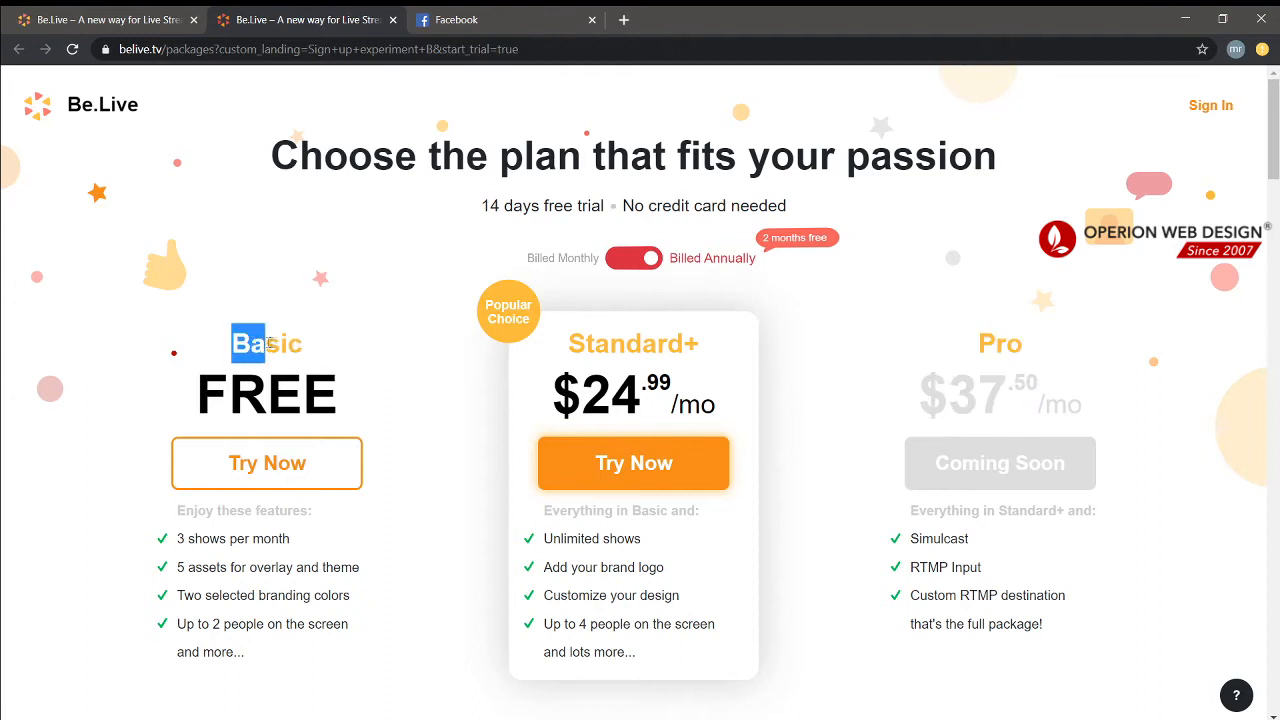
pyautogui.doubleClick(268, 344)
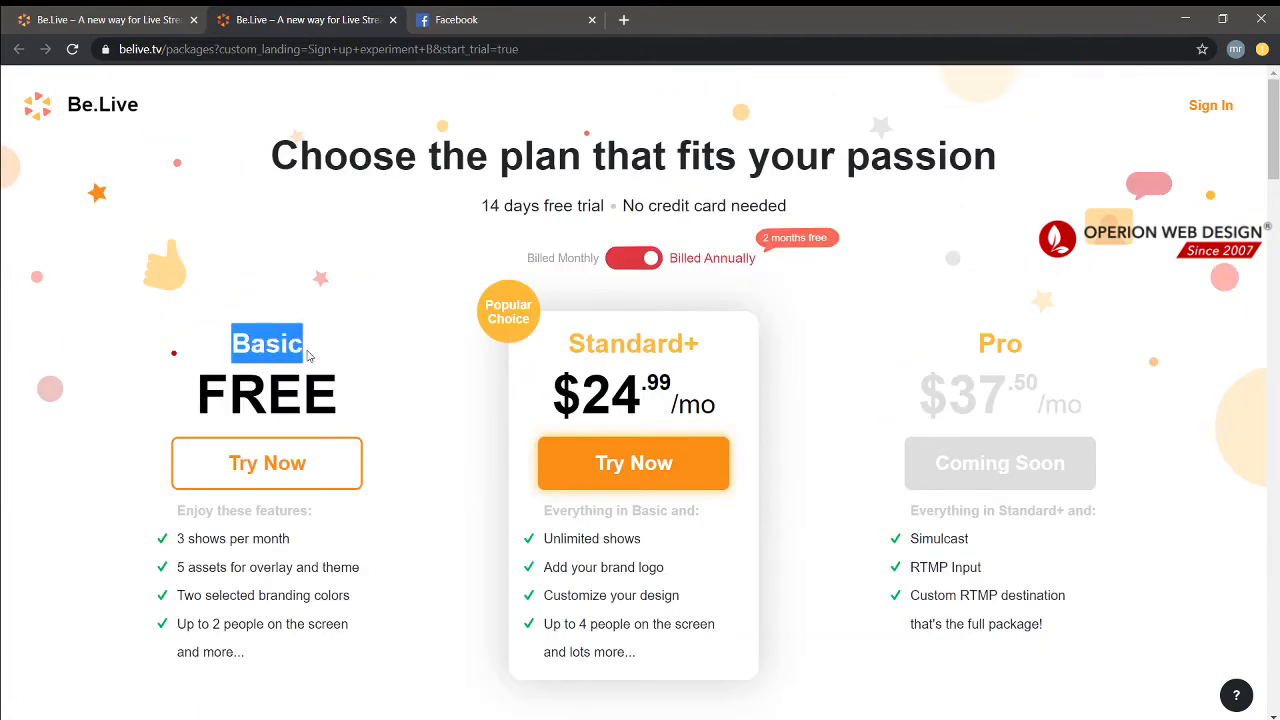
pyautogui.moveTo(246, 390)
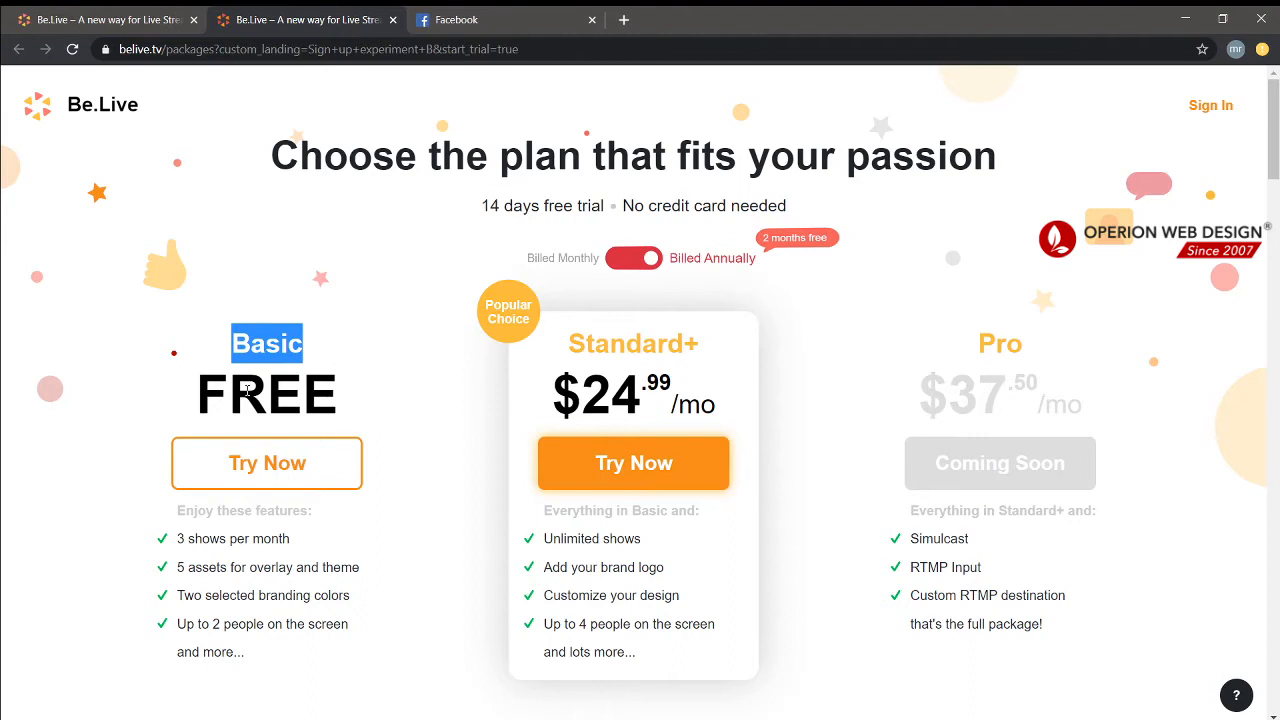
pyautogui.scroll(-3)
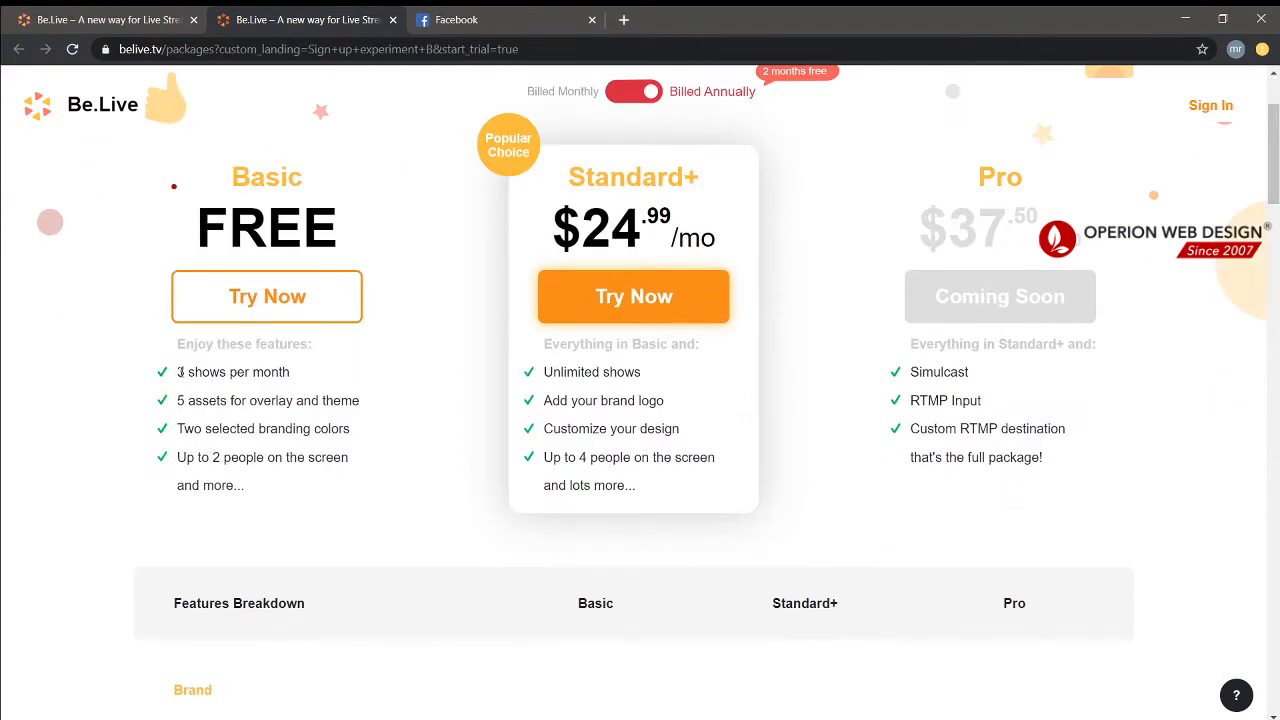
pyautogui.doubleClick(182, 372)
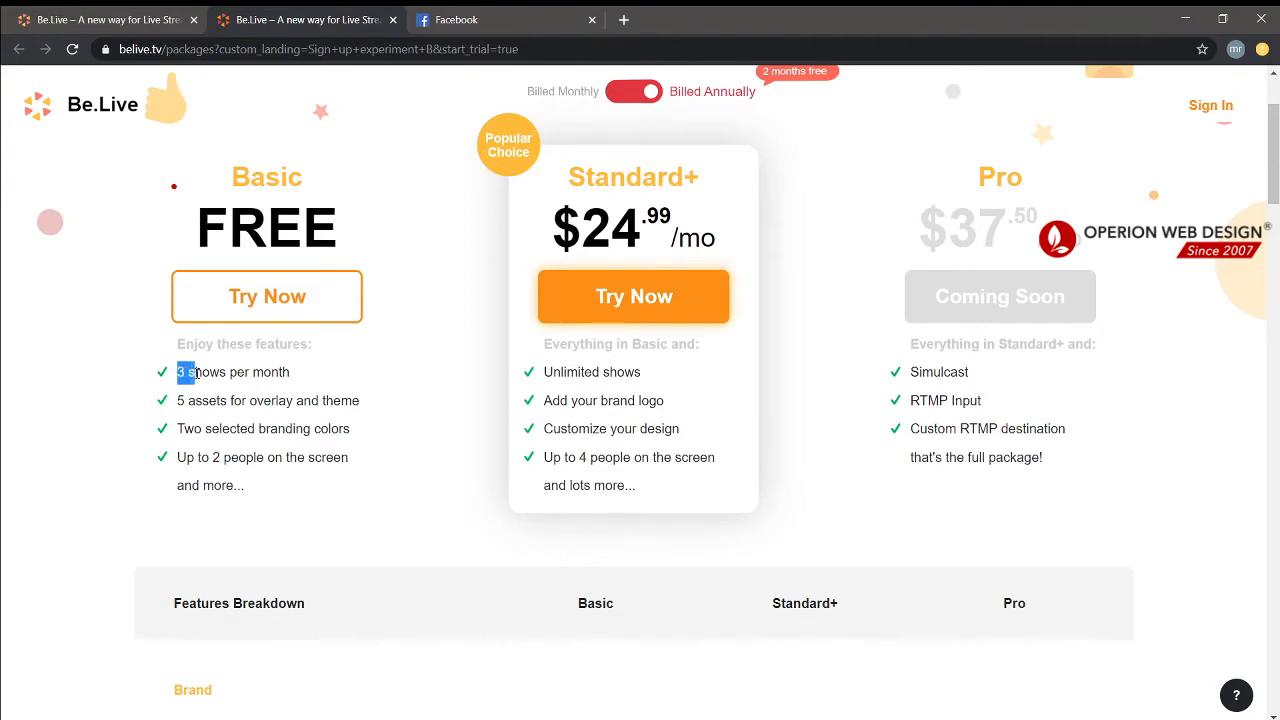
pyautogui.click(304, 392)
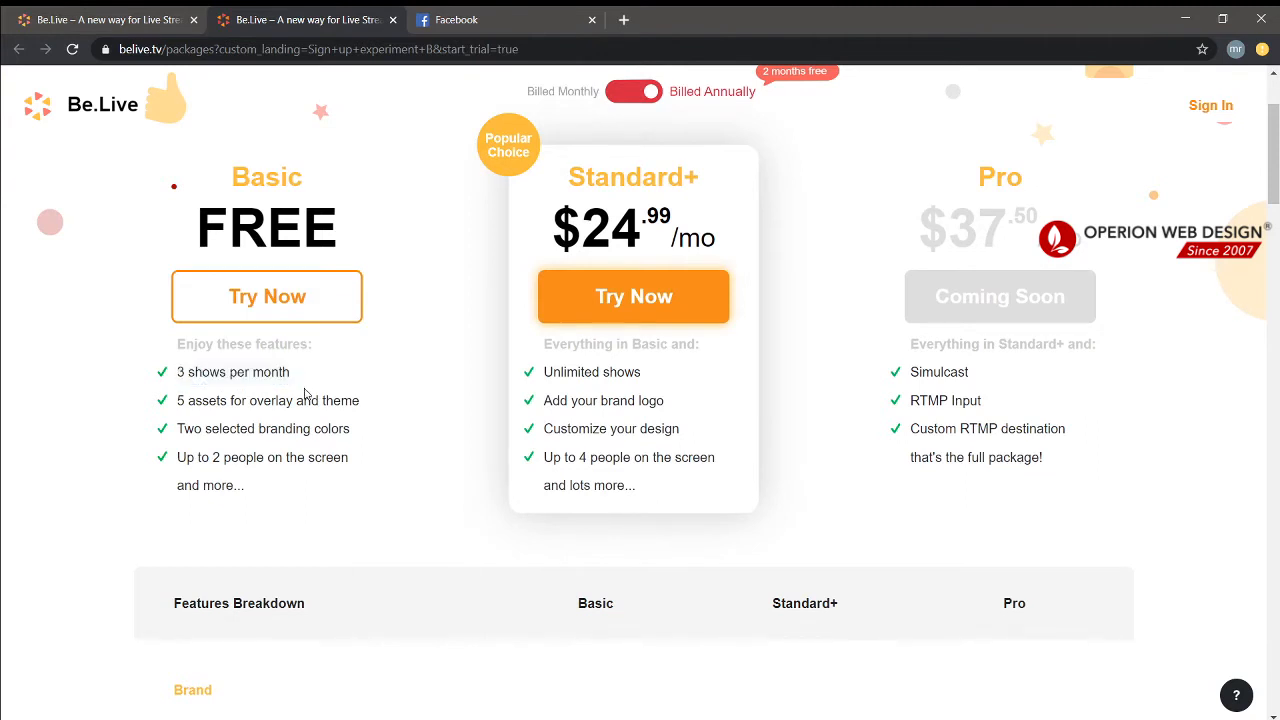
pyautogui.doubleClick(180, 400)
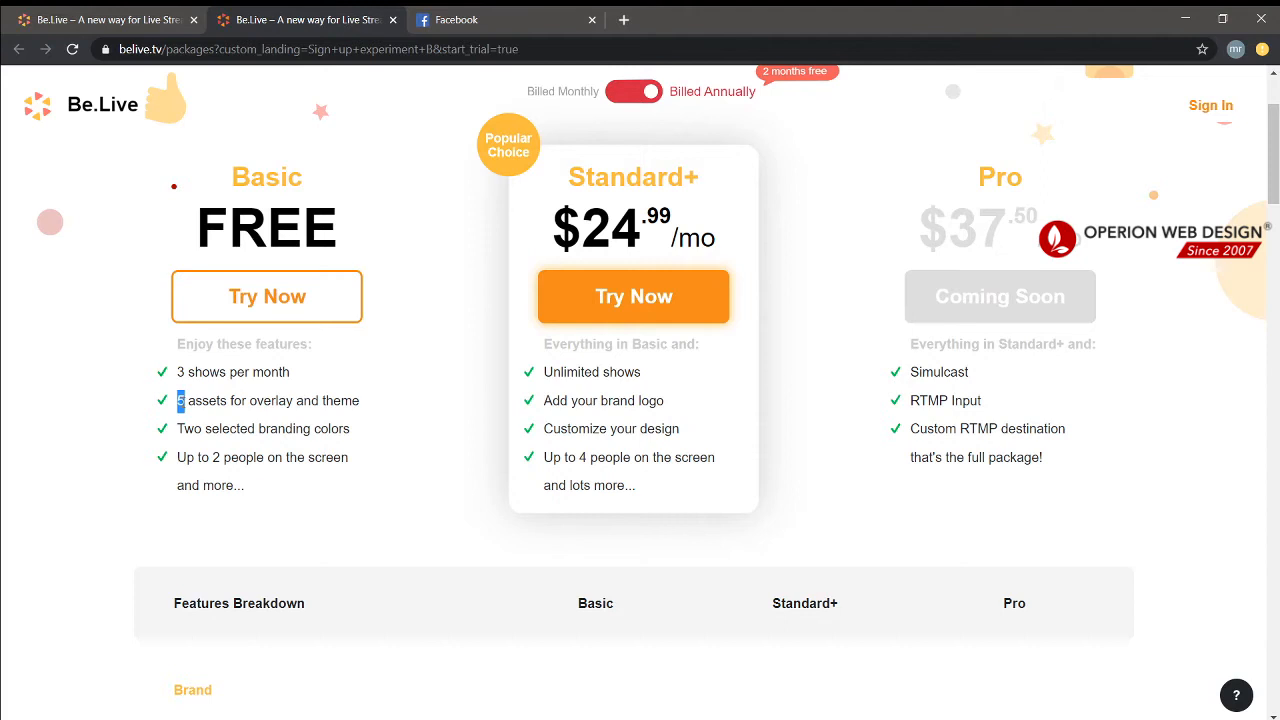
pyautogui.moveTo(180, 400); pyautogui.dragTo(284, 400)
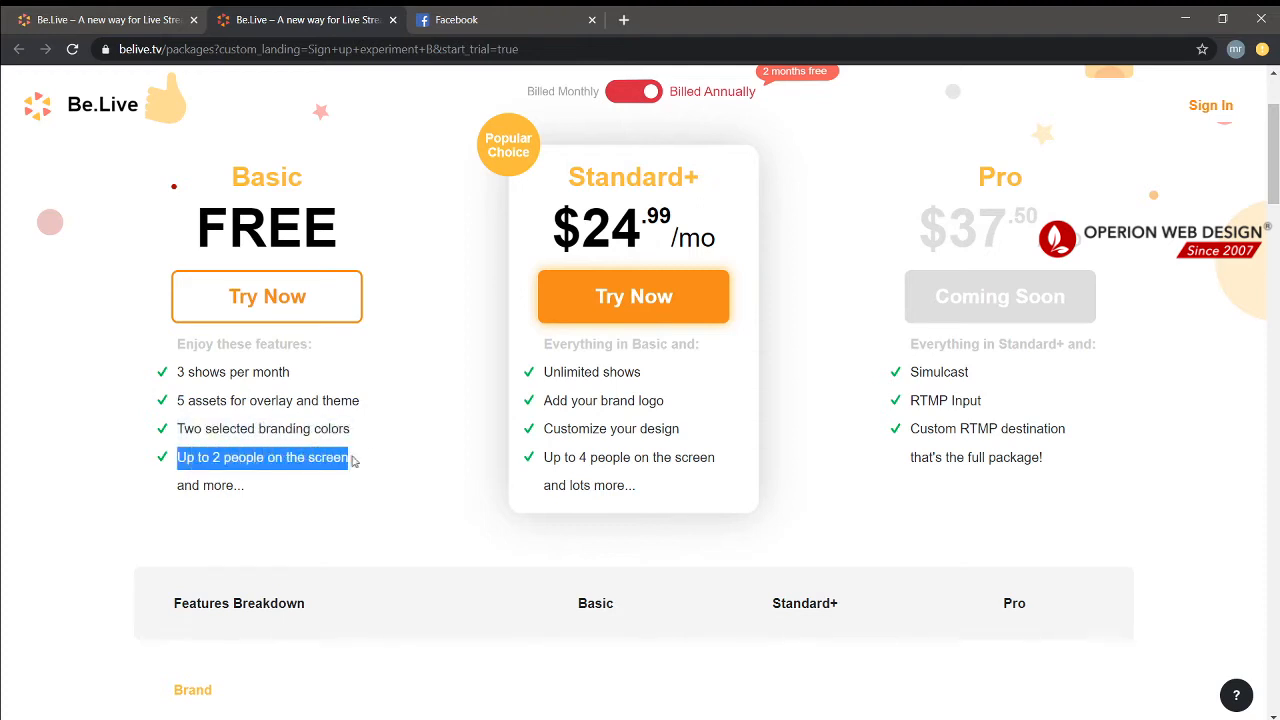
# Scroll through the Features Breakdown table comparing Basic, Standard+ and Pro plans
pyautogui.scroll(-3)
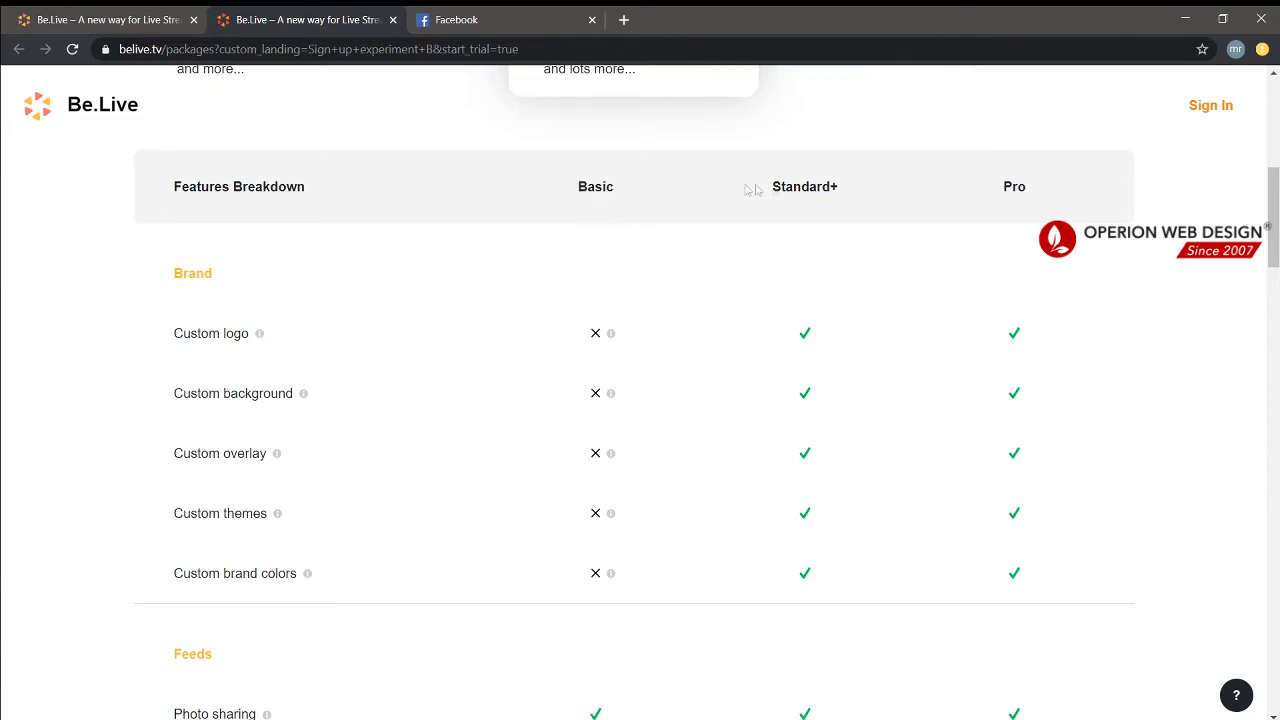
pyautogui.scroll(-3)
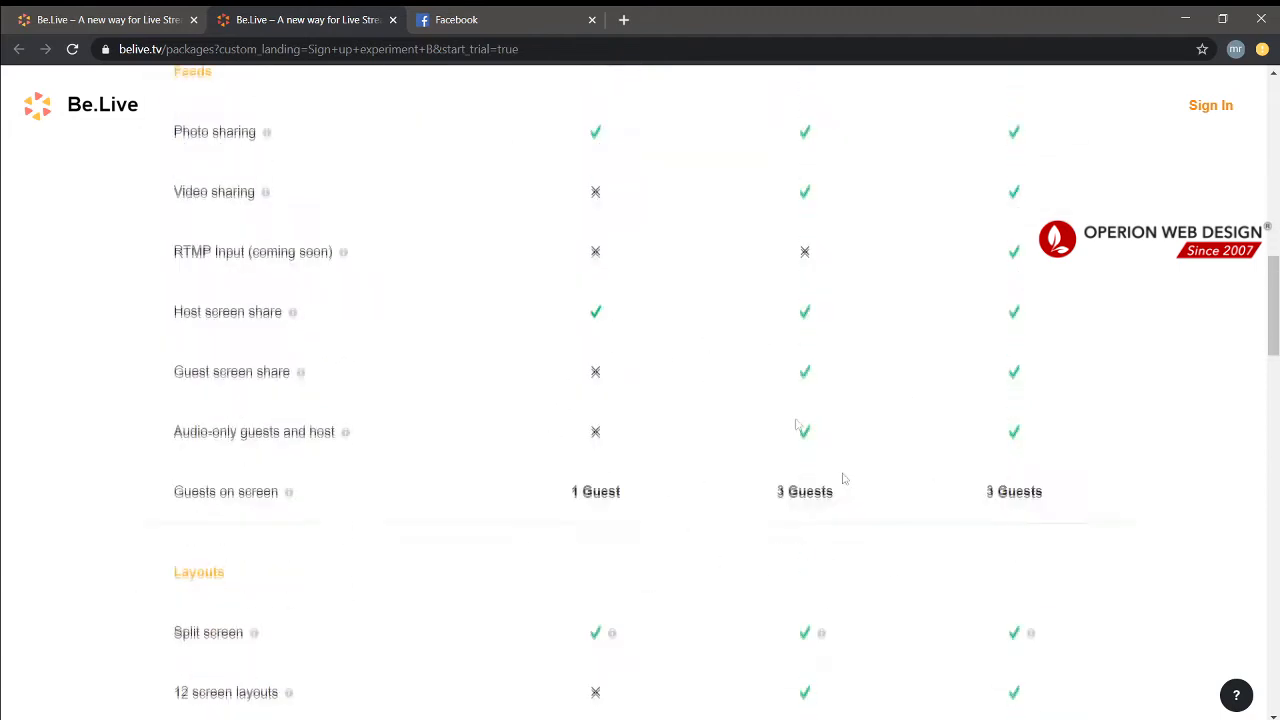
pyautogui.scroll(-3)
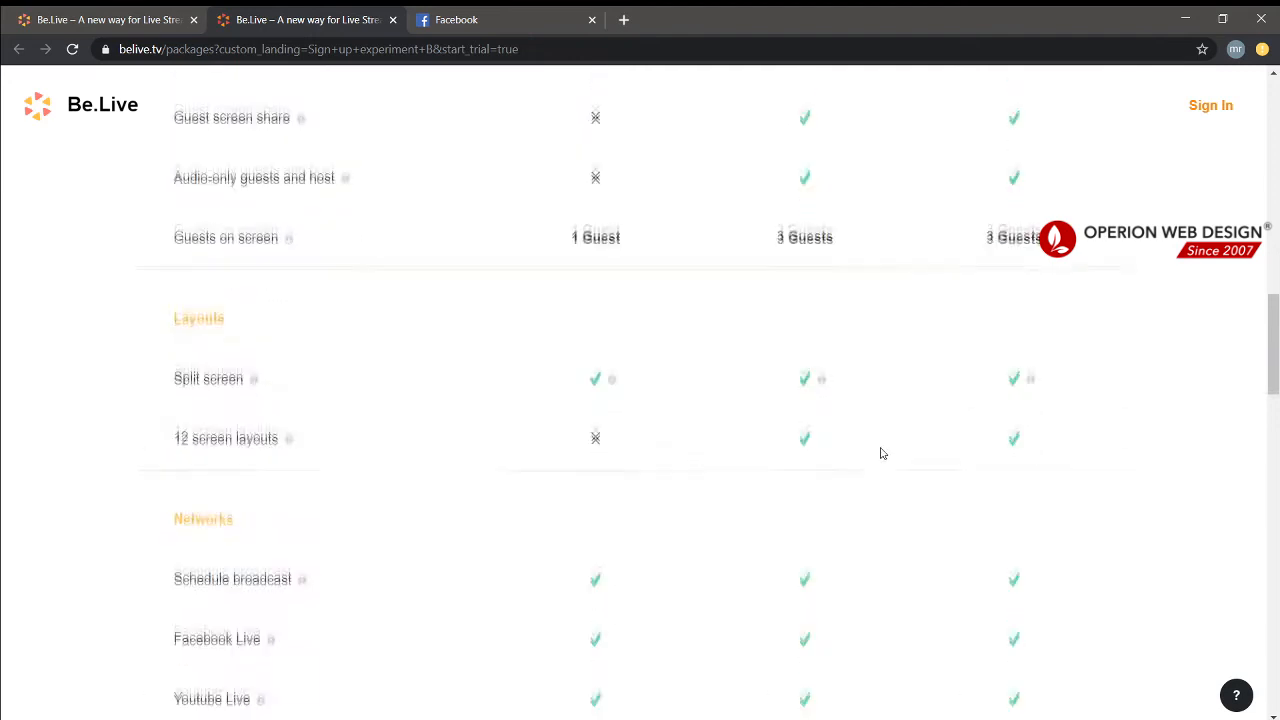
pyautogui.scroll(-3)
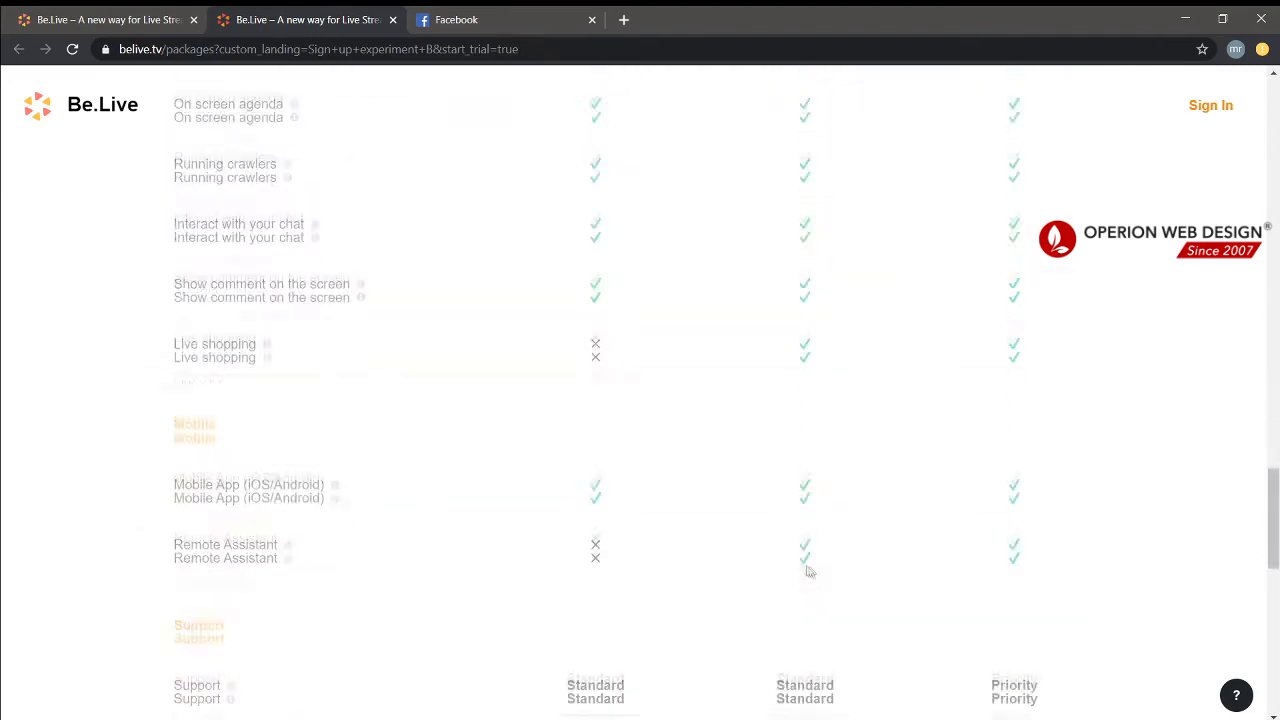
pyautogui.scroll(-3)
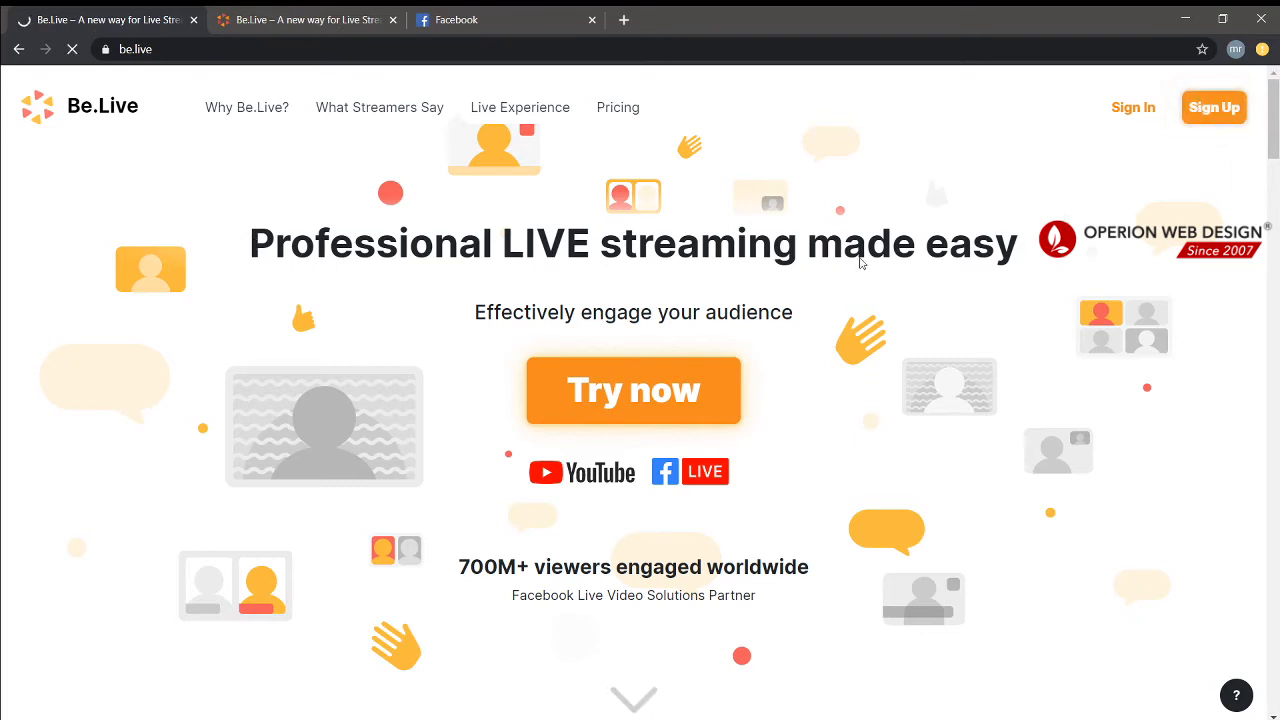
# Sign up for Be.Live via Continue with Facebook to enter the studio
pyautogui.click(632, 390)
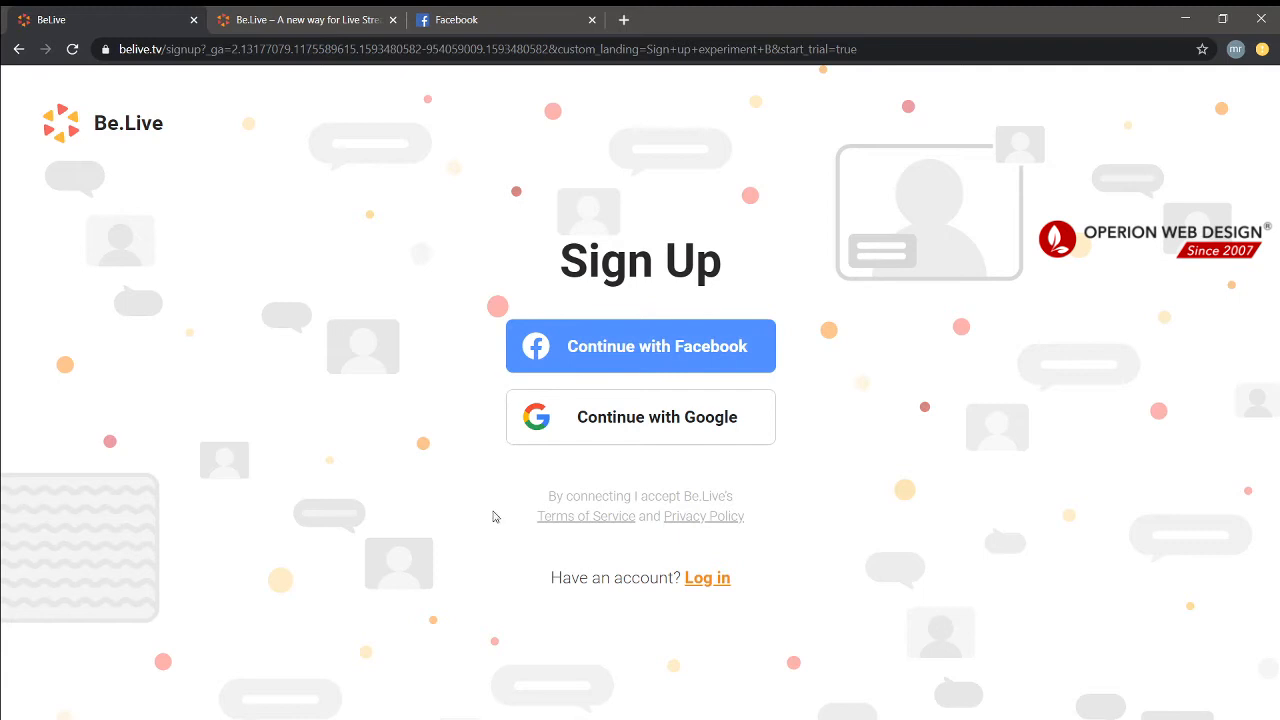
pyautogui.moveTo(614, 420)
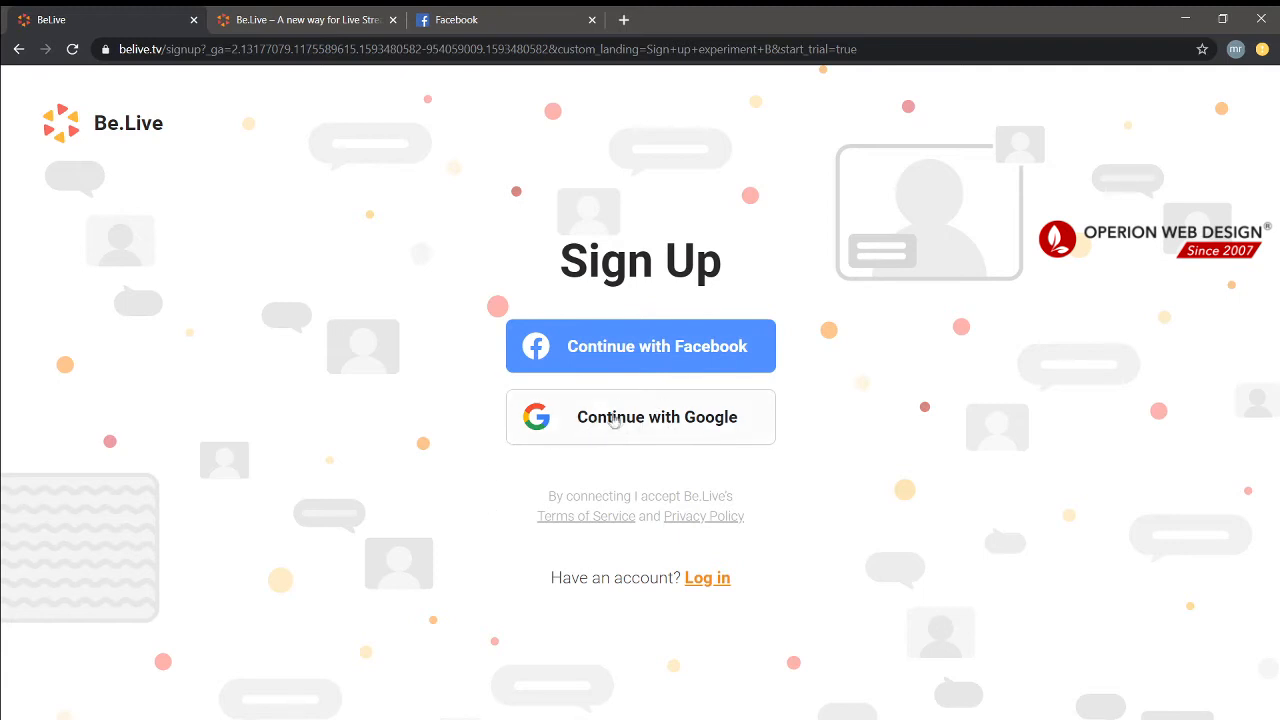
pyautogui.moveTo(696, 348)
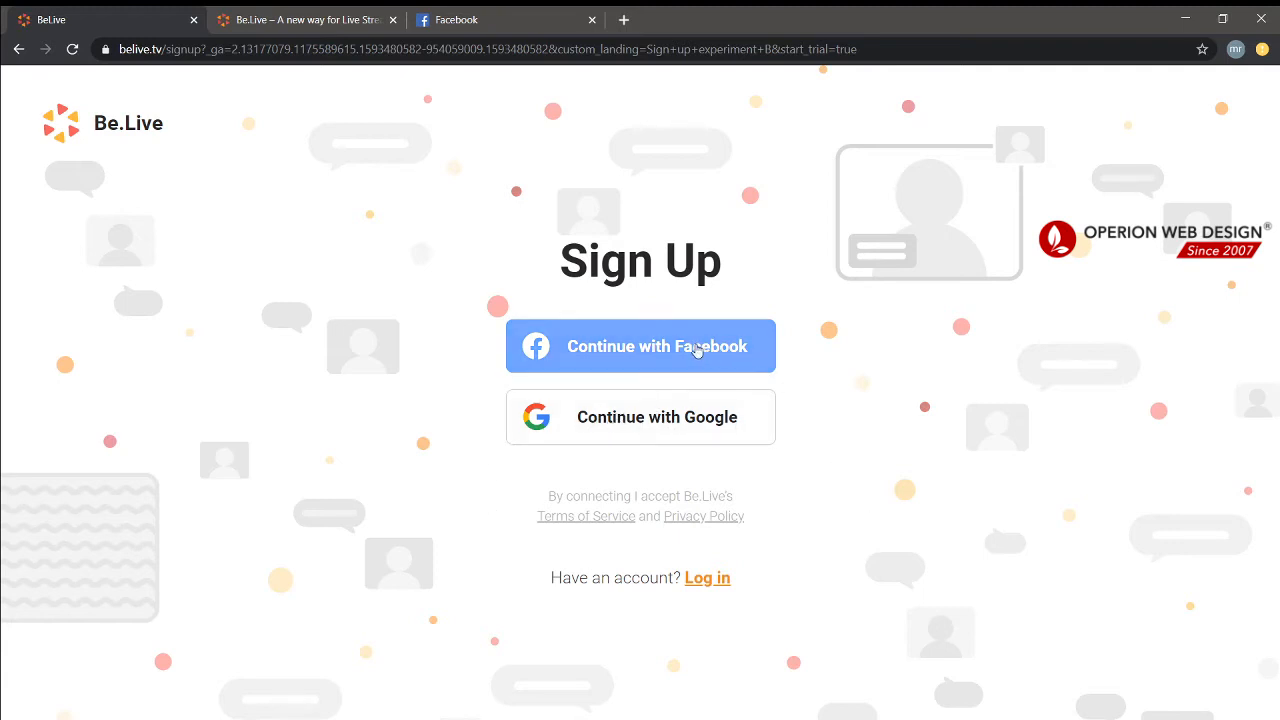
pyautogui.click(640, 346)
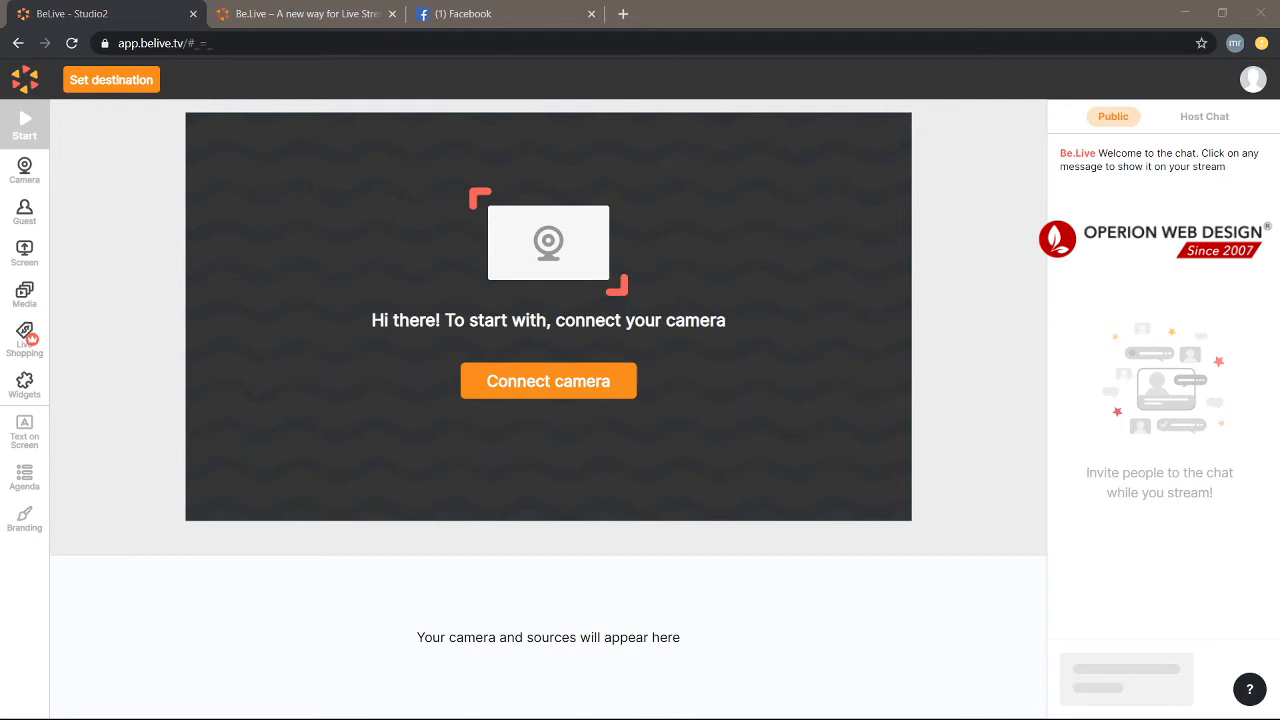
pyautogui.moveTo(424, 410)
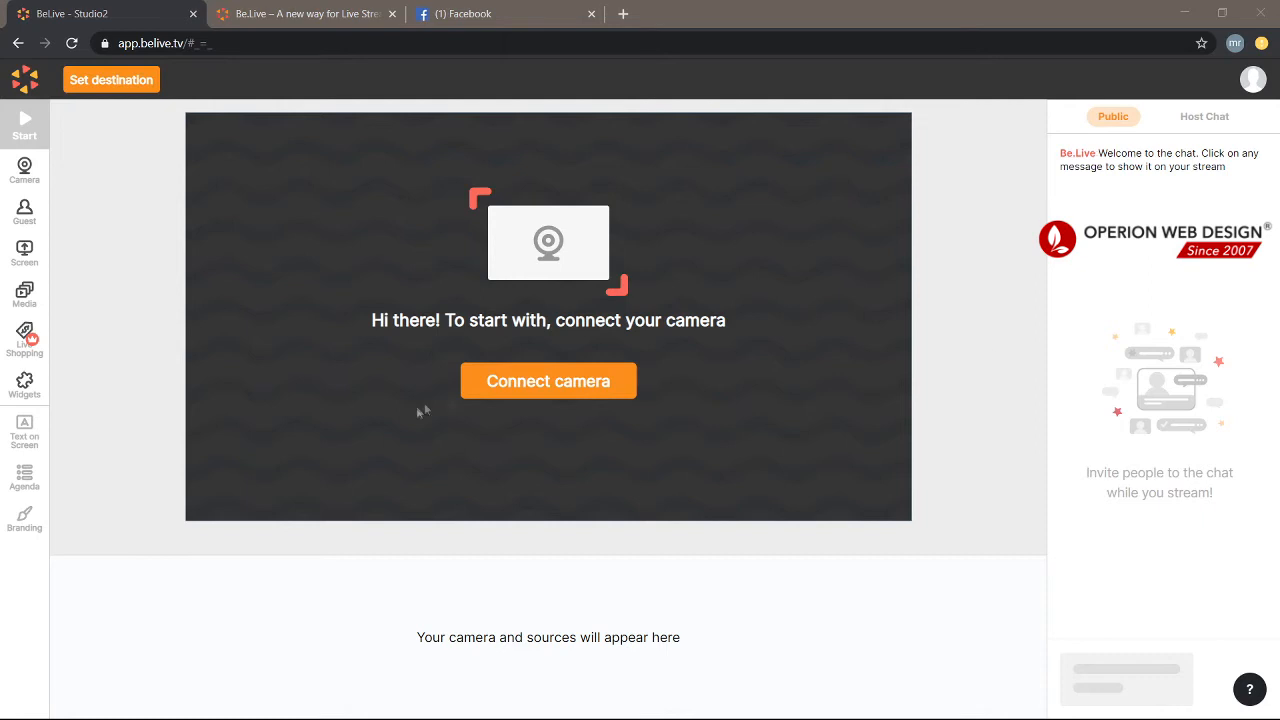
pyautogui.moveTo(98, 234)
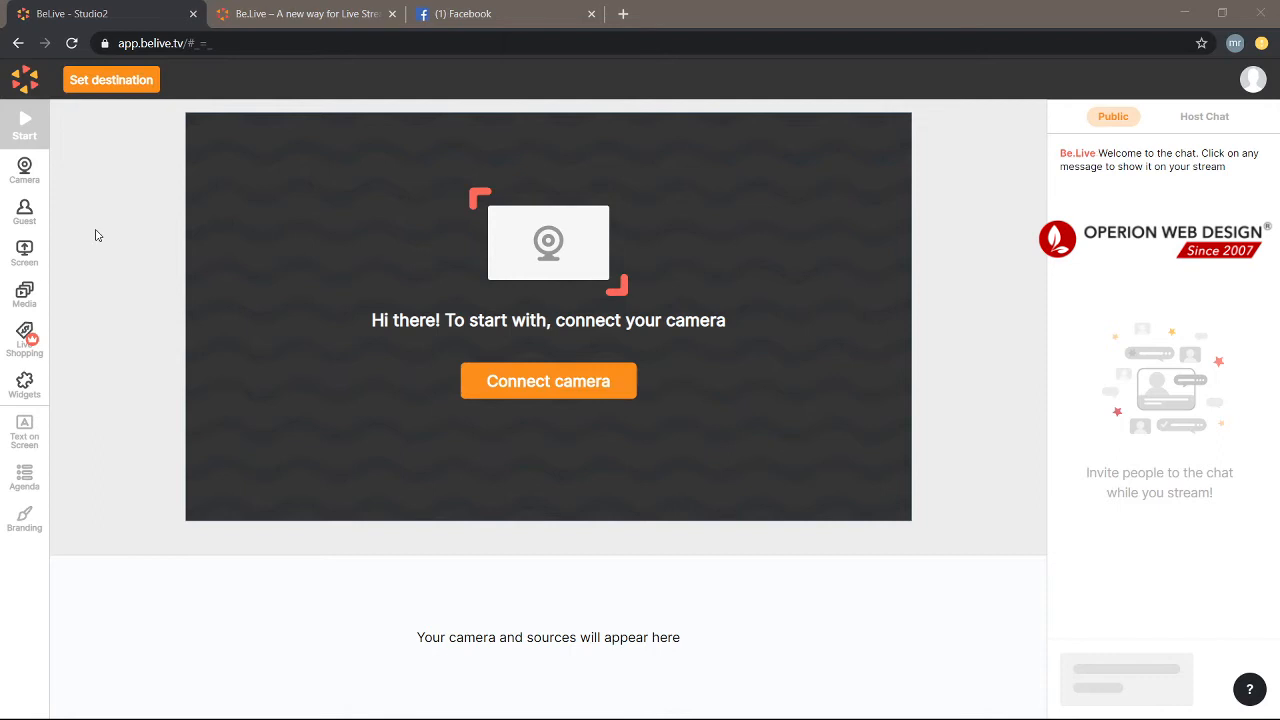
pyautogui.moveTo(106, 224)
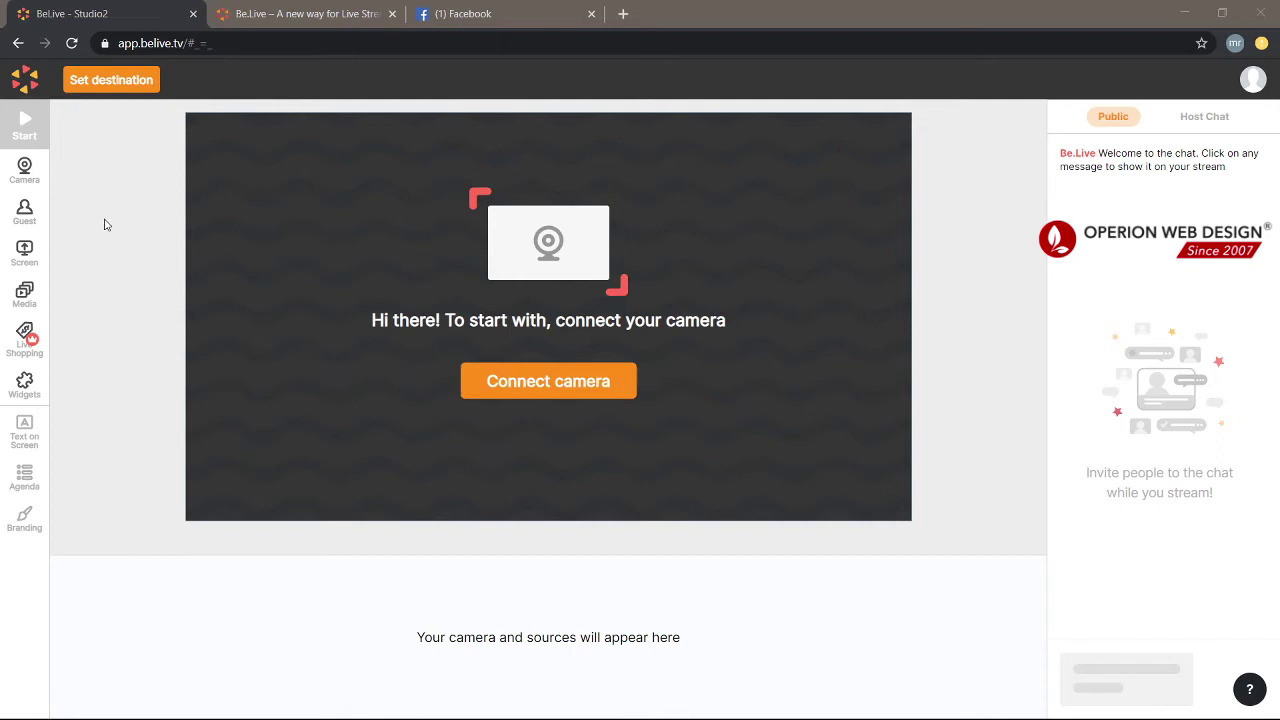
pyautogui.moveTo(88, 260)
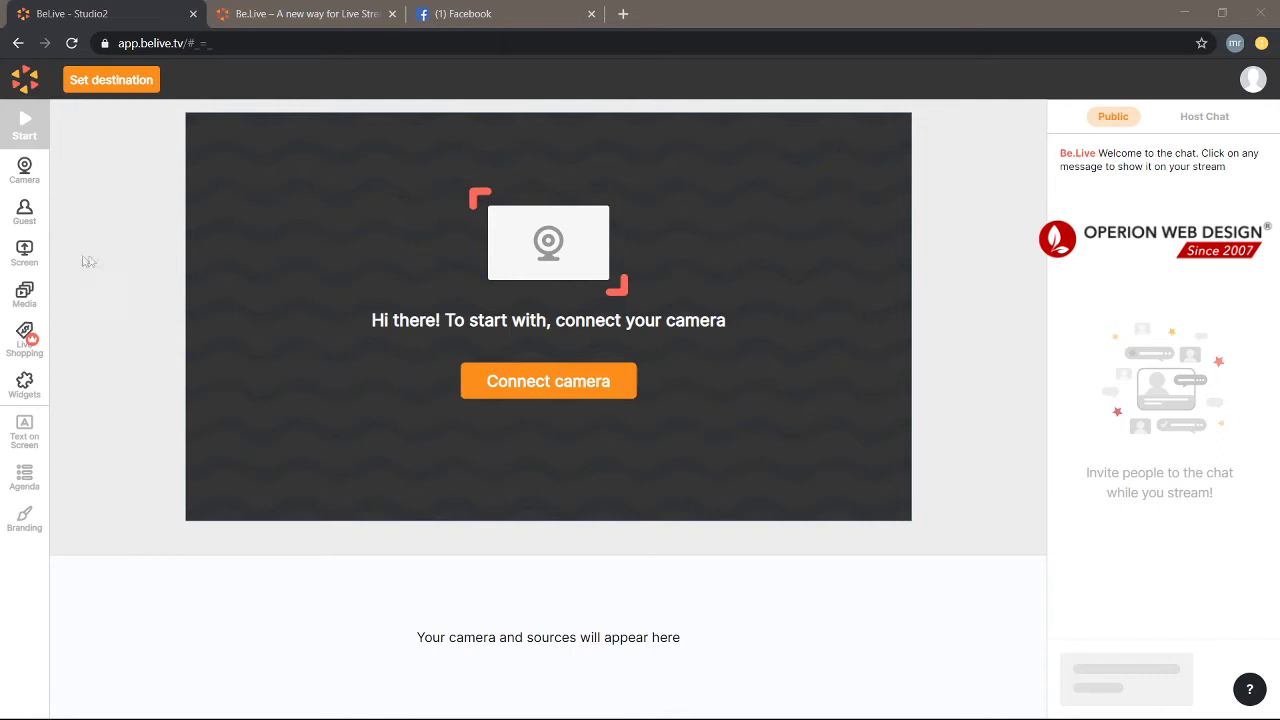
pyautogui.moveTo(382, 322)
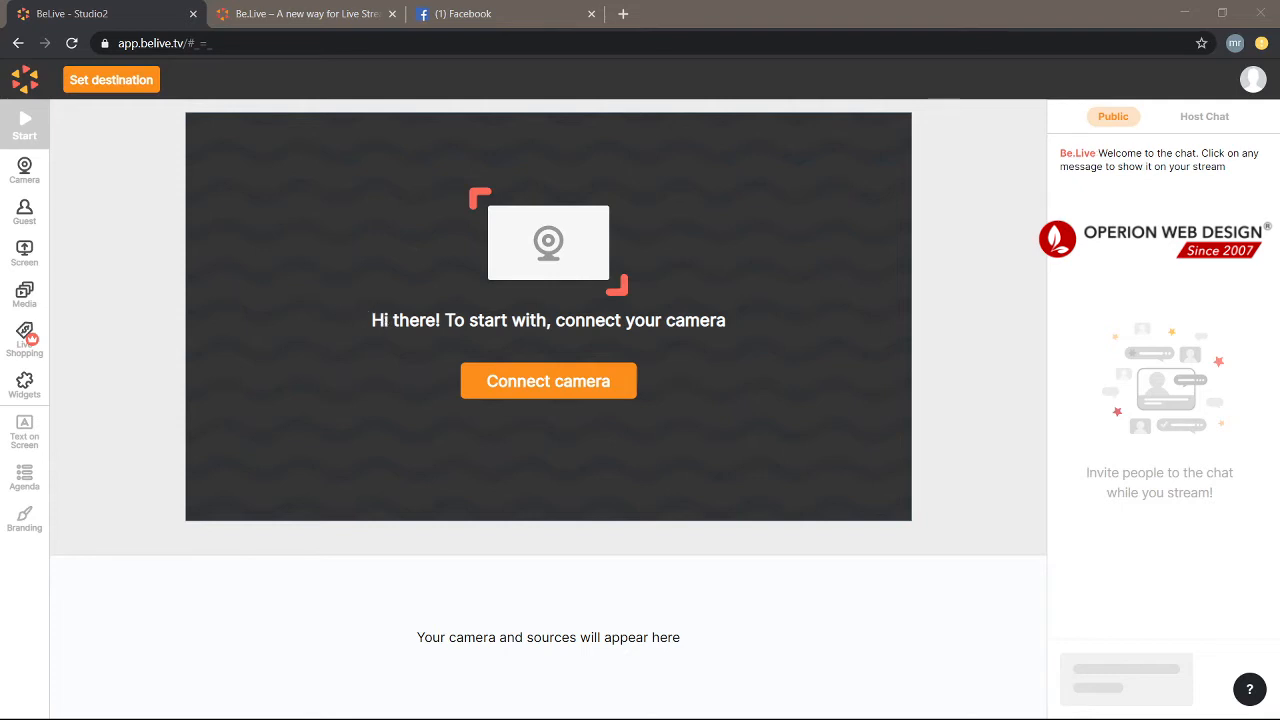
pyautogui.moveTo(560, 396)
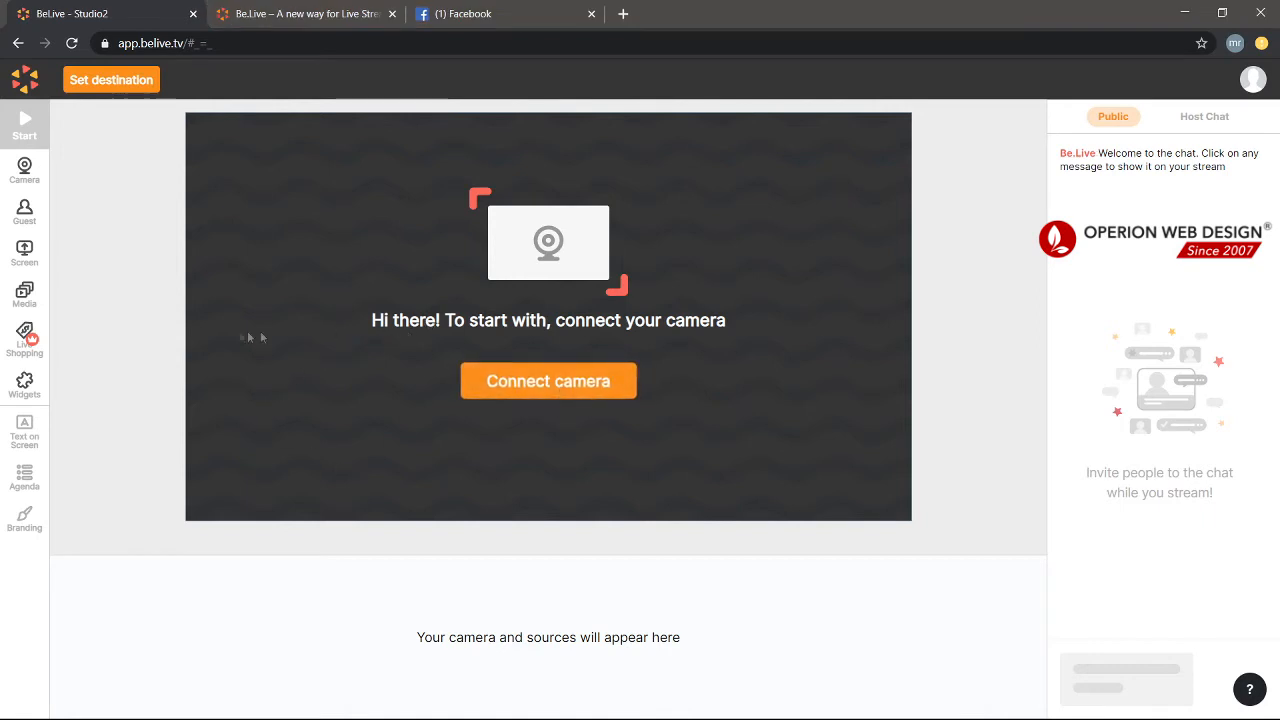
pyautogui.click(24, 296)
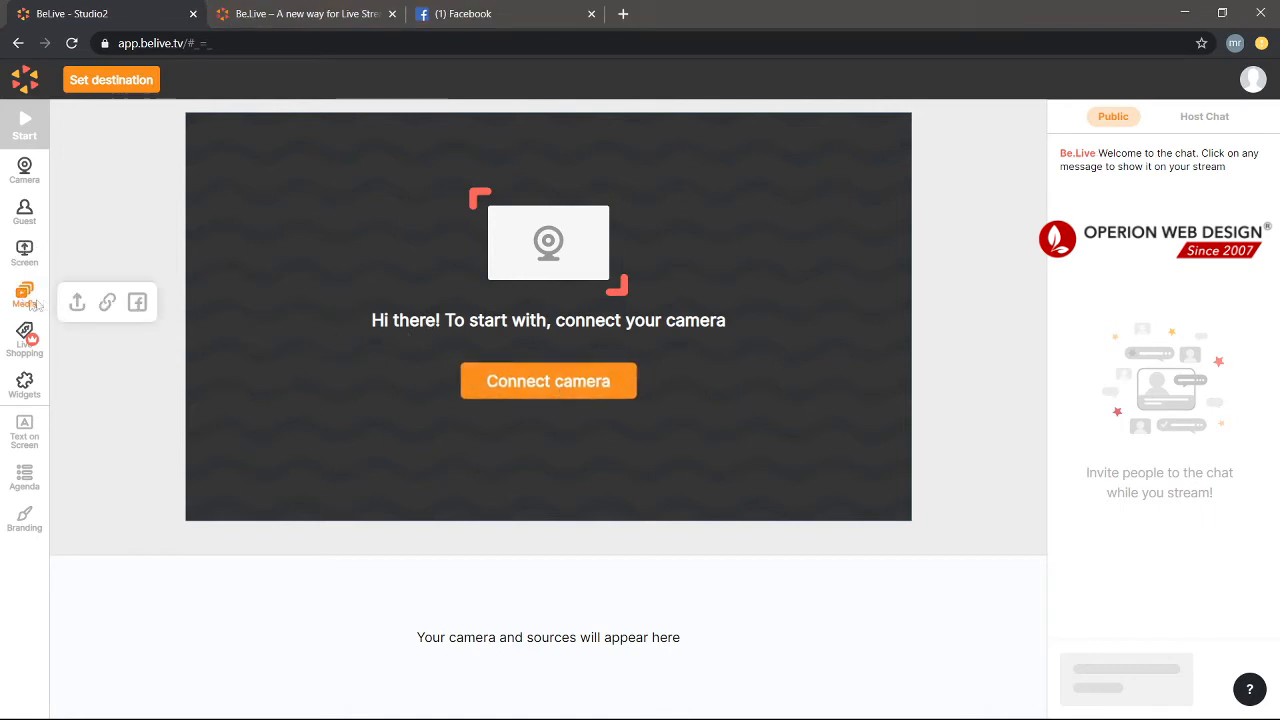
pyautogui.moveTo(76, 302)
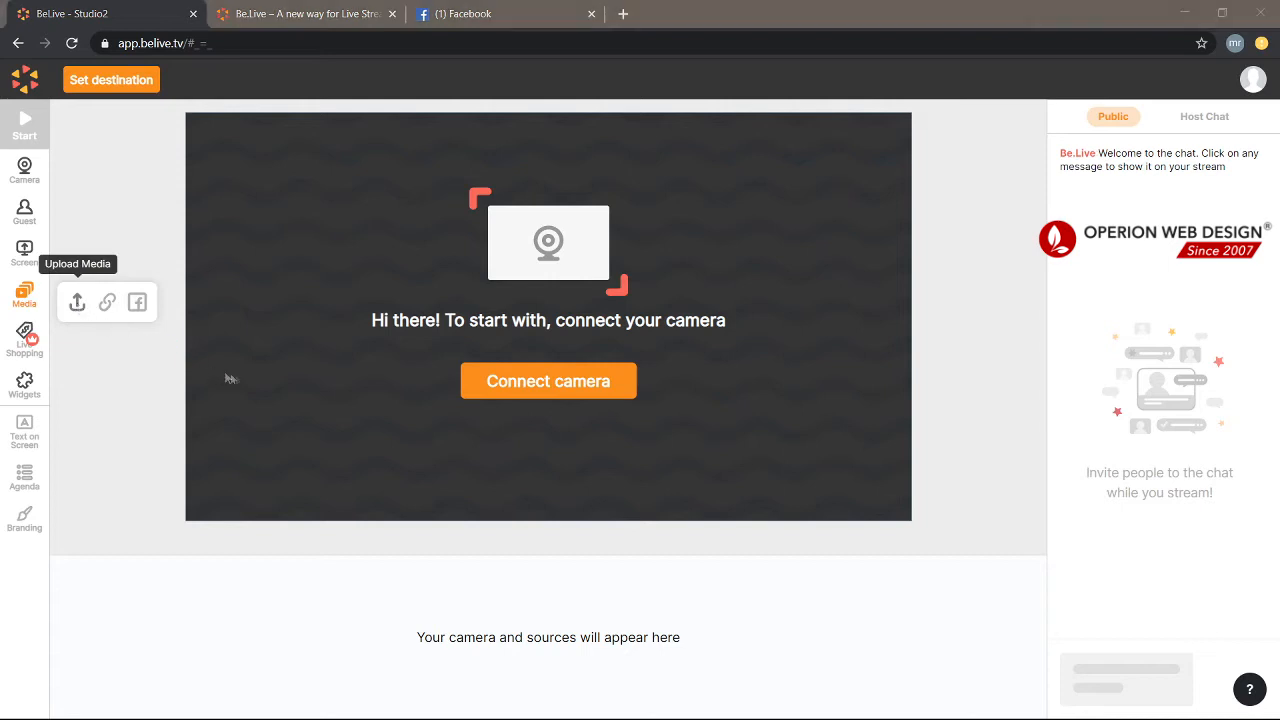
pyautogui.moveTo(378, 288)
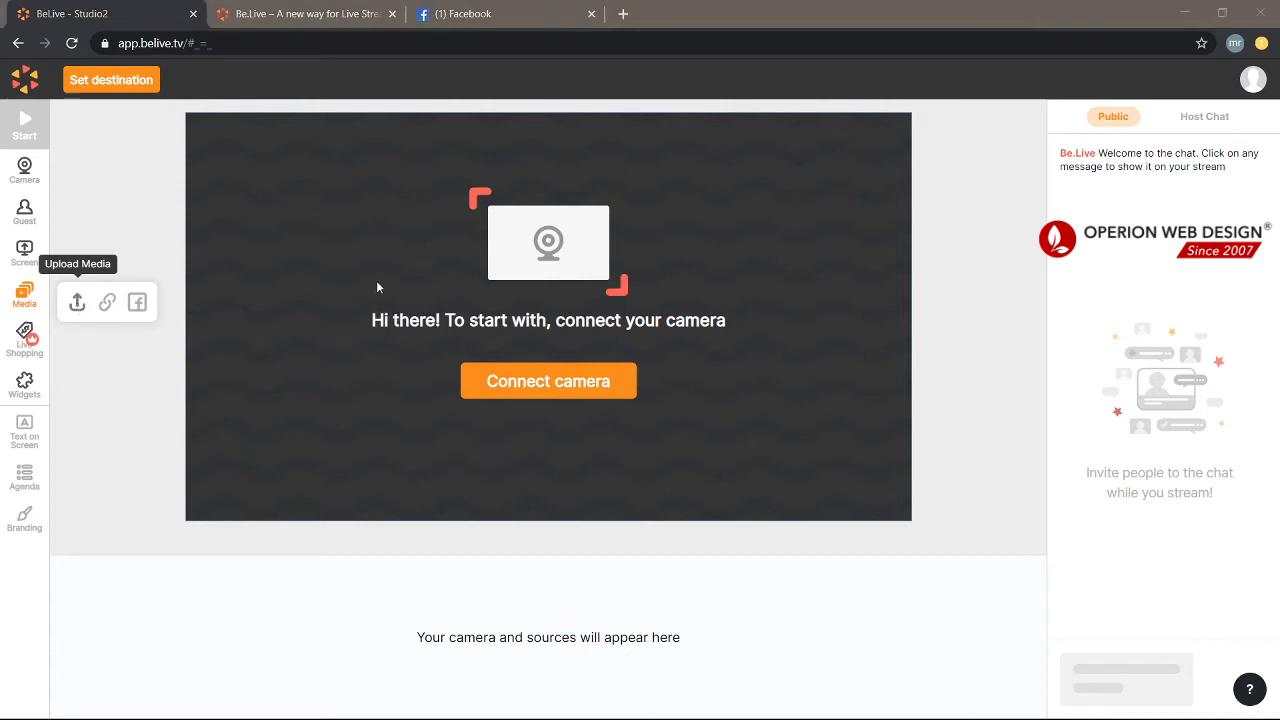
pyautogui.click(548, 380)
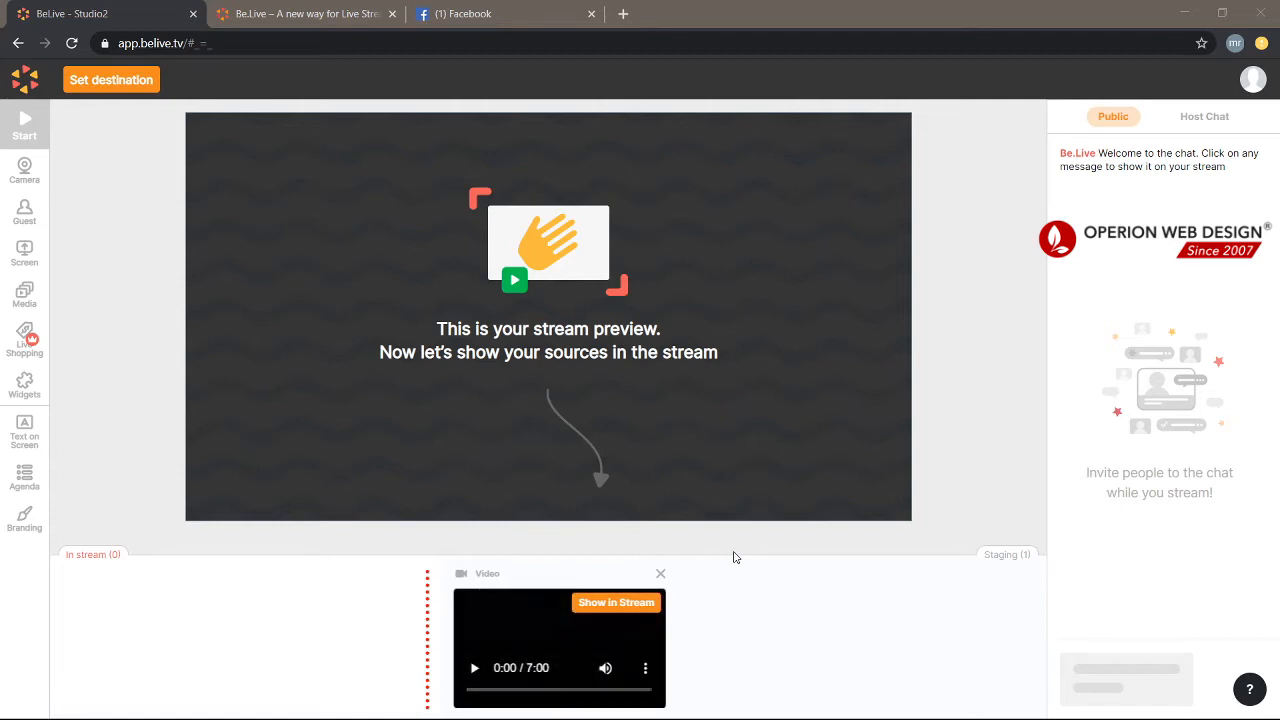
pyautogui.moveTo(492, 618)
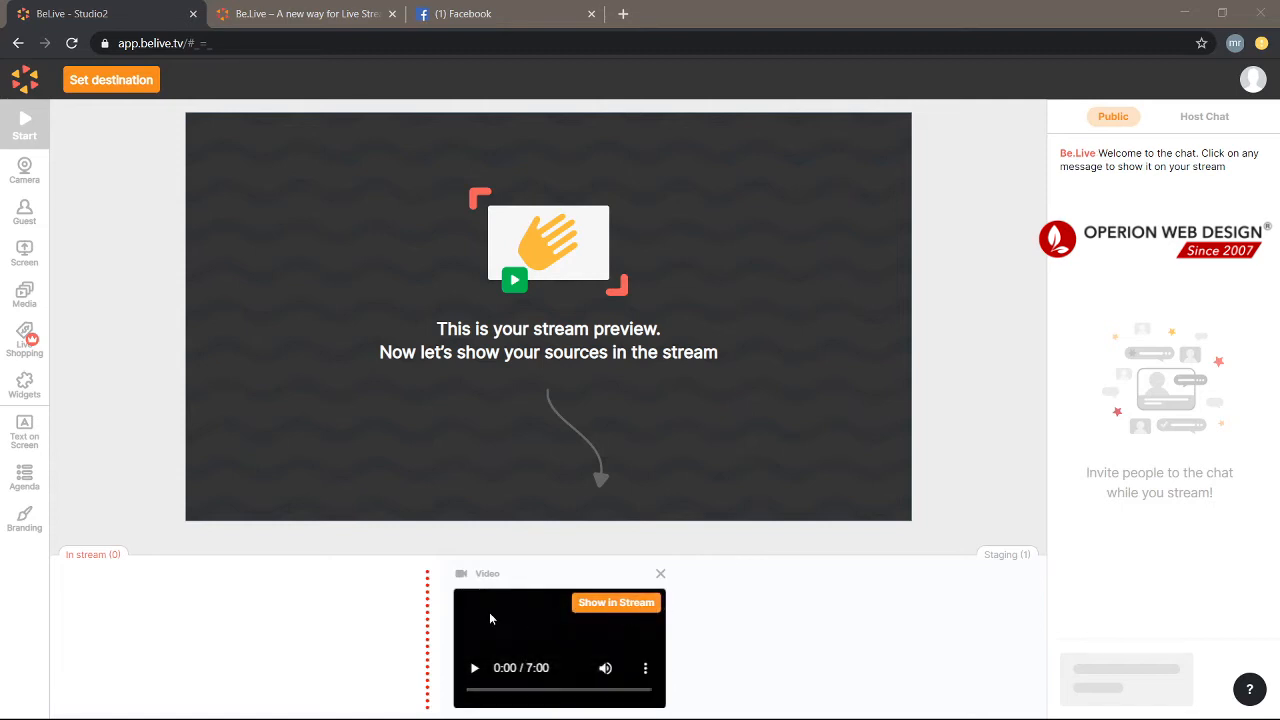
pyautogui.moveTo(452, 512)
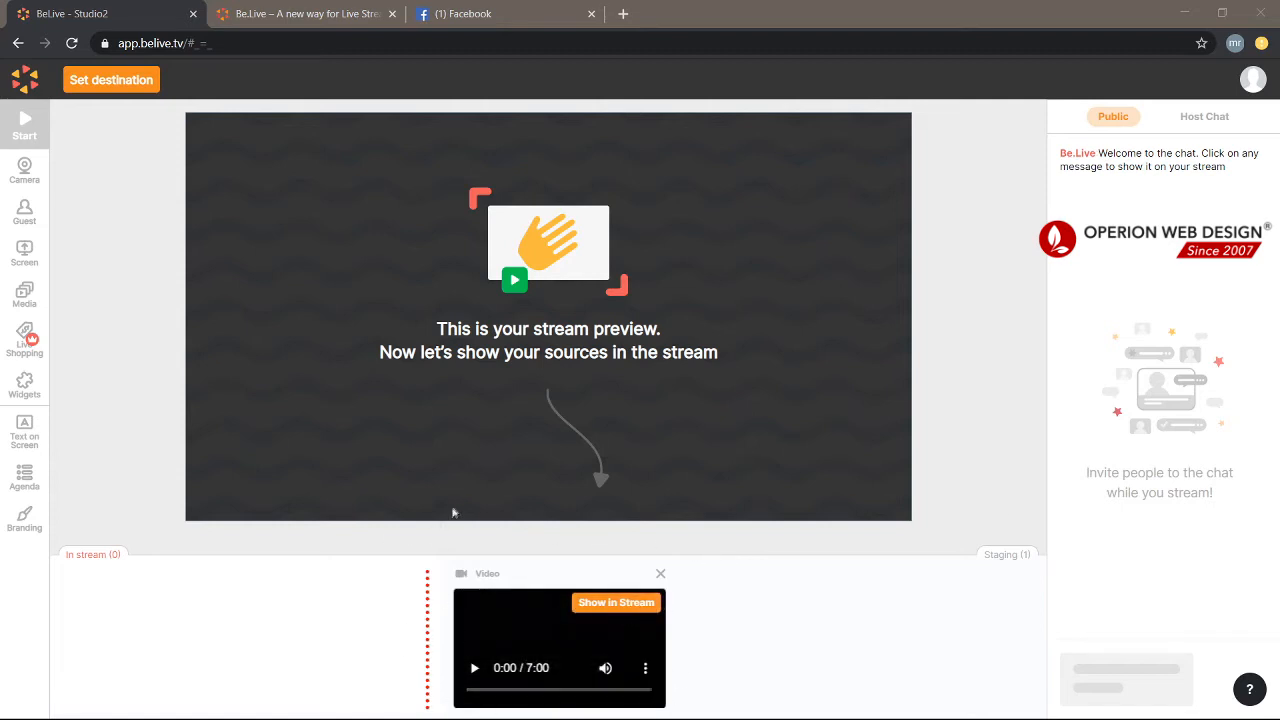
pyautogui.moveTo(116, 108)
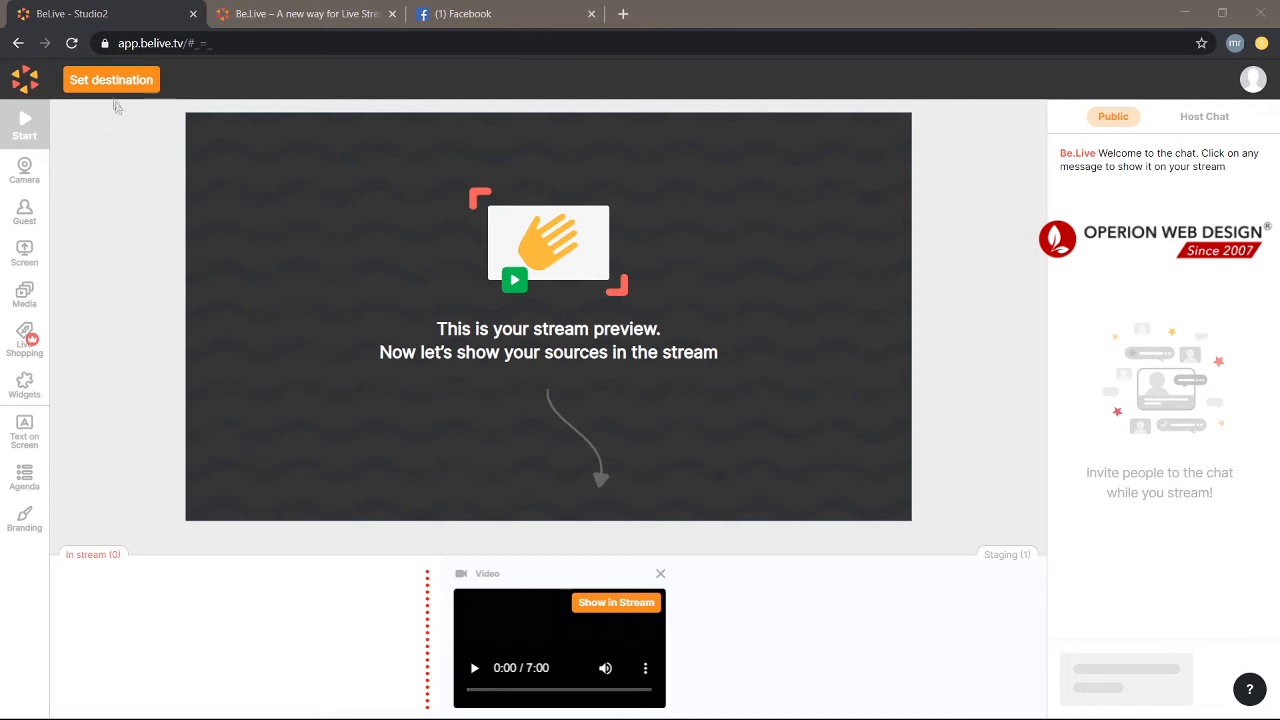
# Choose Facebook as the stream destination, posting on my own timeline
pyautogui.click(112, 80)
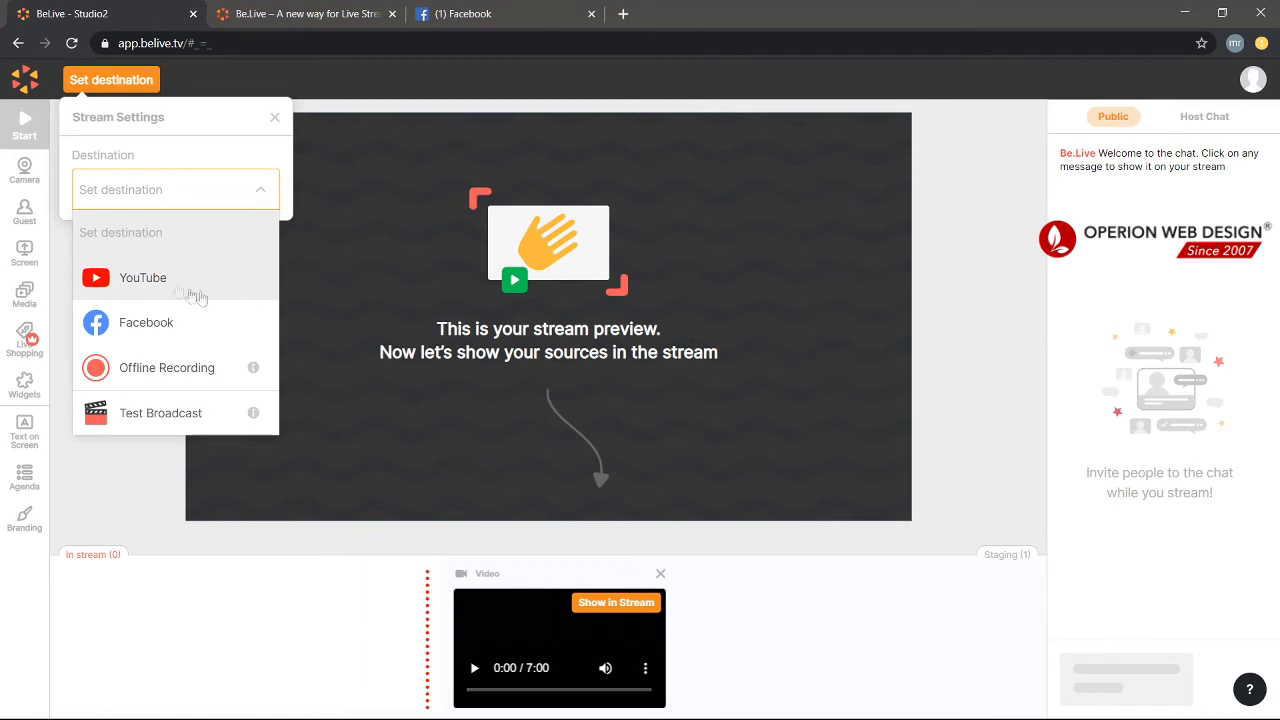
pyautogui.moveTo(176, 356)
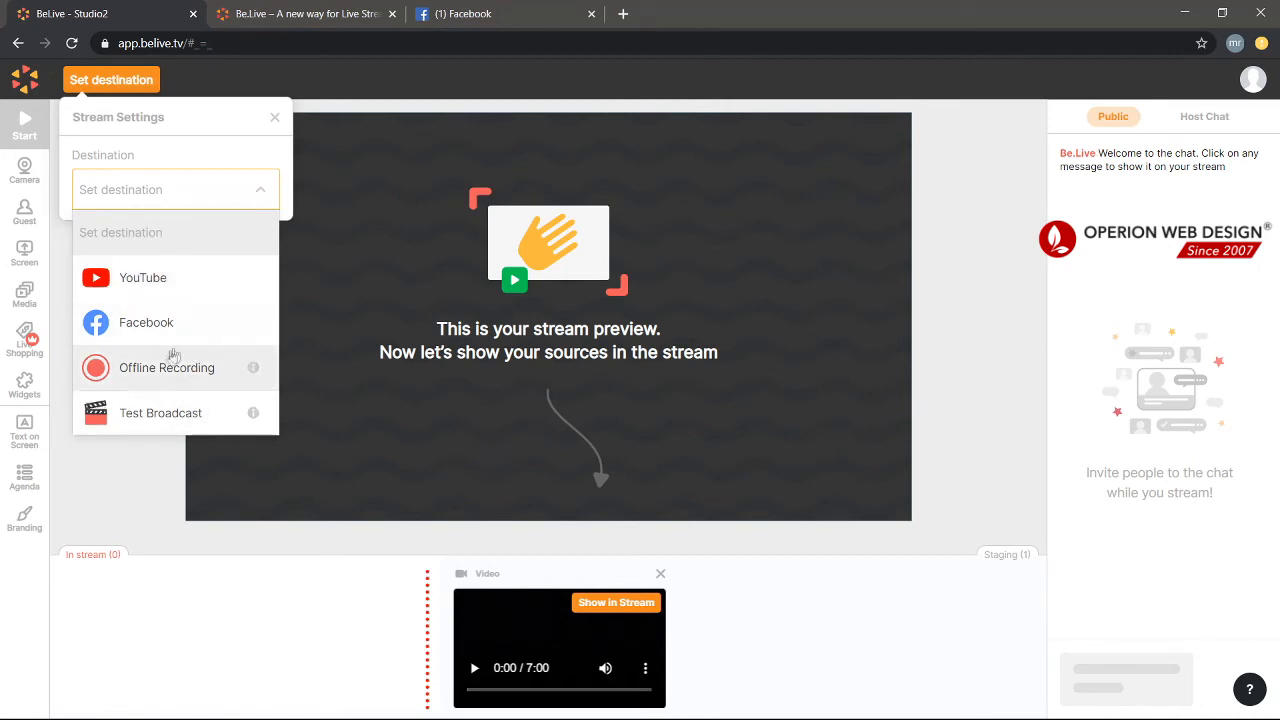
pyautogui.moveTo(196, 290)
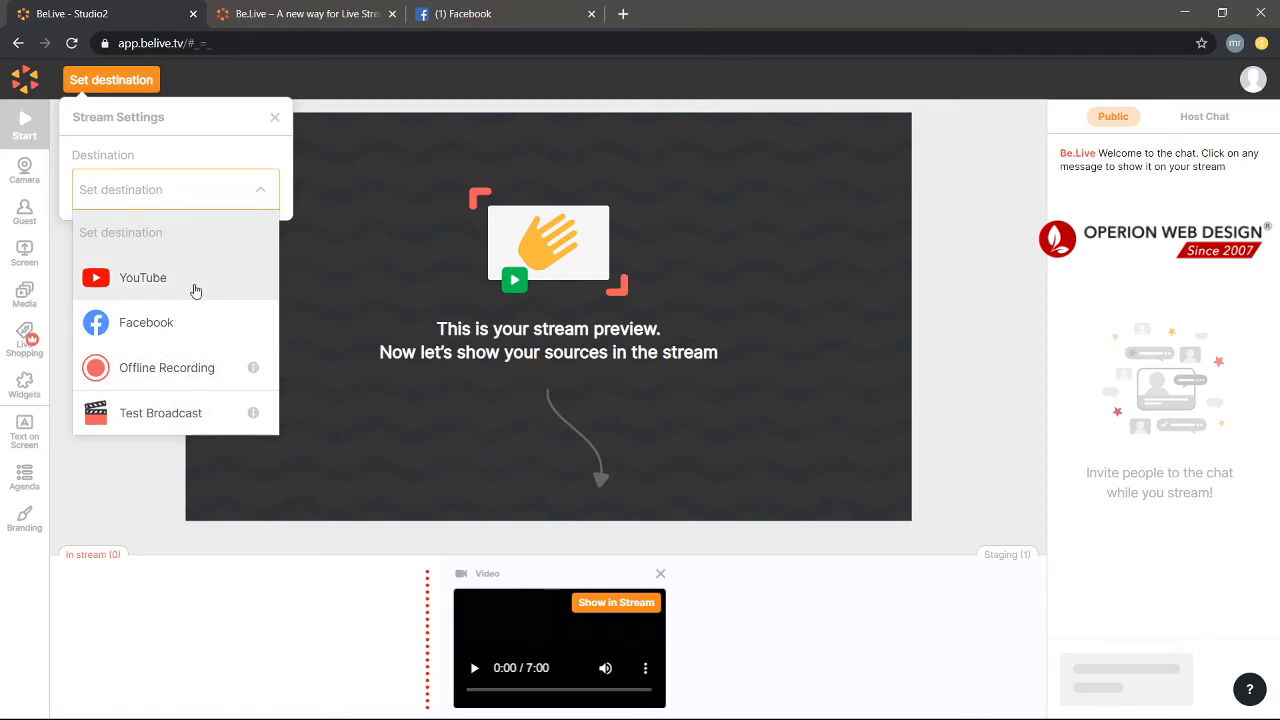
pyautogui.moveTo(192, 324)
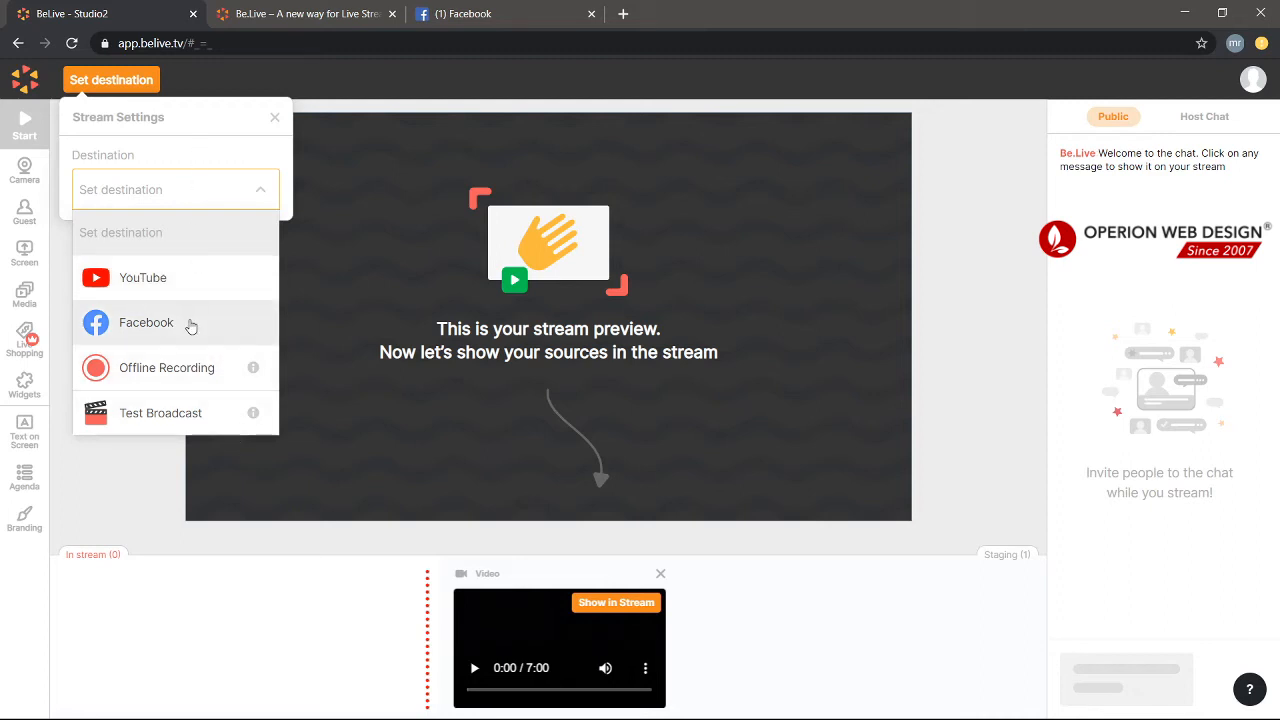
pyautogui.click(146, 322)
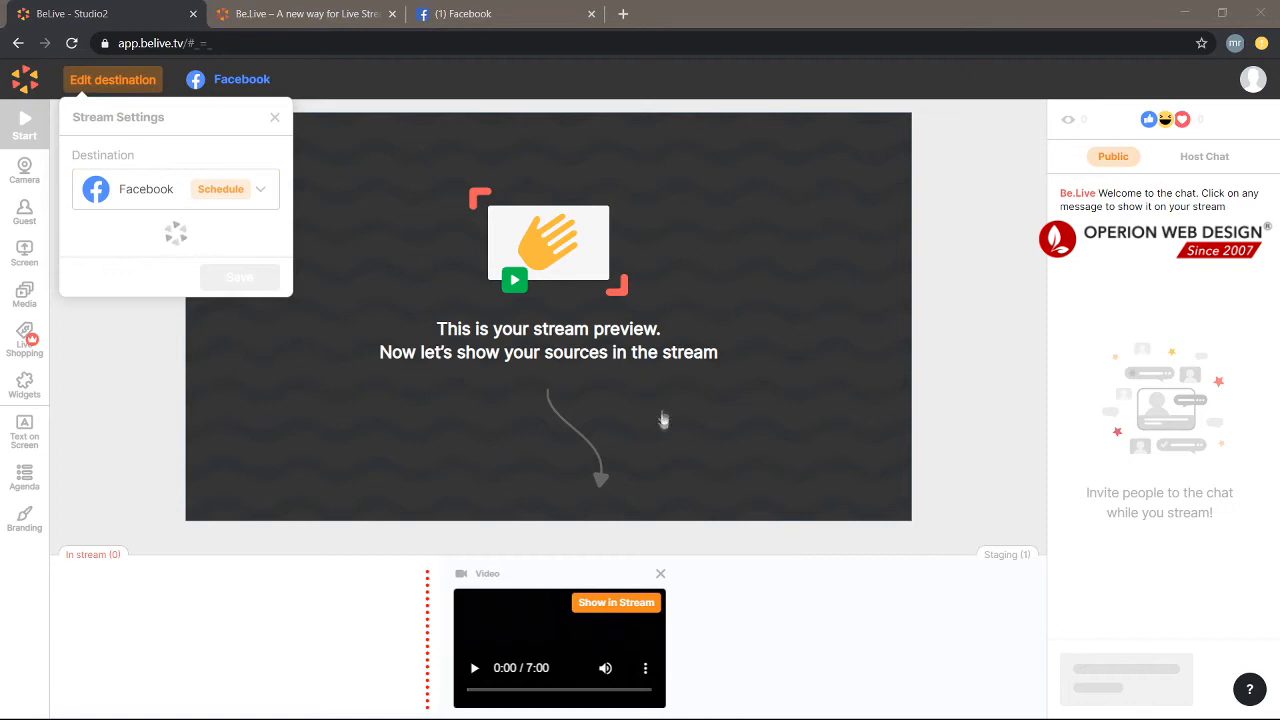
pyautogui.moveTo(666, 382)
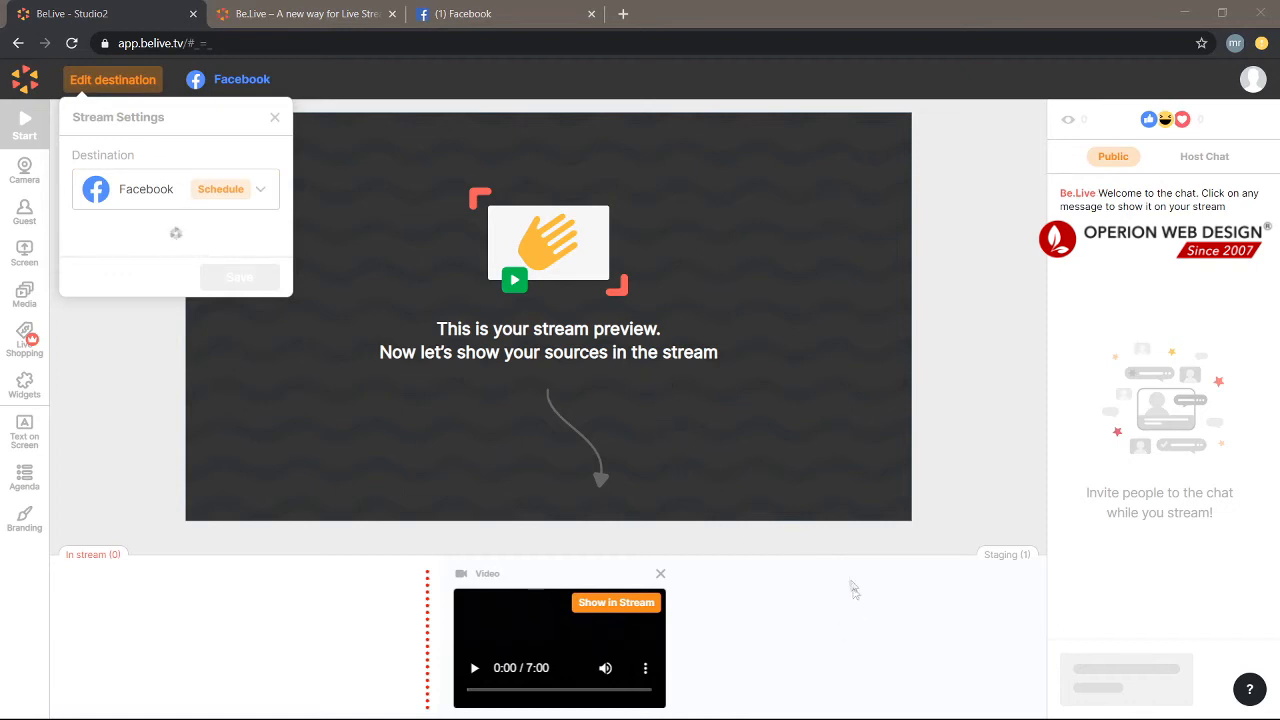
pyautogui.click(176, 232)
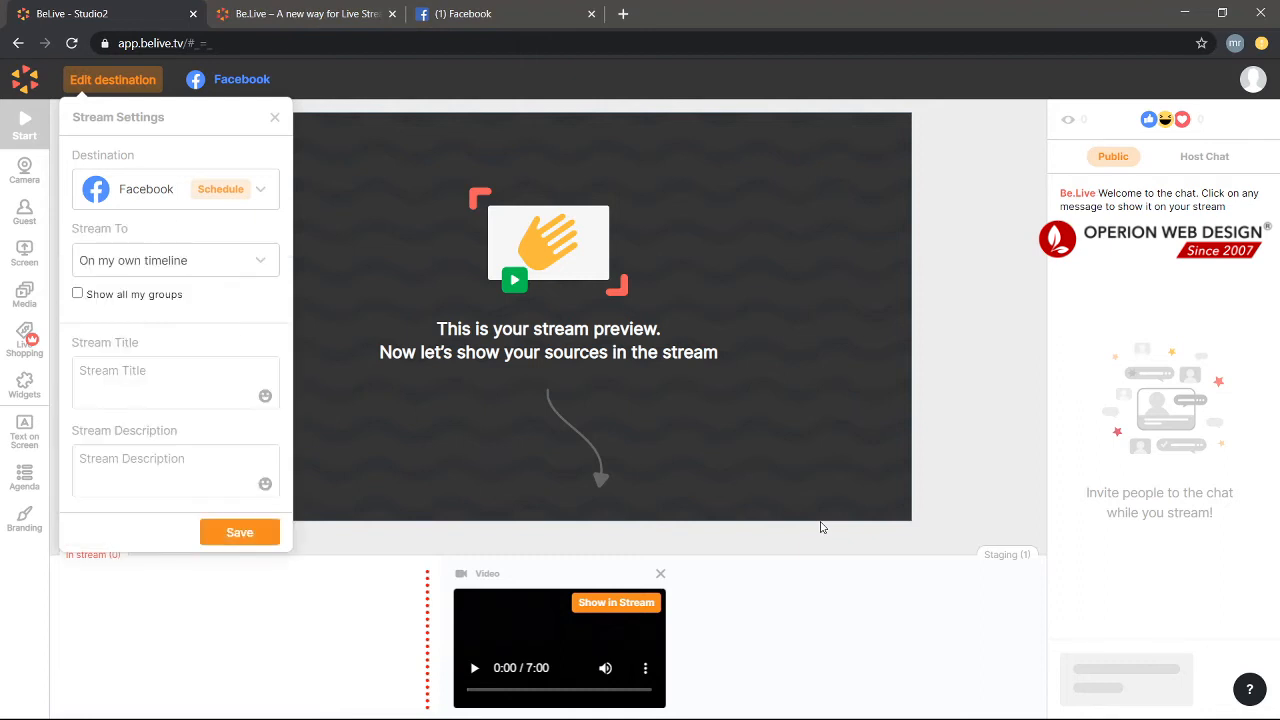
pyautogui.click(176, 260)
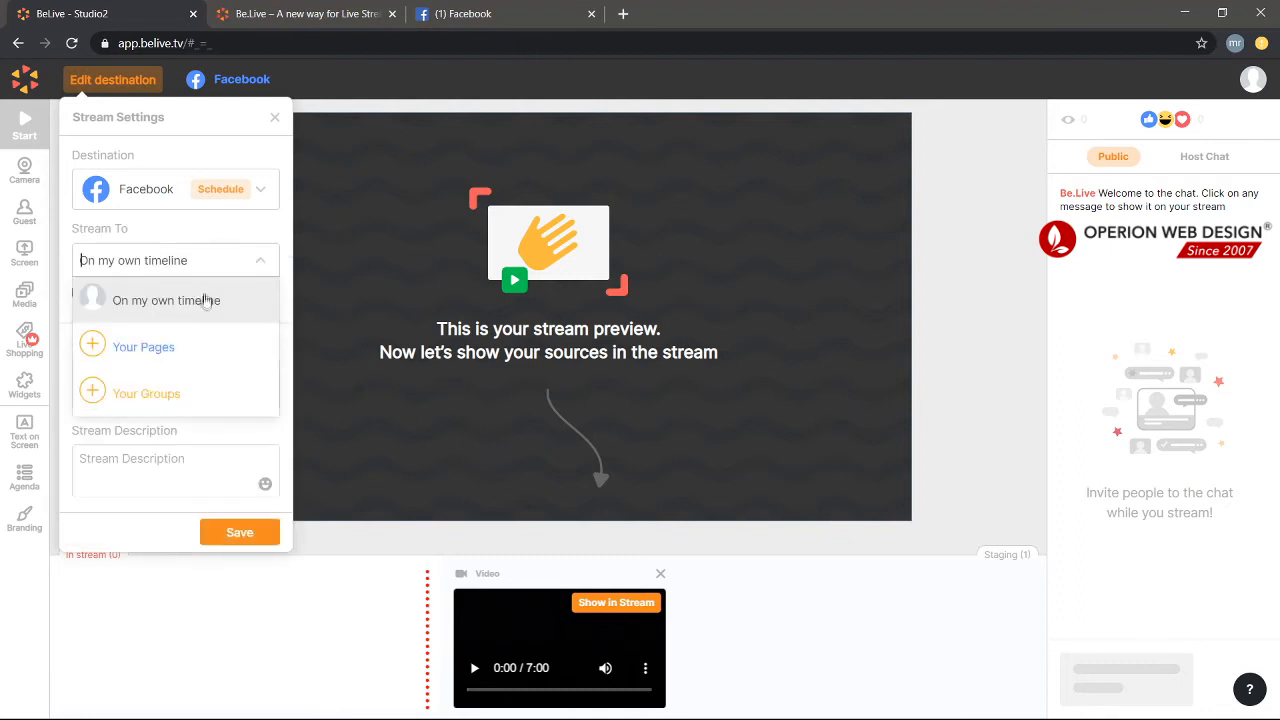
pyautogui.moveTo(172, 330)
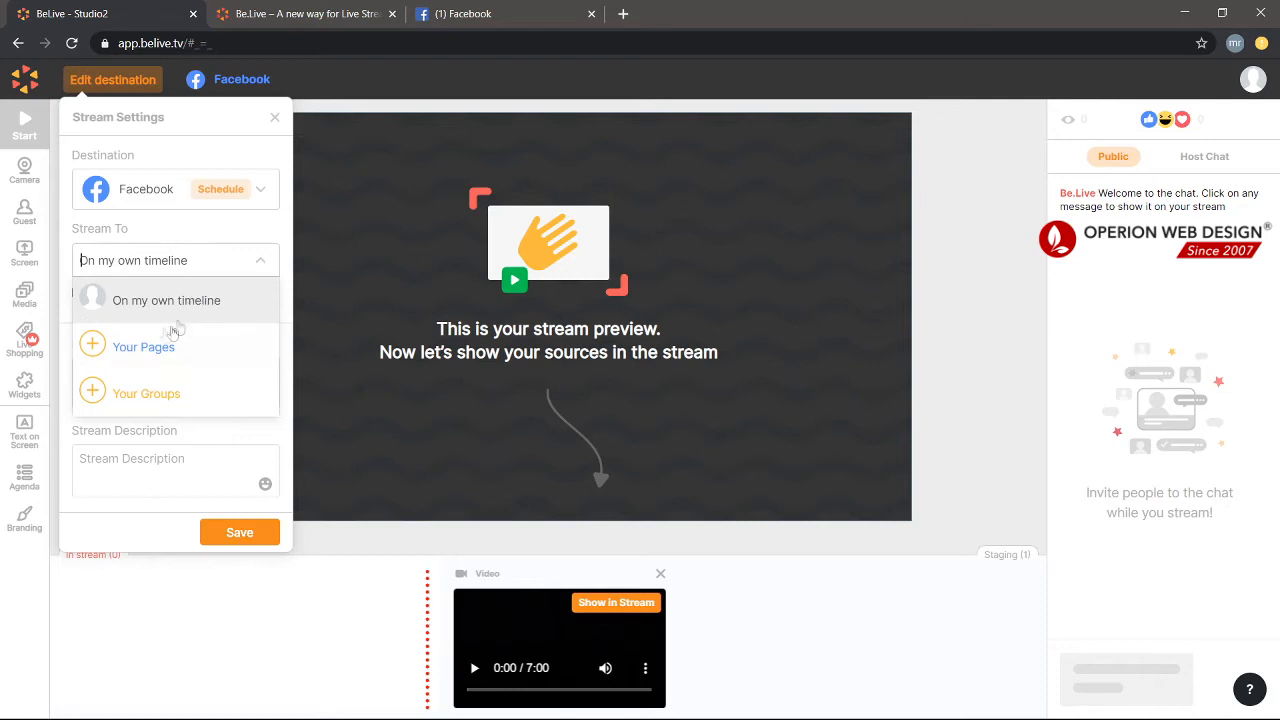
pyautogui.moveTo(102, 362)
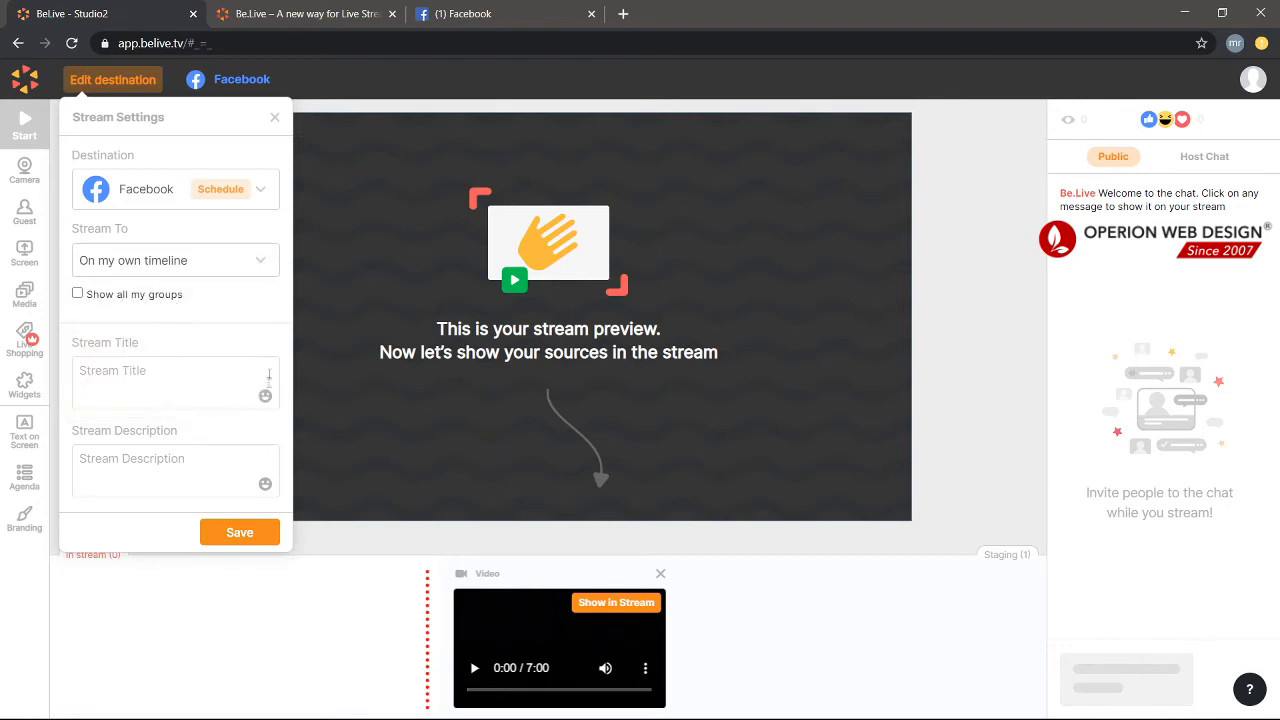
# Title the stream 'hello' and save the Facebook stream settings
pyautogui.click(160, 384)
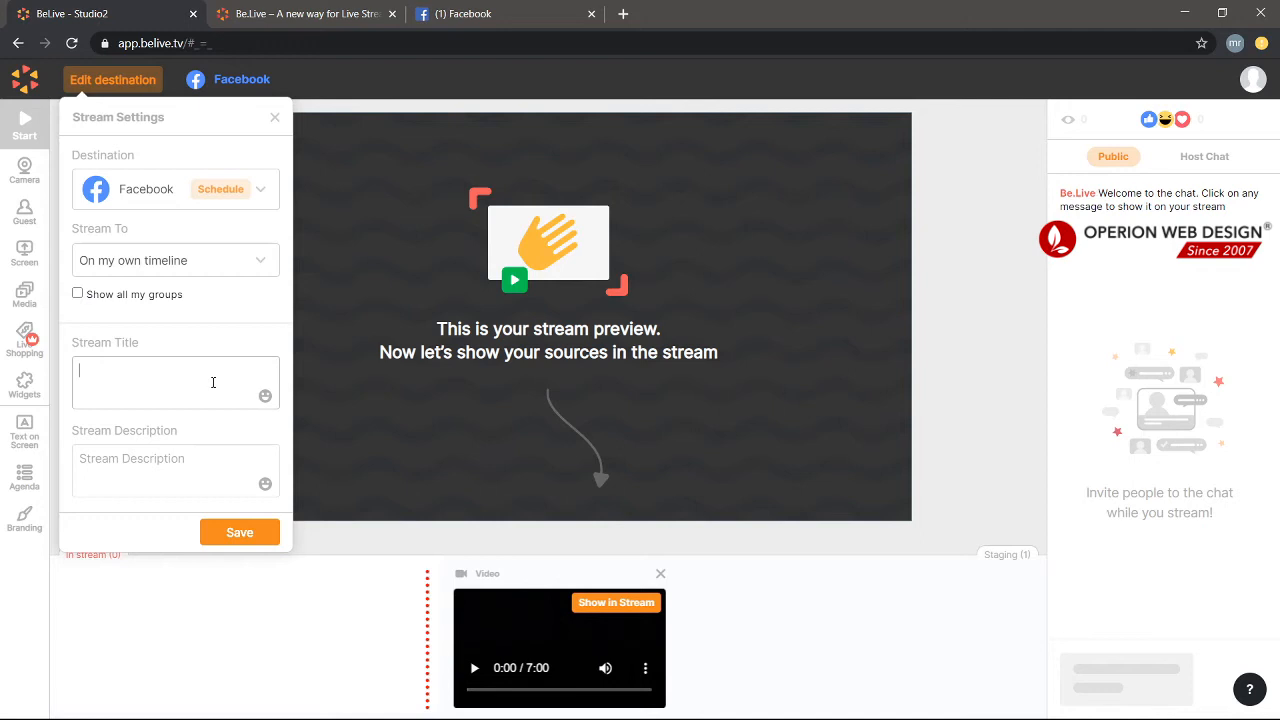
pyautogui.write('hello')
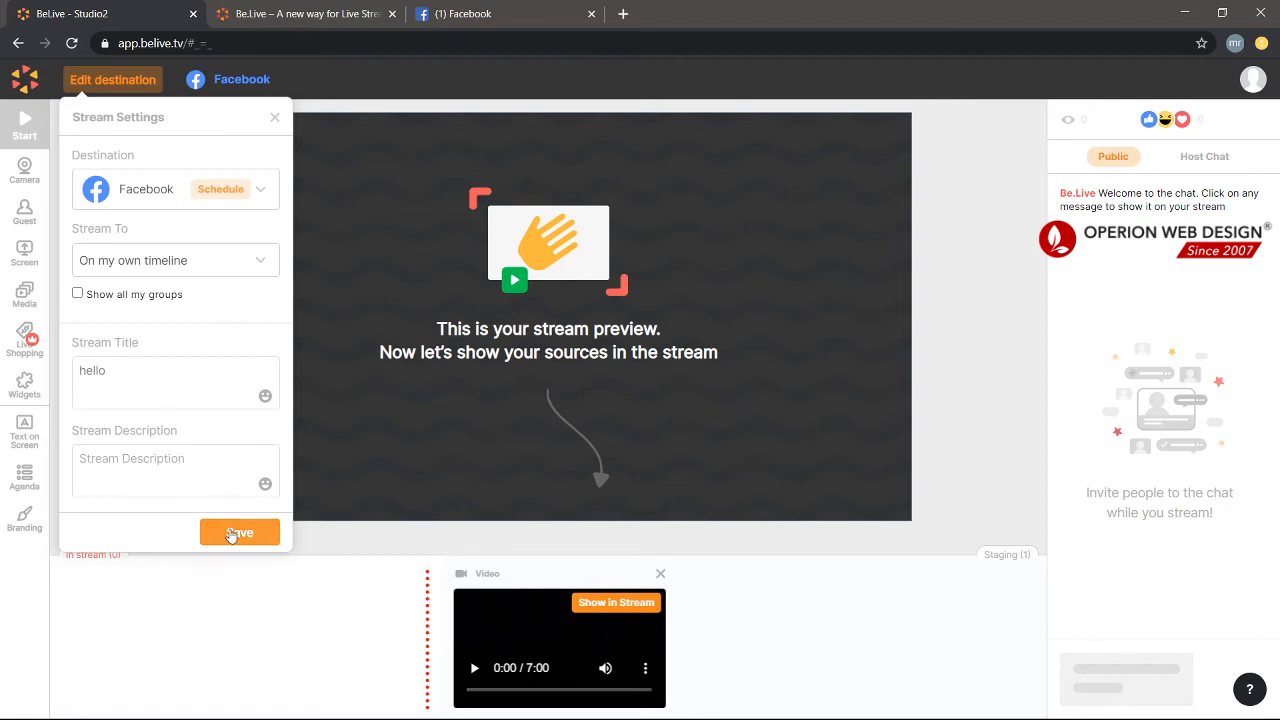
pyautogui.click(240, 532)
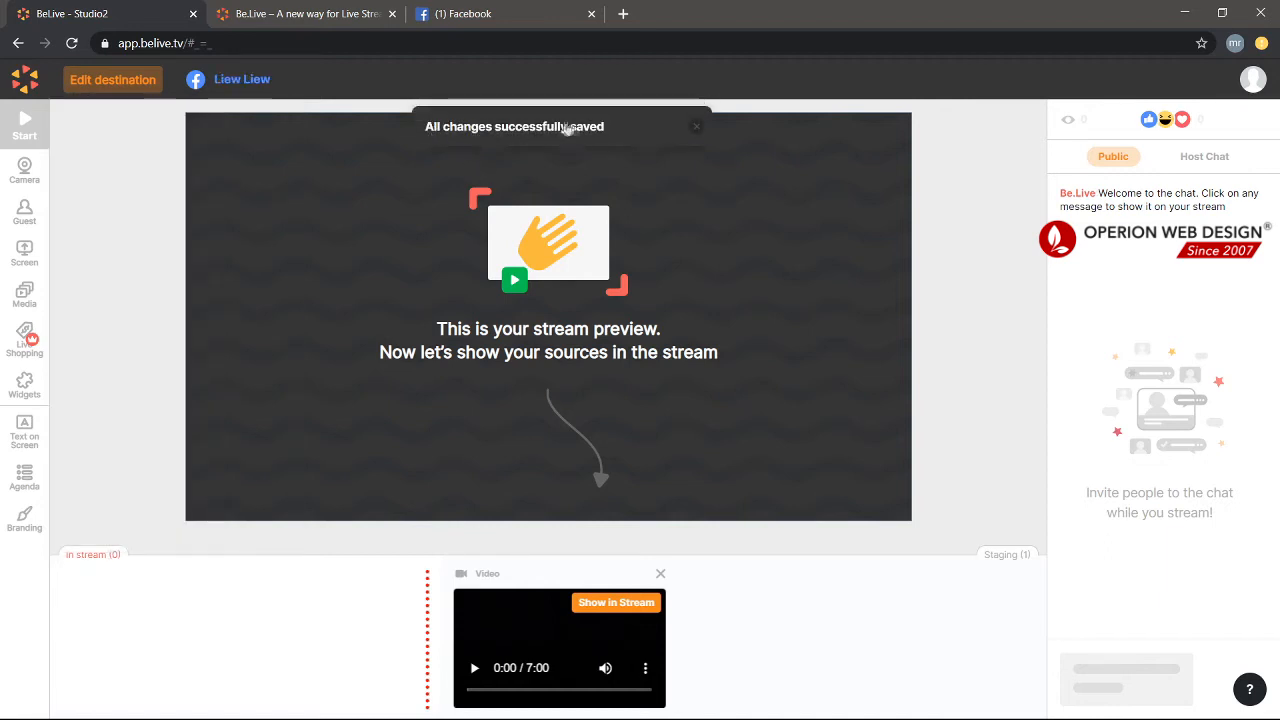
pyautogui.moveTo(572, 126)
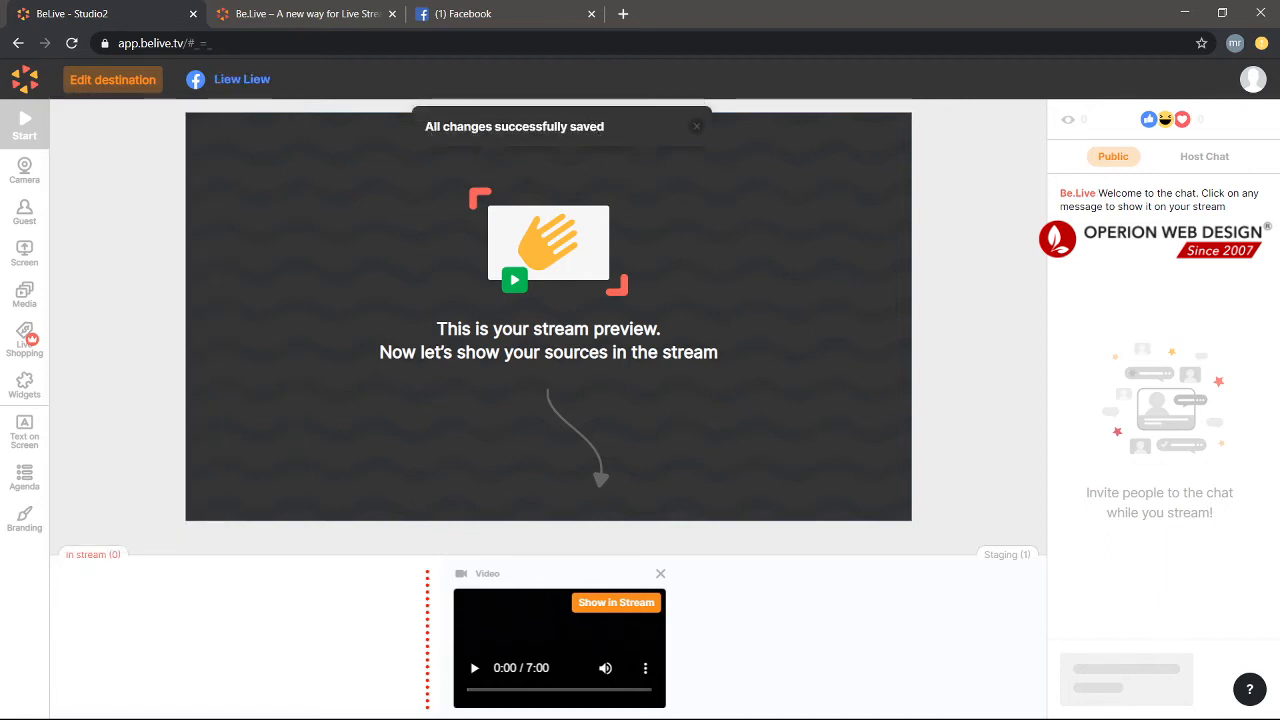
pyautogui.click(696, 126)
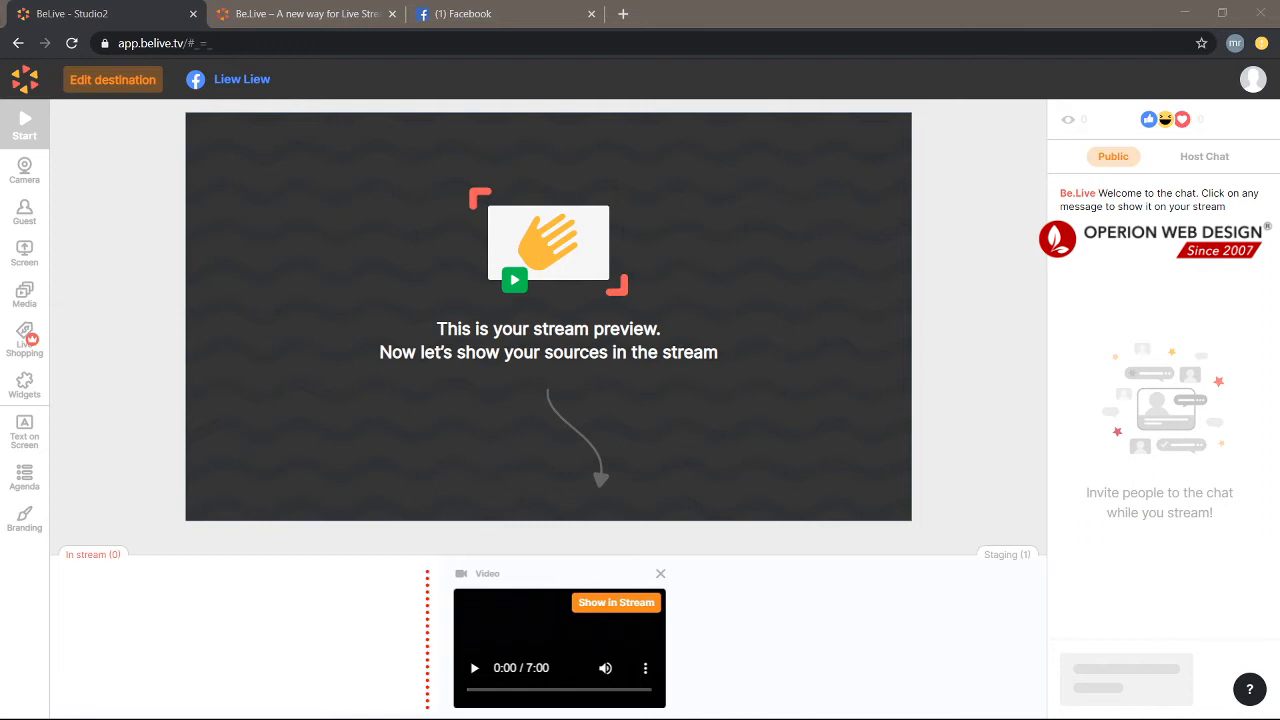
pyautogui.moveTo(1124, 320)
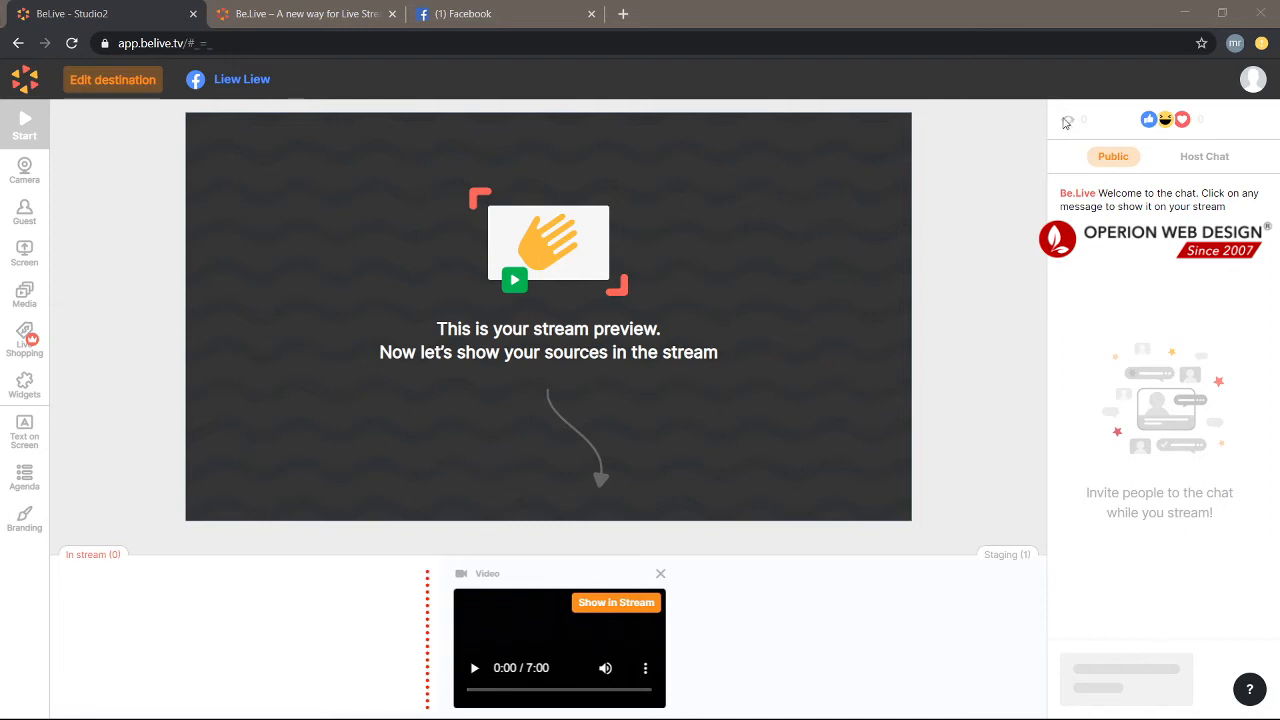
pyautogui.moveTo(1046, 116)
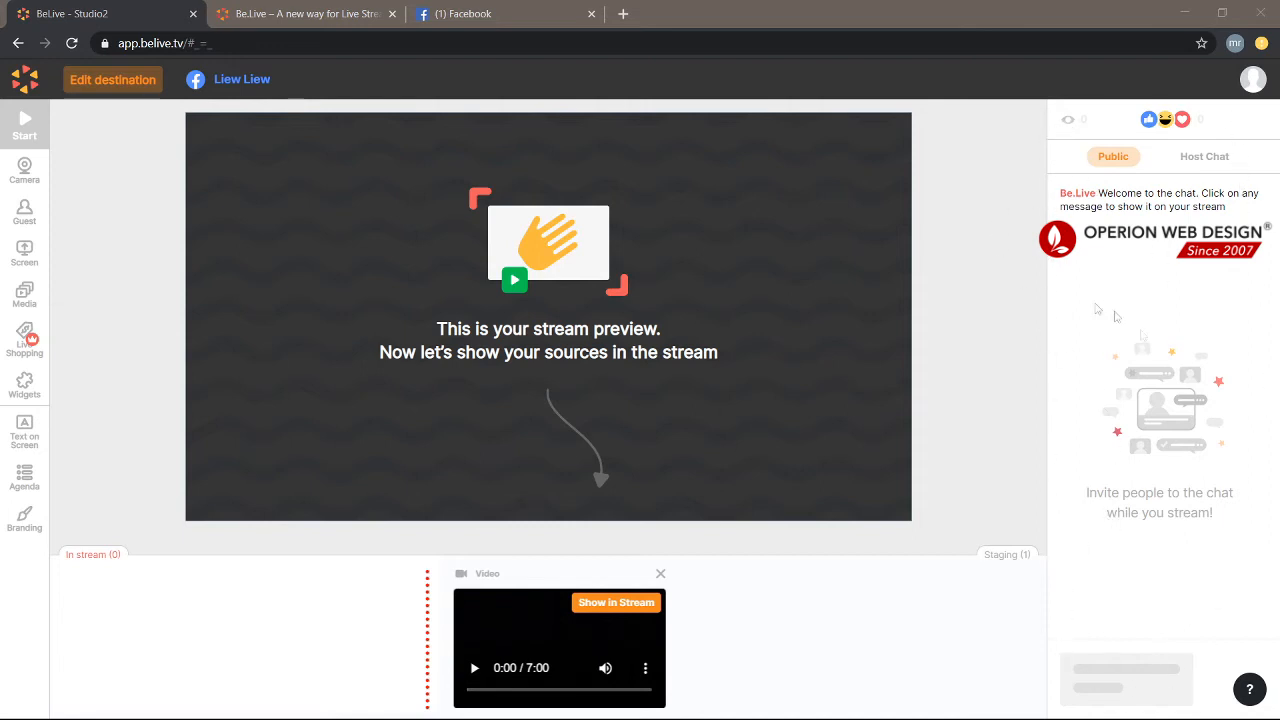
pyautogui.moveTo(1124, 300)
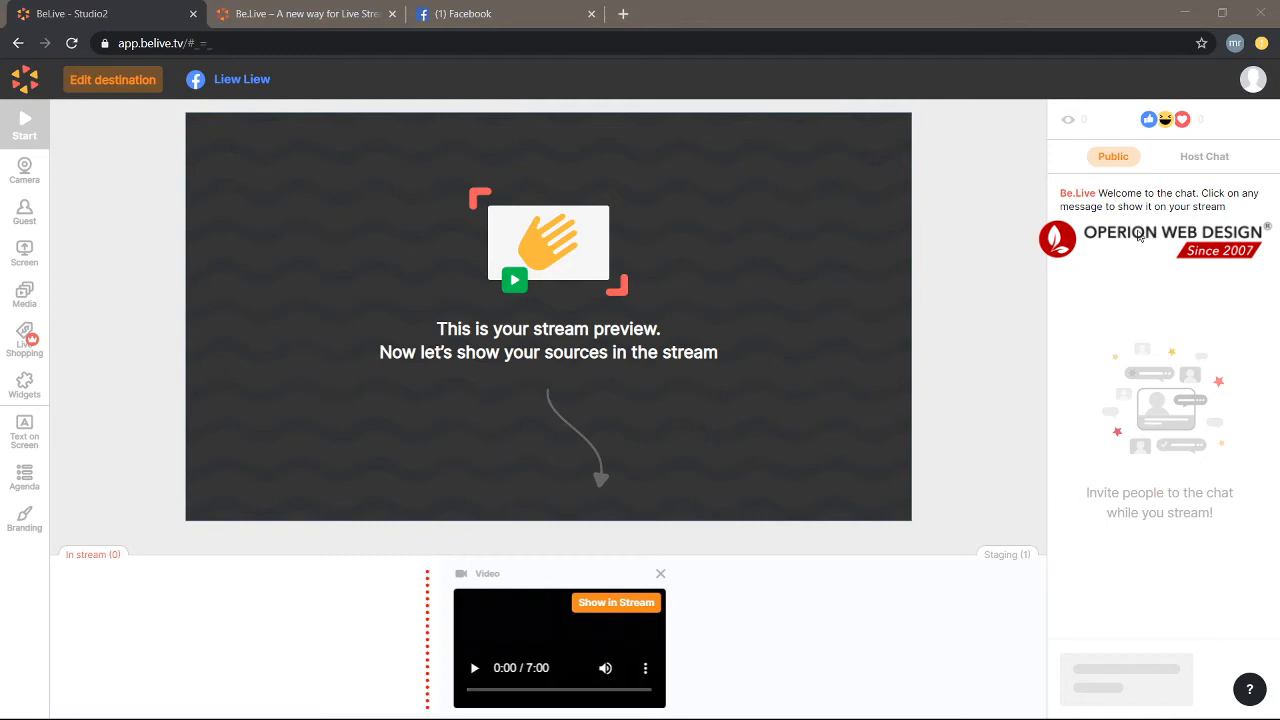
pyautogui.moveTo(1164, 248)
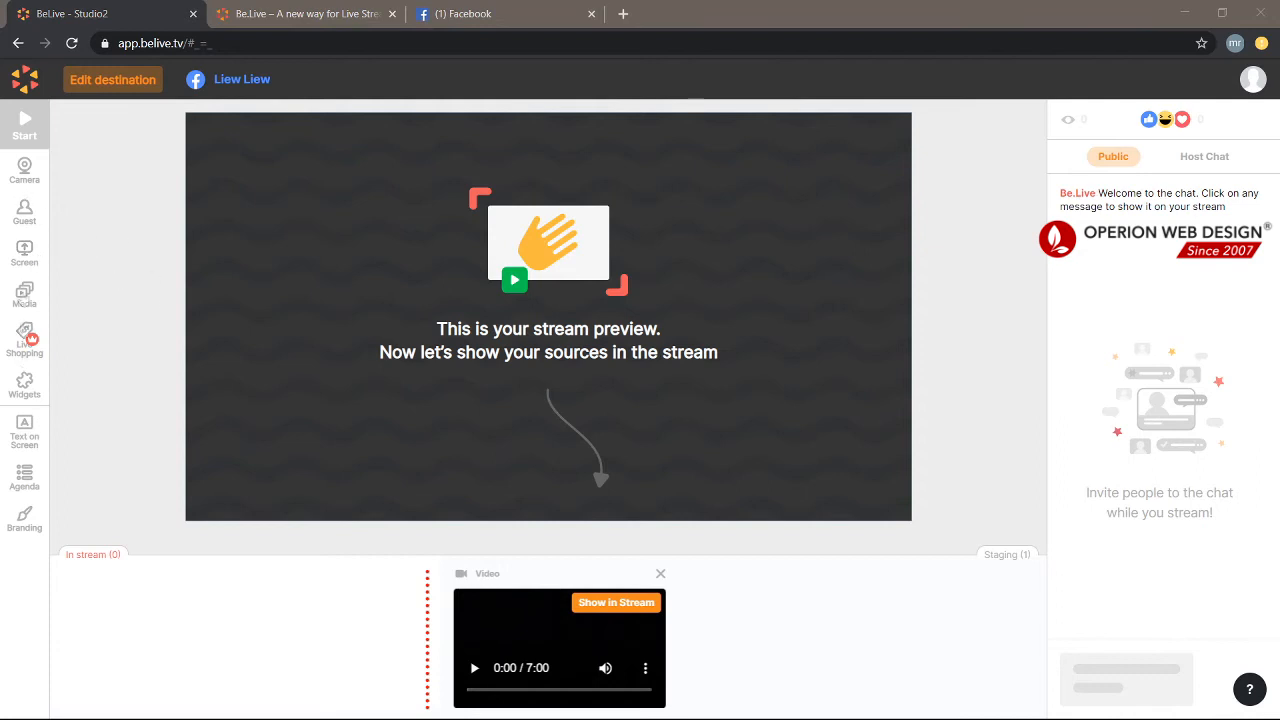
pyautogui.moveTo(24, 170)
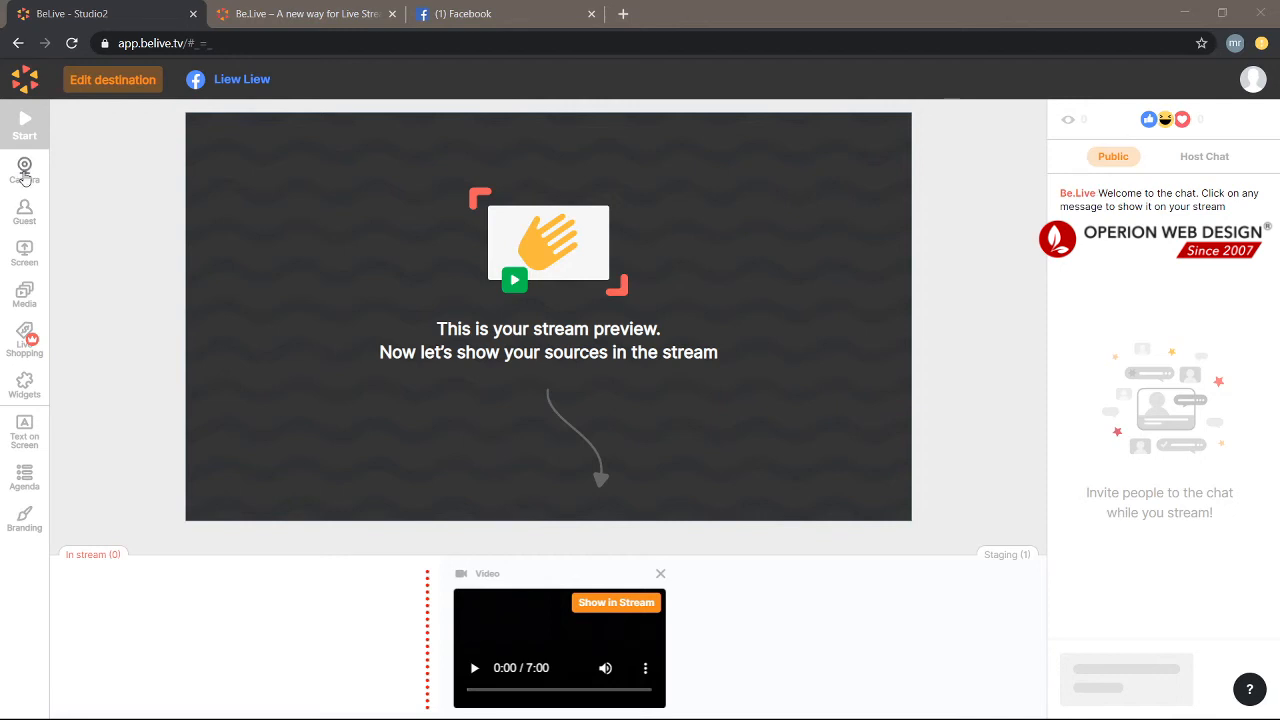
# Attempt screen sharing (denied), then upload the Operion Academy image to staging via Media
pyautogui.click(24, 254)
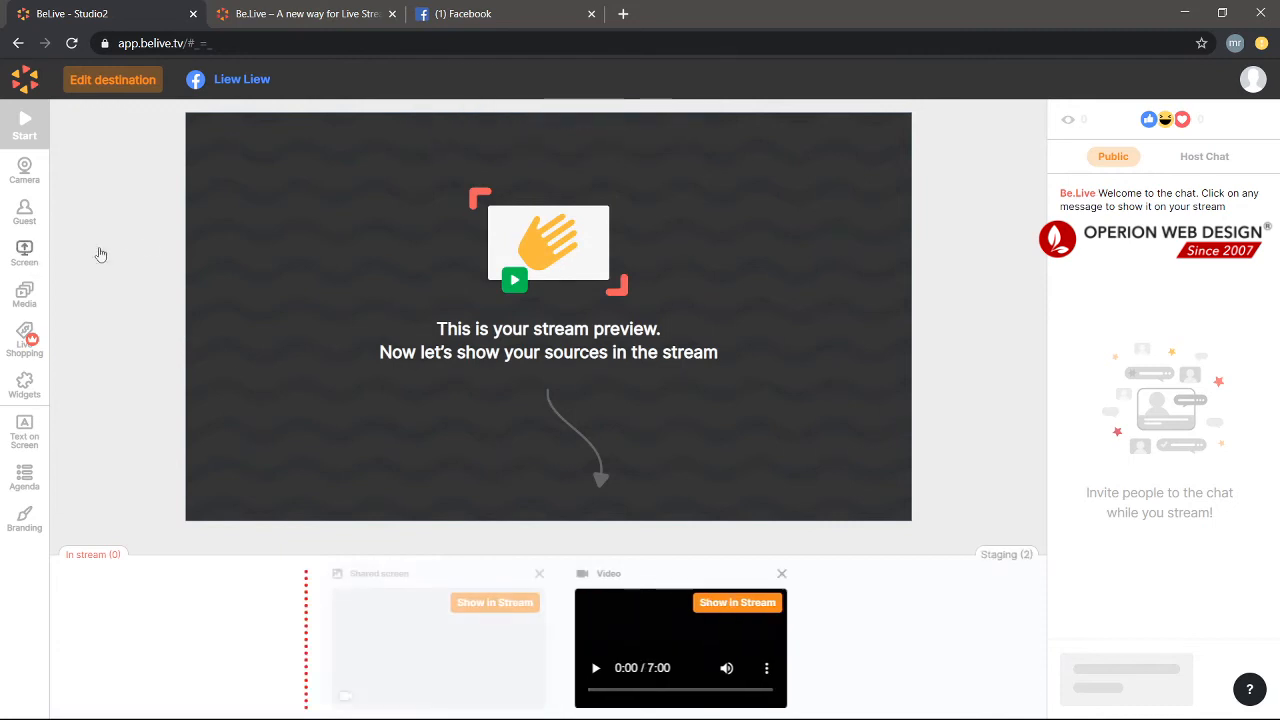
pyautogui.click(24, 256)
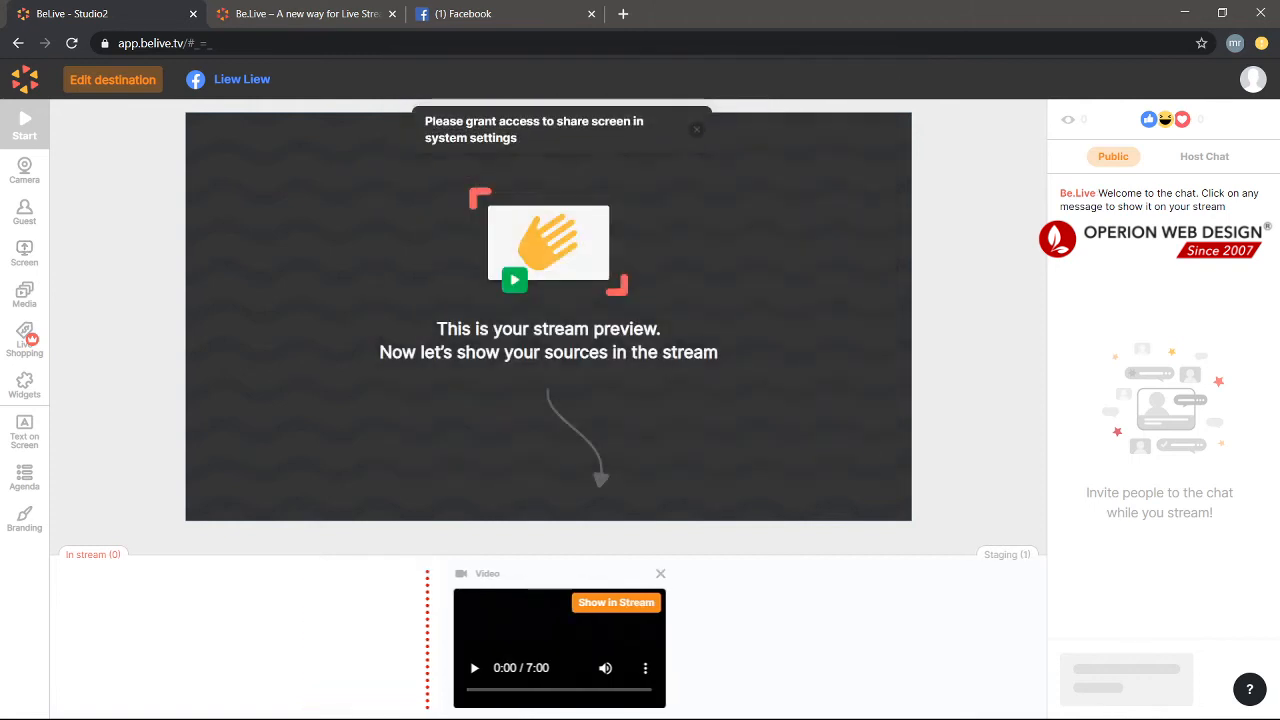
pyautogui.click(24, 288)
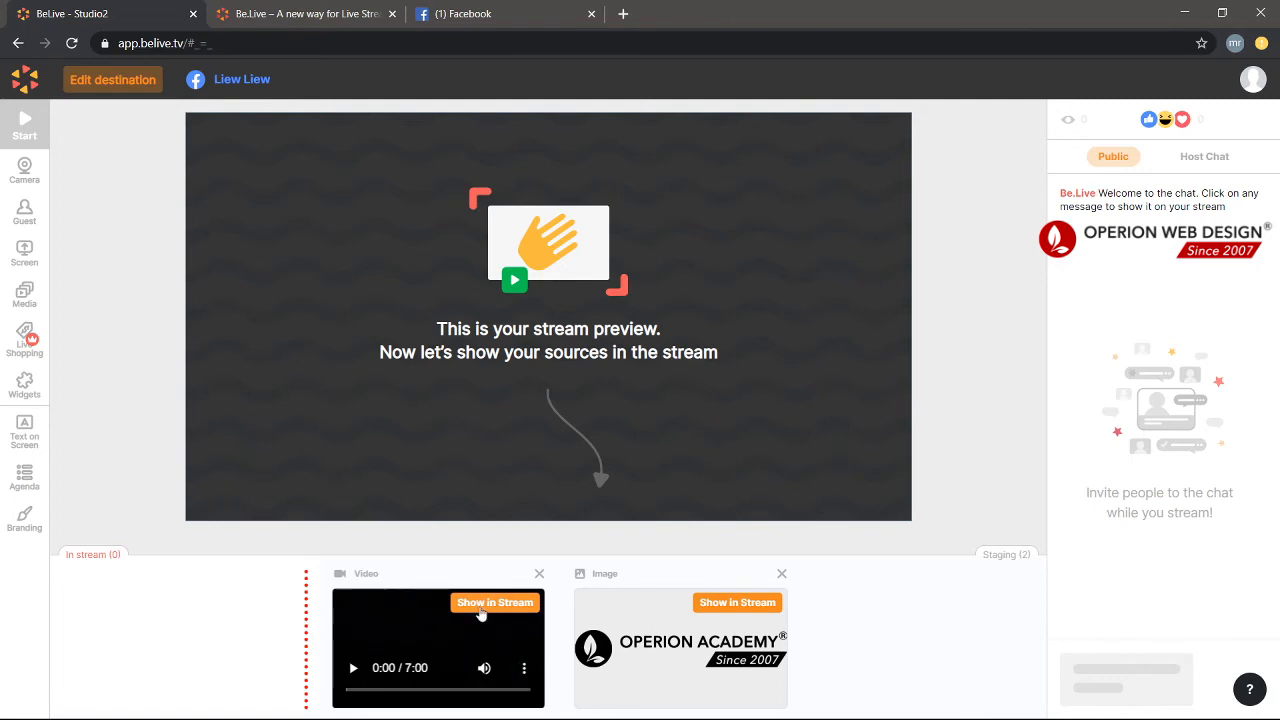
# Show the sunset video in the stream and start it playing
pyautogui.click(496, 602)
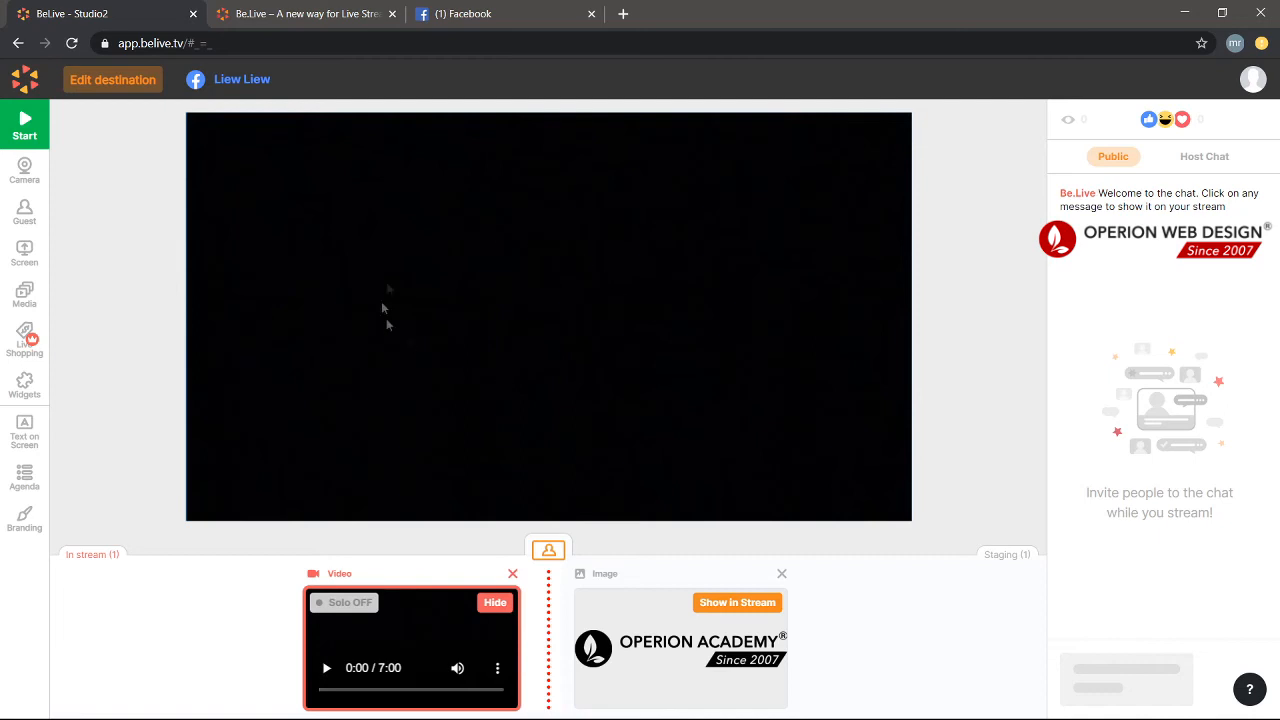
pyautogui.click(326, 668)
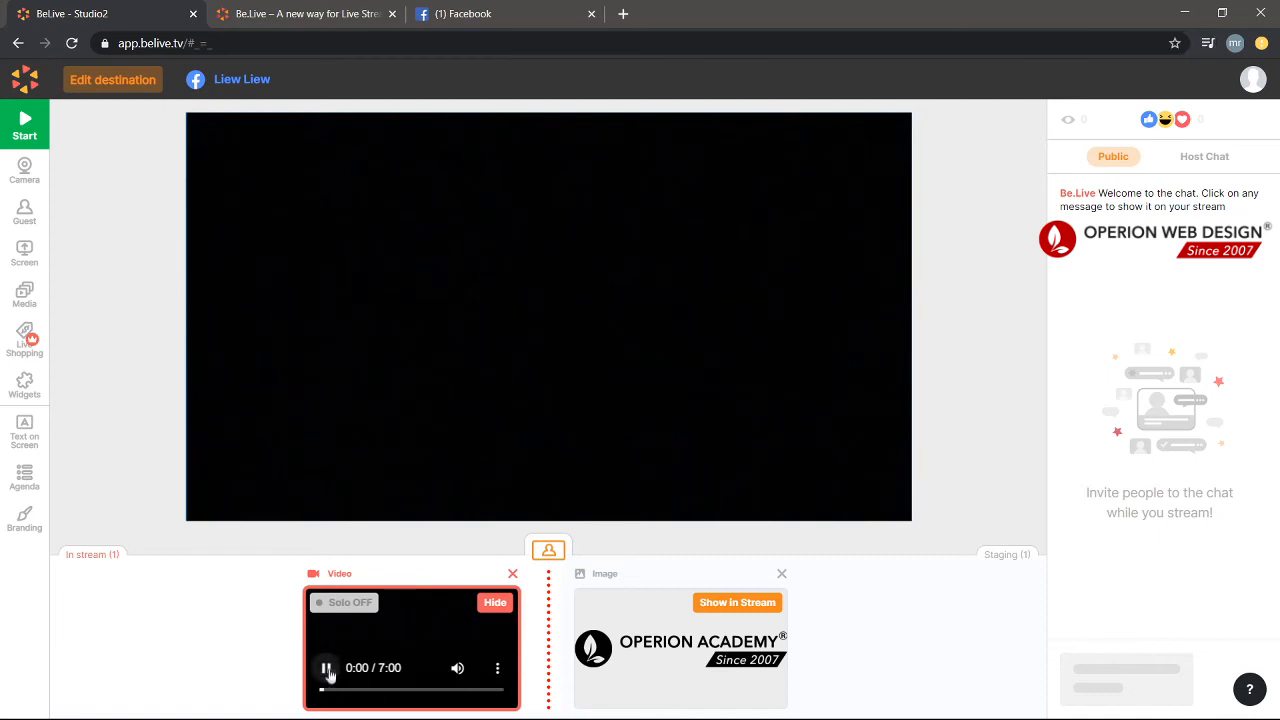
pyautogui.click(326, 668)
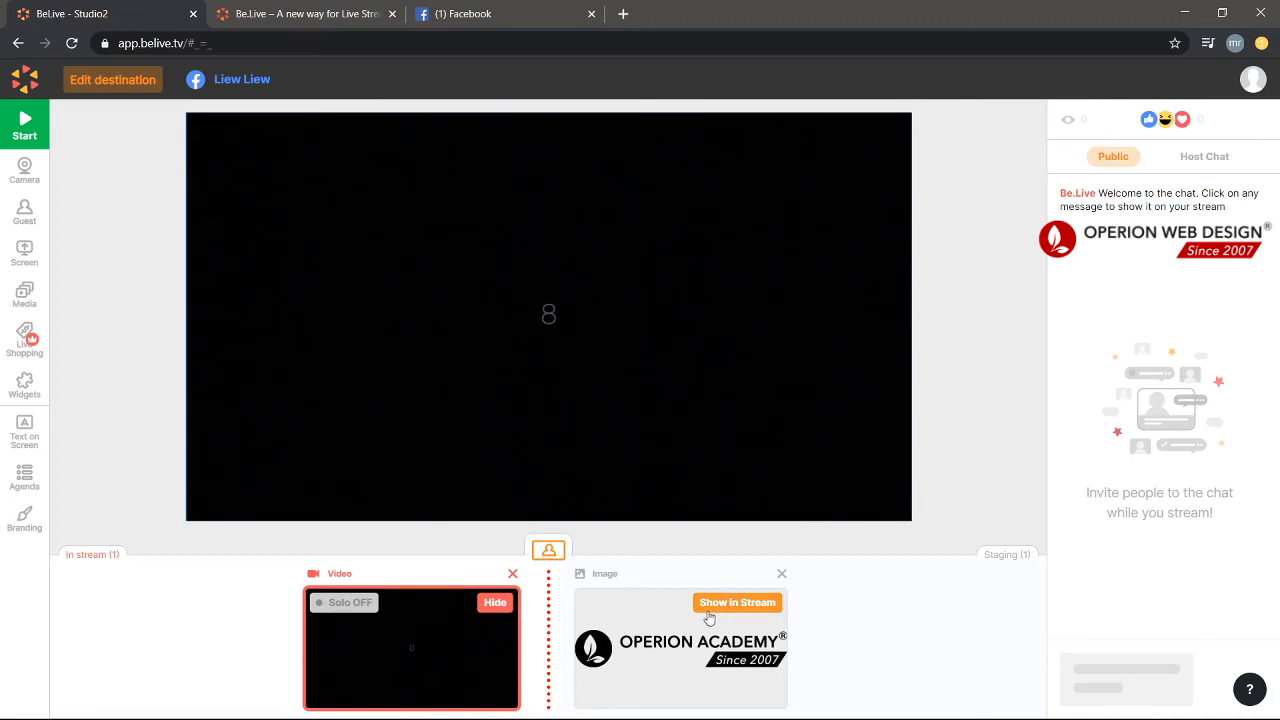
# Show the Operion Academy logo image in the stream beside the video
pyautogui.click(736, 602)
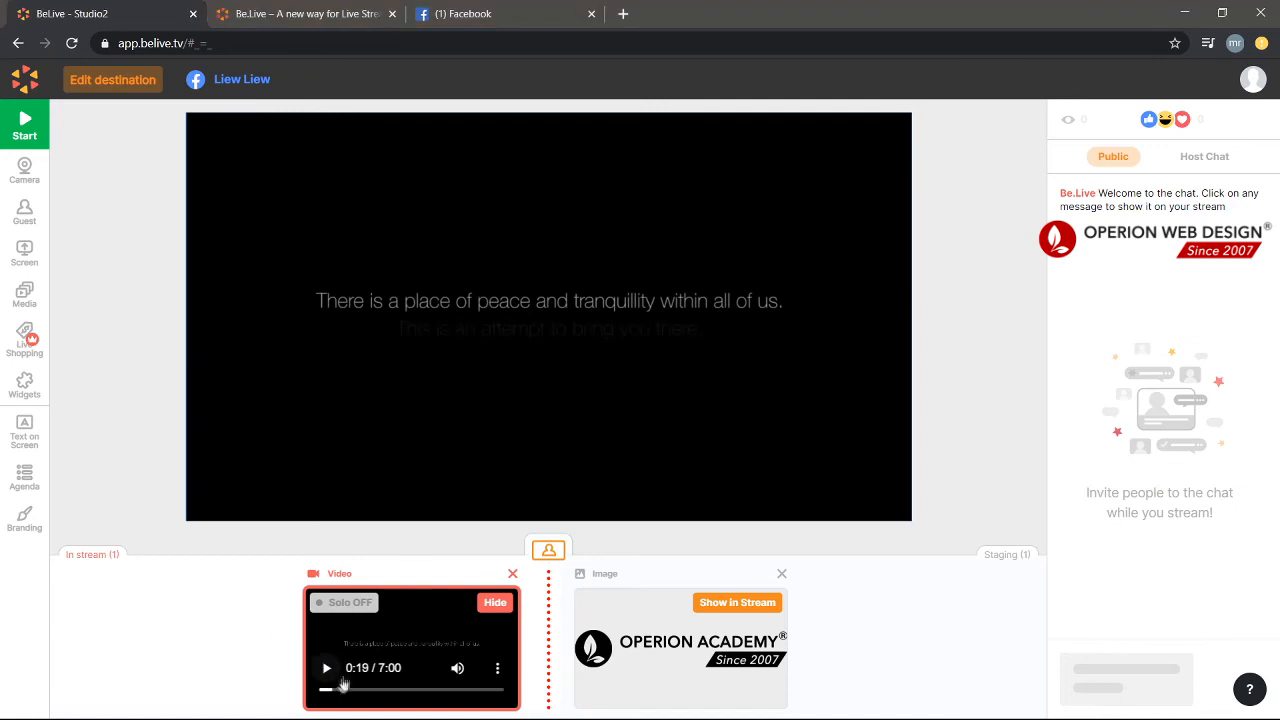
pyautogui.click(324, 668)
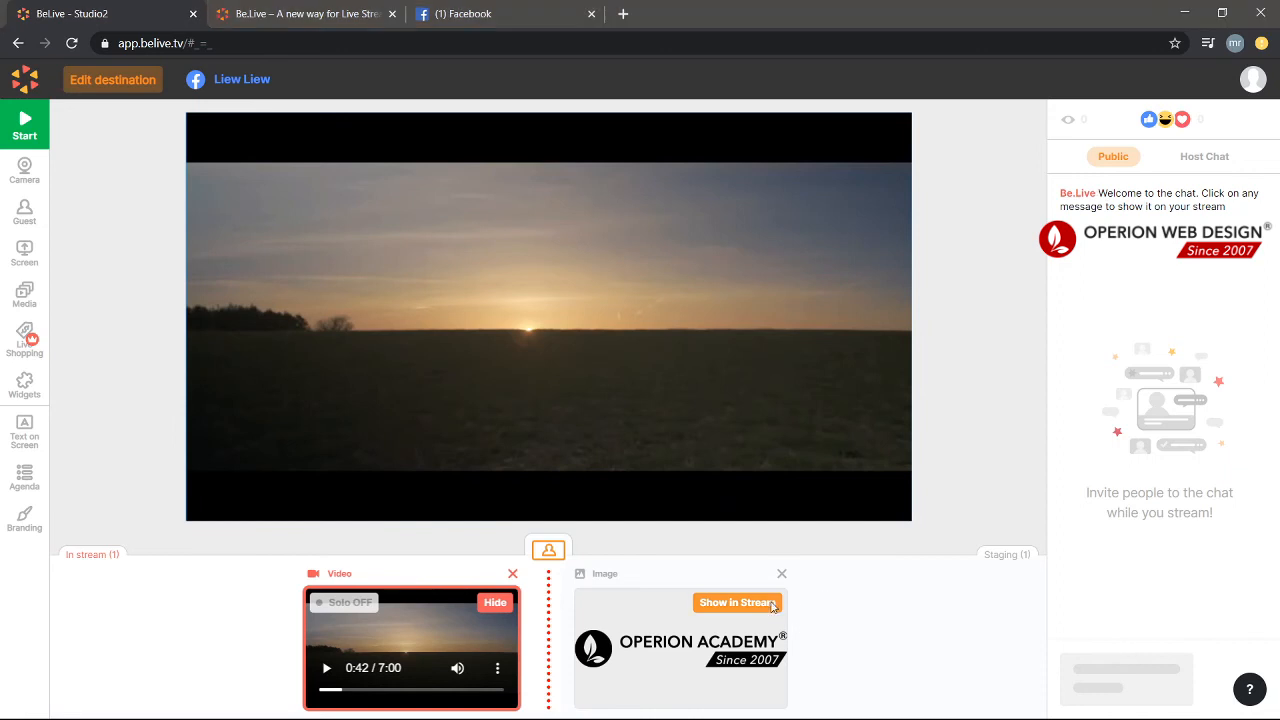
pyautogui.click(736, 602)
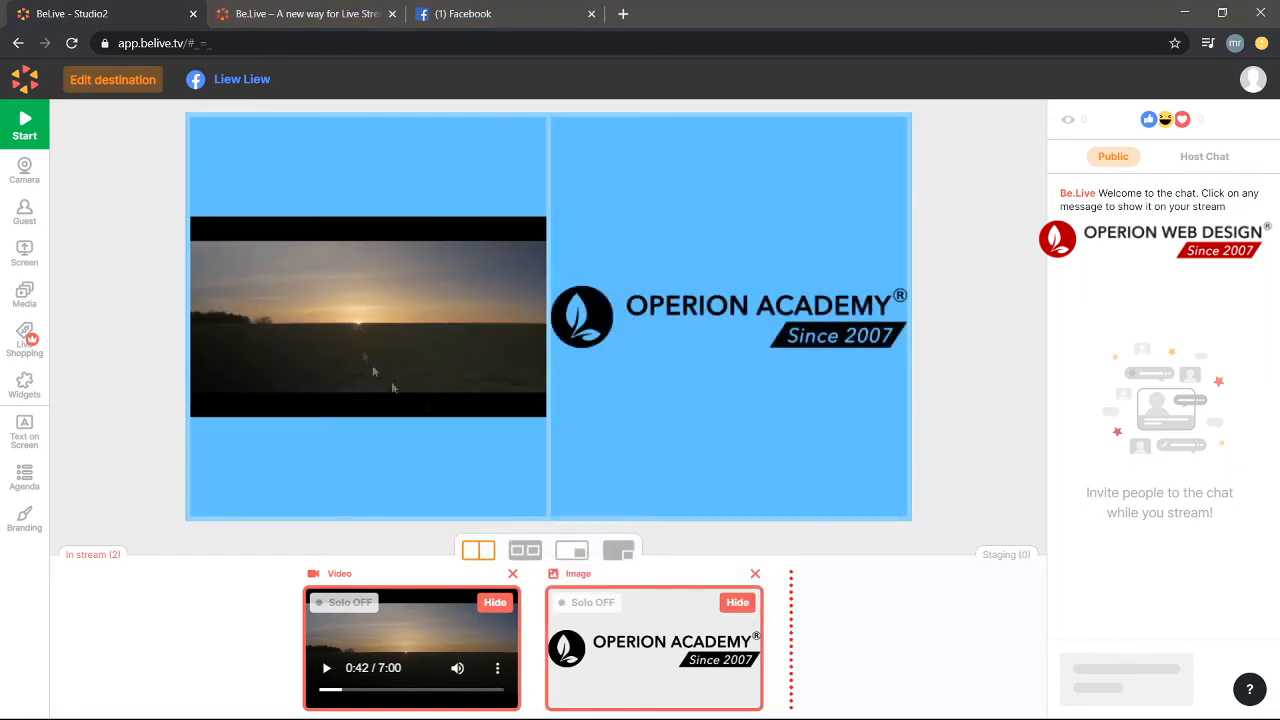
pyautogui.moveTo(426, 568)
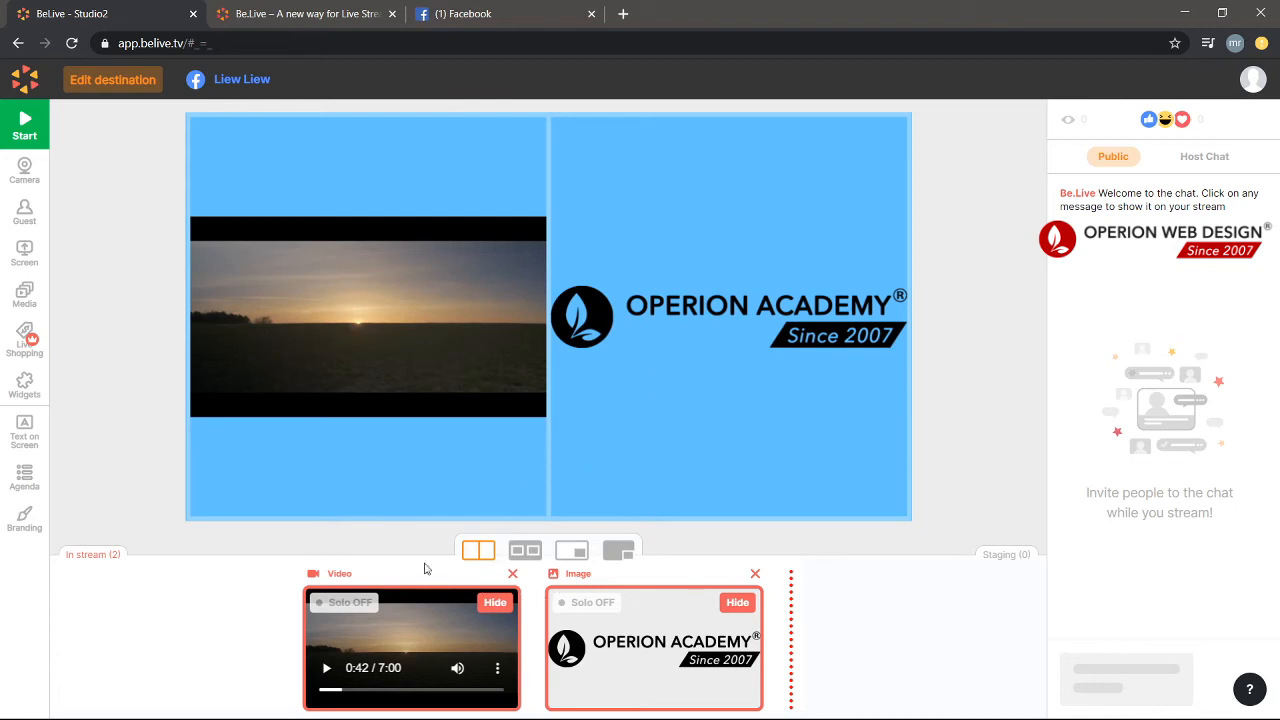
# Try side-by-side and full-frame-with-inset layouts, return to split, then hide the logo
pyautogui.click(524, 552)
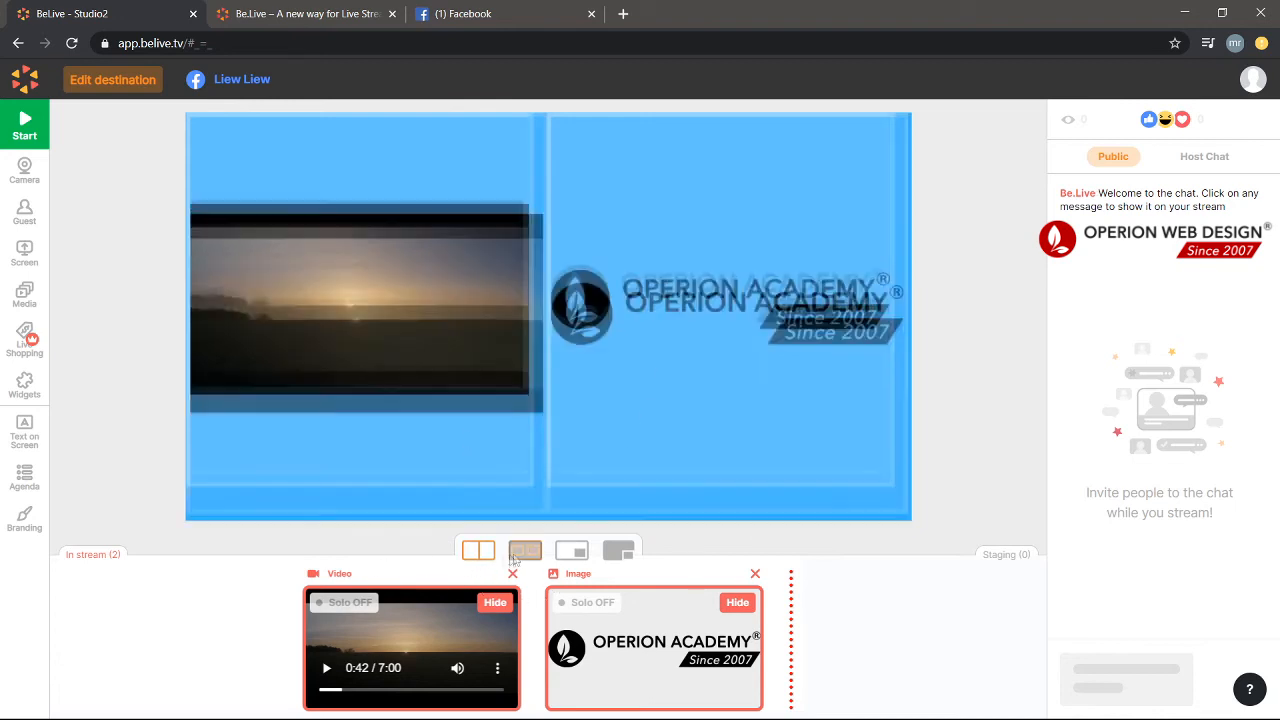
pyautogui.click(476, 550)
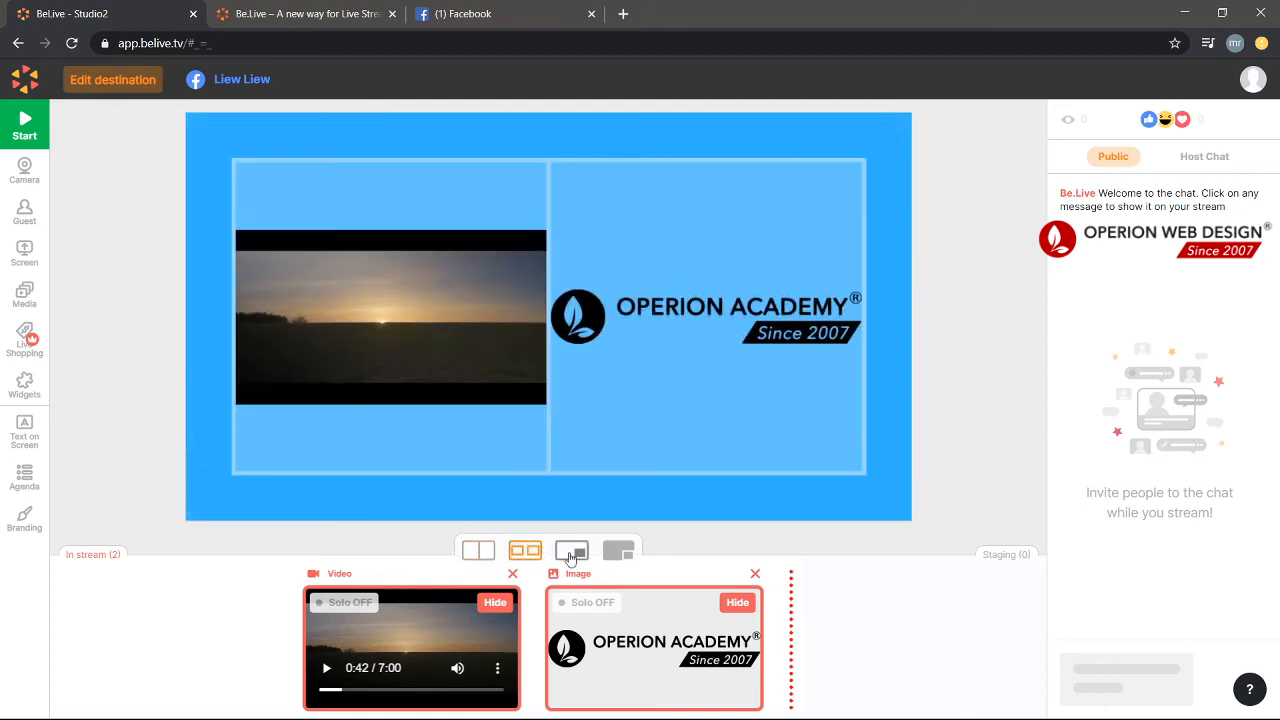
pyautogui.click(570, 552)
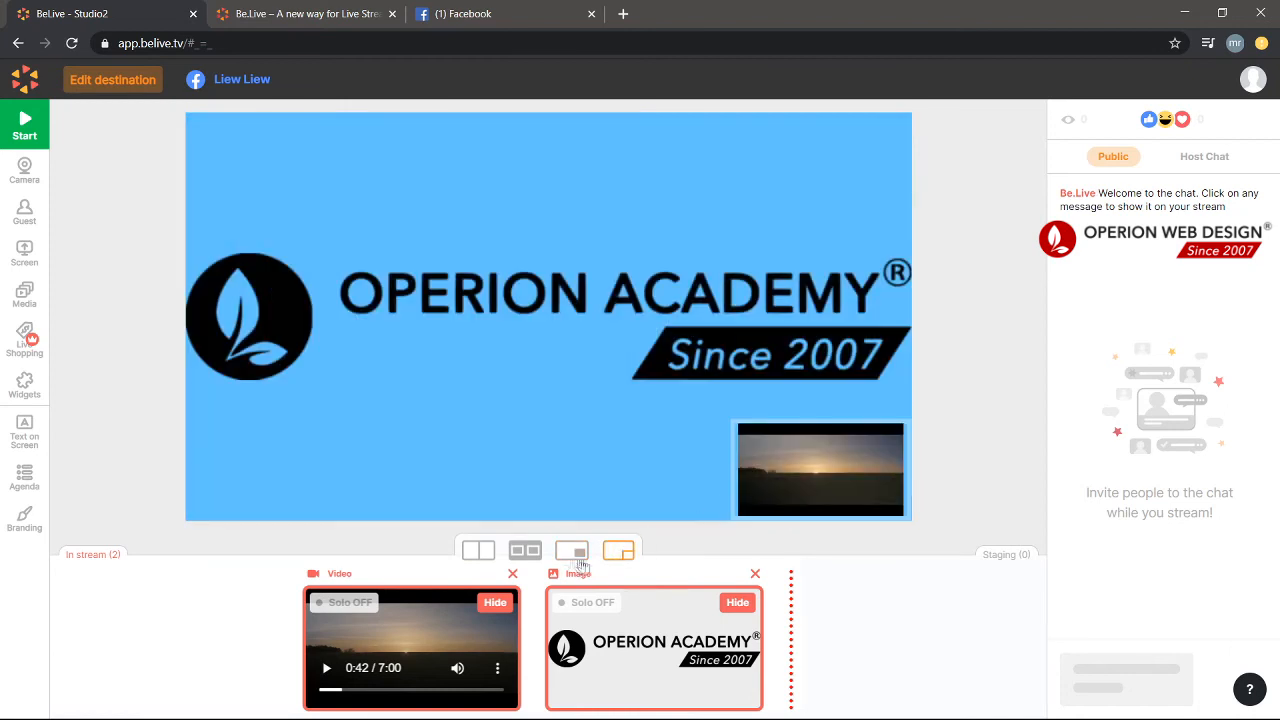
pyautogui.click(476, 552)
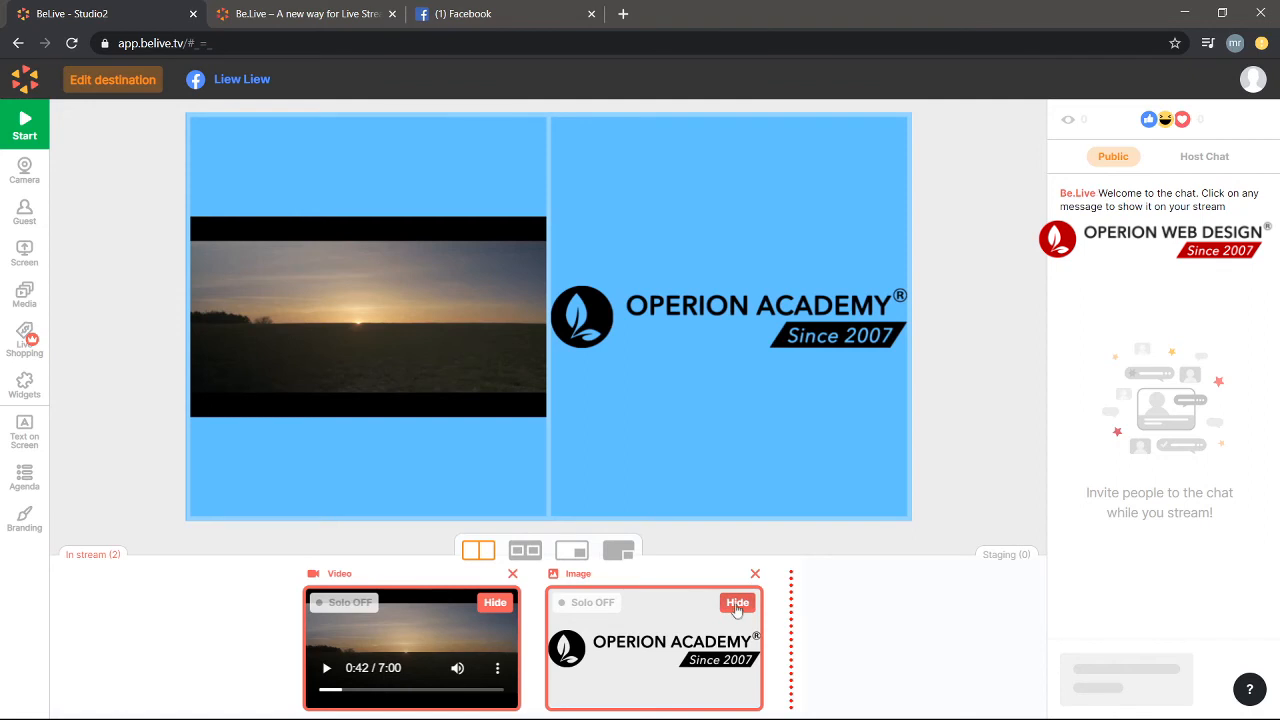
pyautogui.click(736, 604)
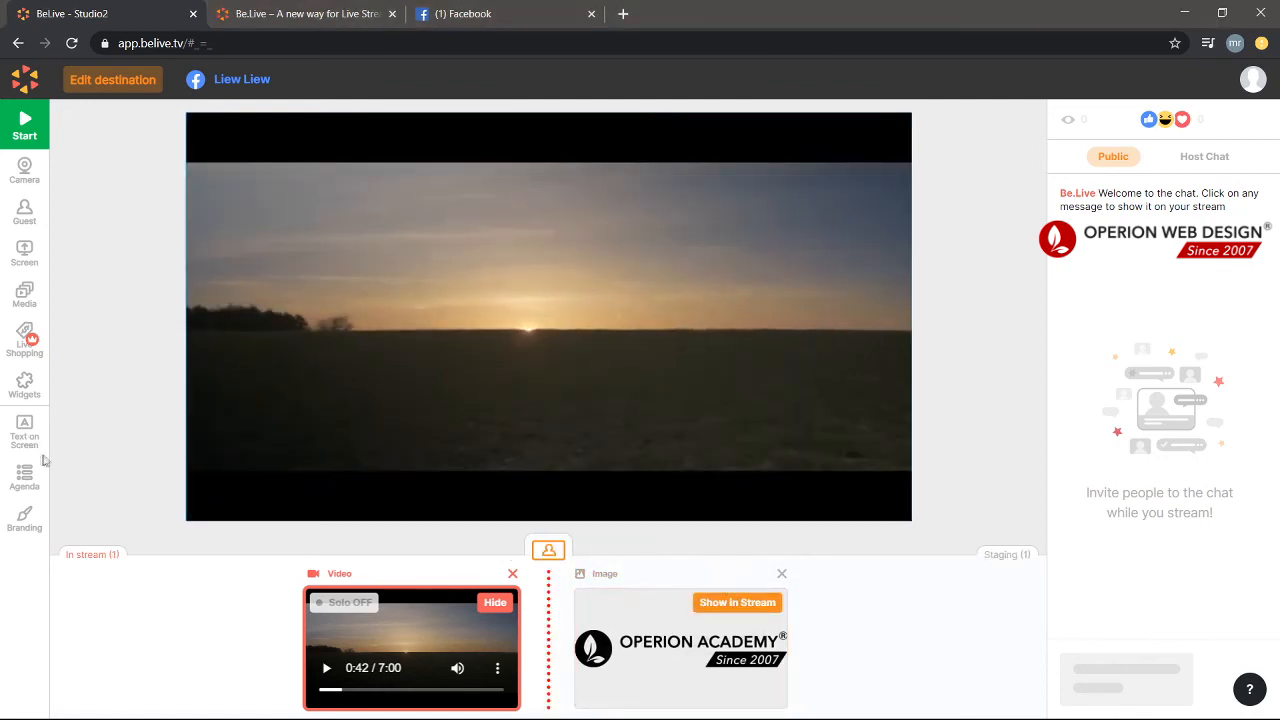
# Show a 'hello' title on the stream via Text on Screen
pyautogui.click(24, 430)
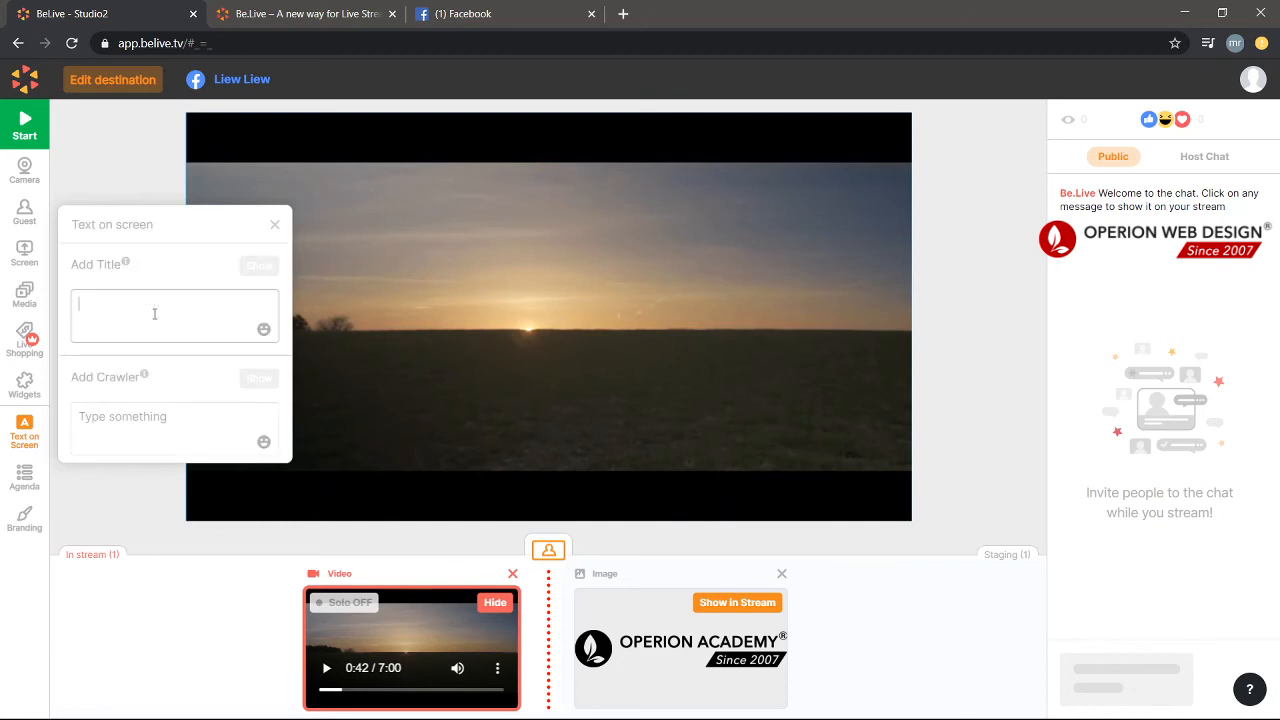
pyautogui.write('h')
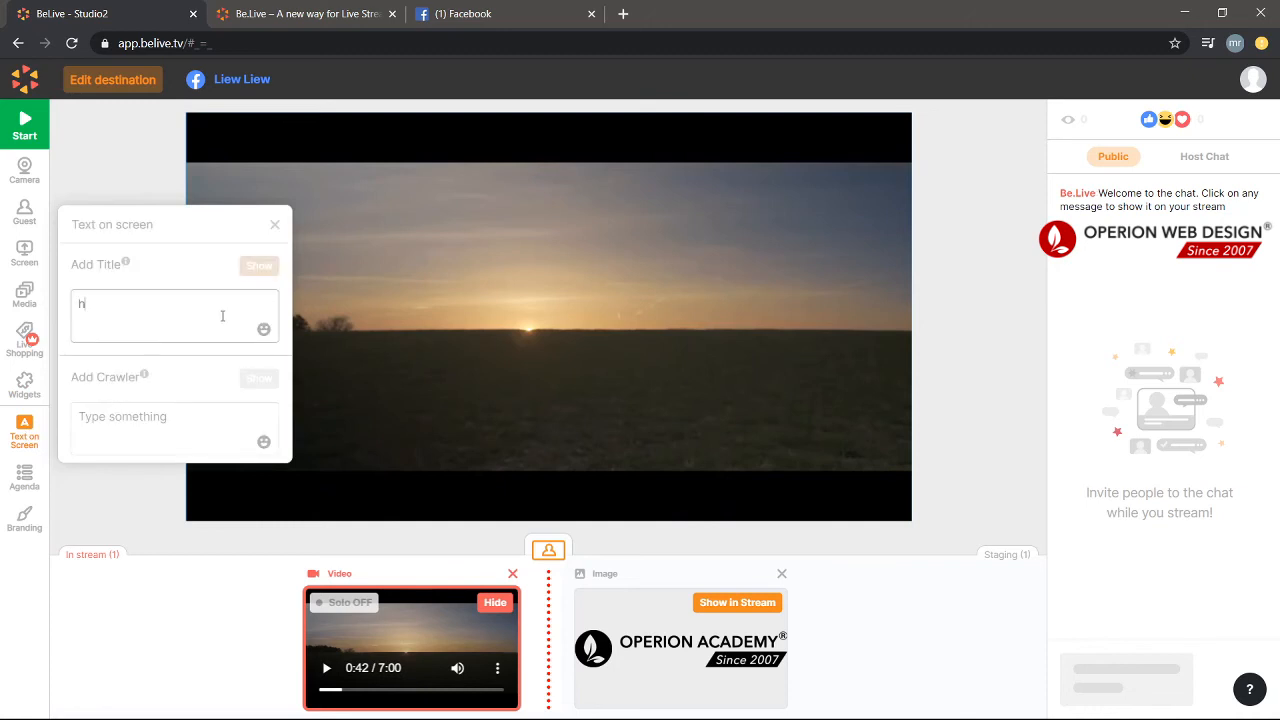
pyautogui.write('ello')
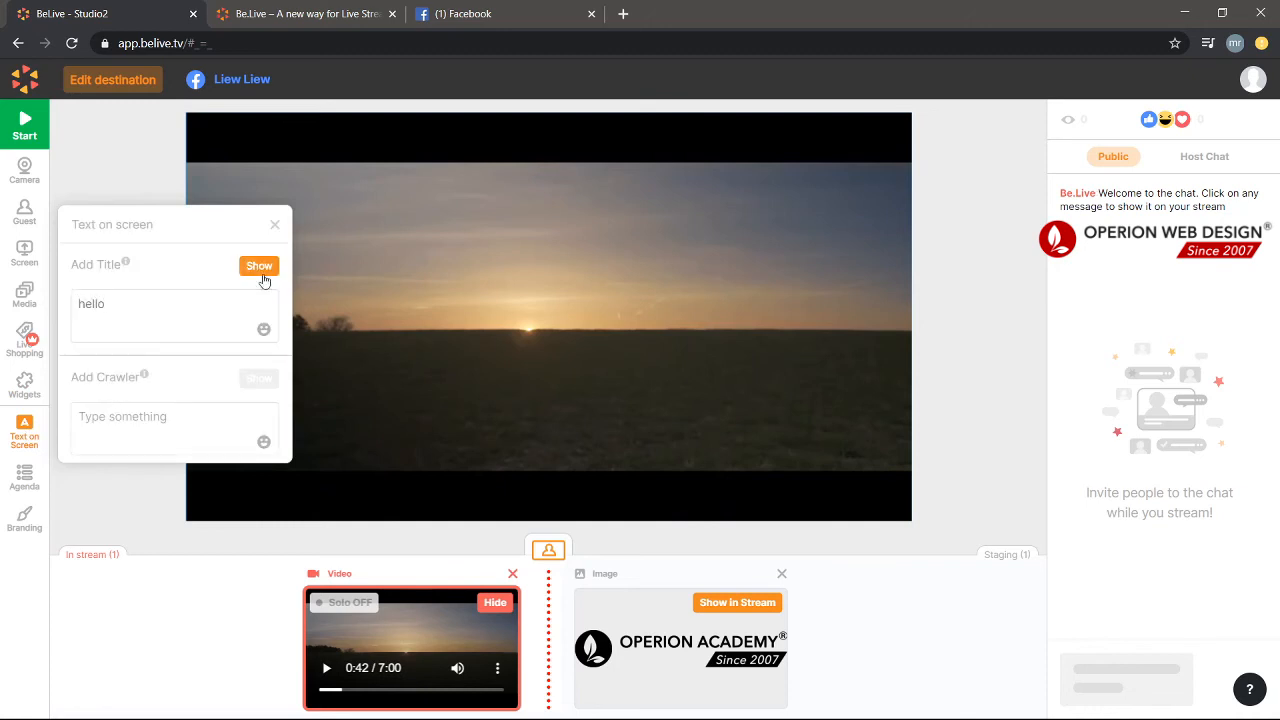
pyautogui.click(260, 266)
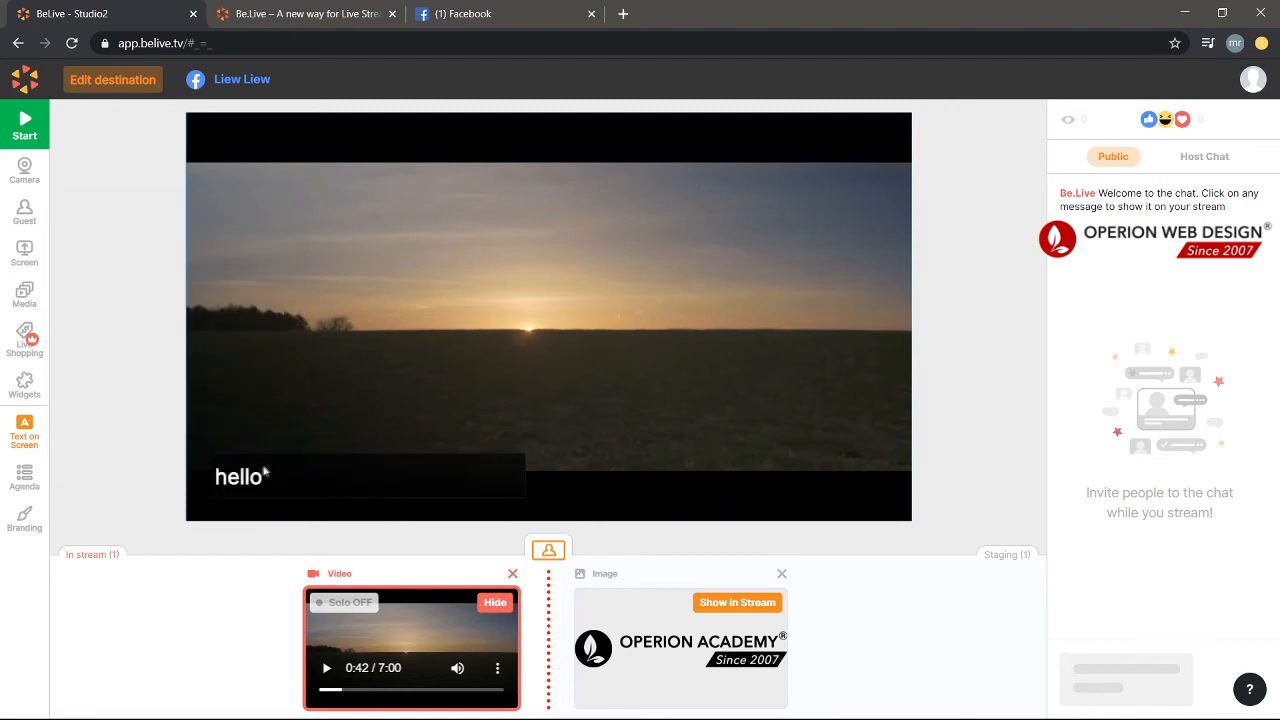
# Add crawler text 'cra' scrolling across the stream
pyautogui.click(24, 432)
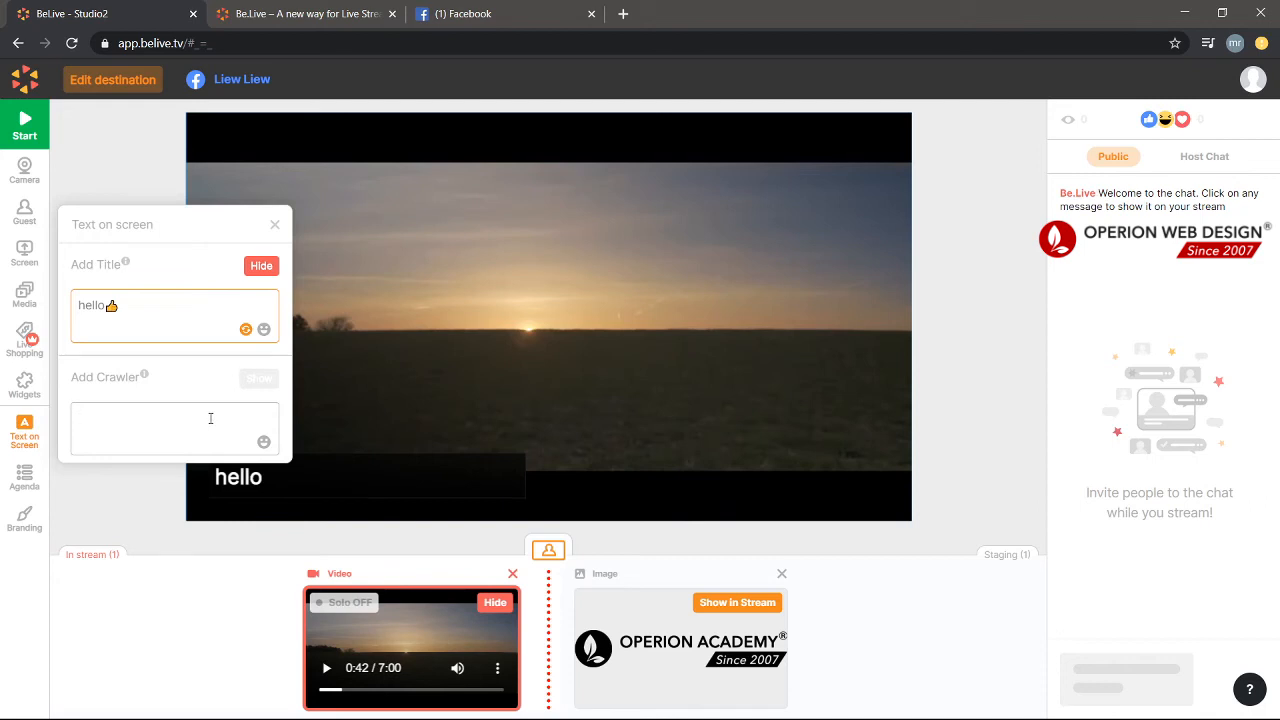
pyautogui.click(208, 428)
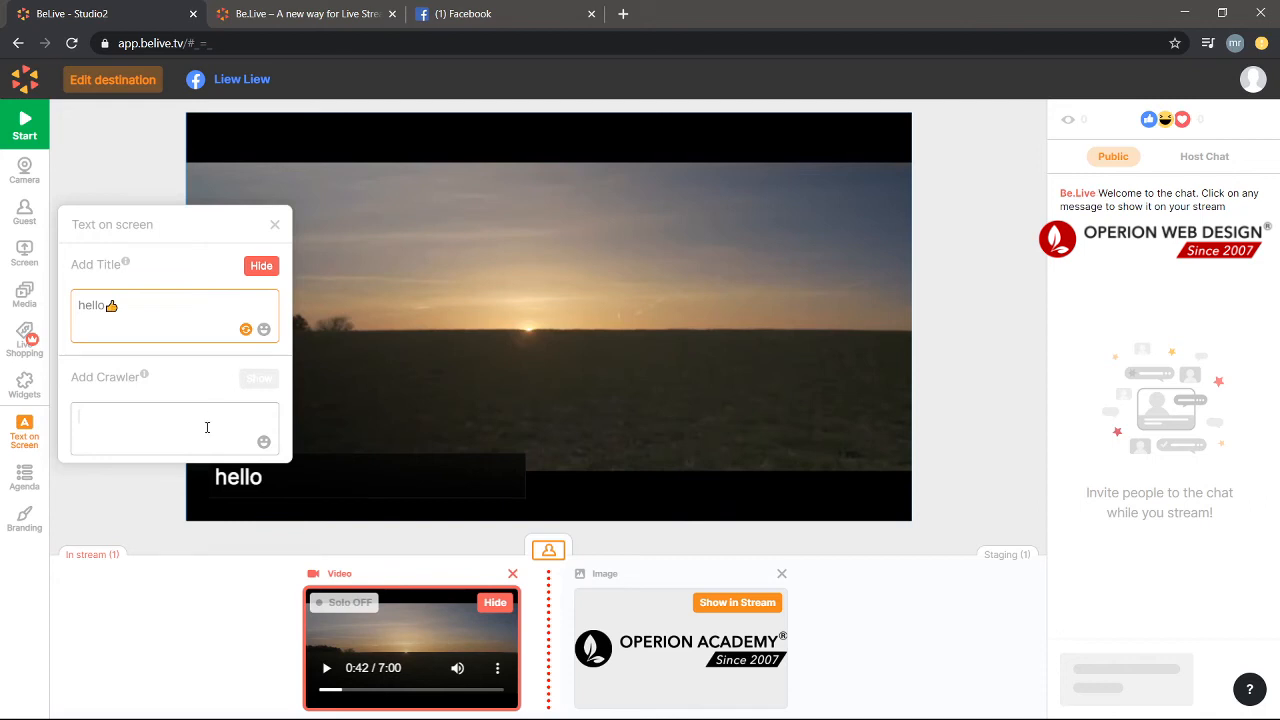
pyautogui.write('crawler')
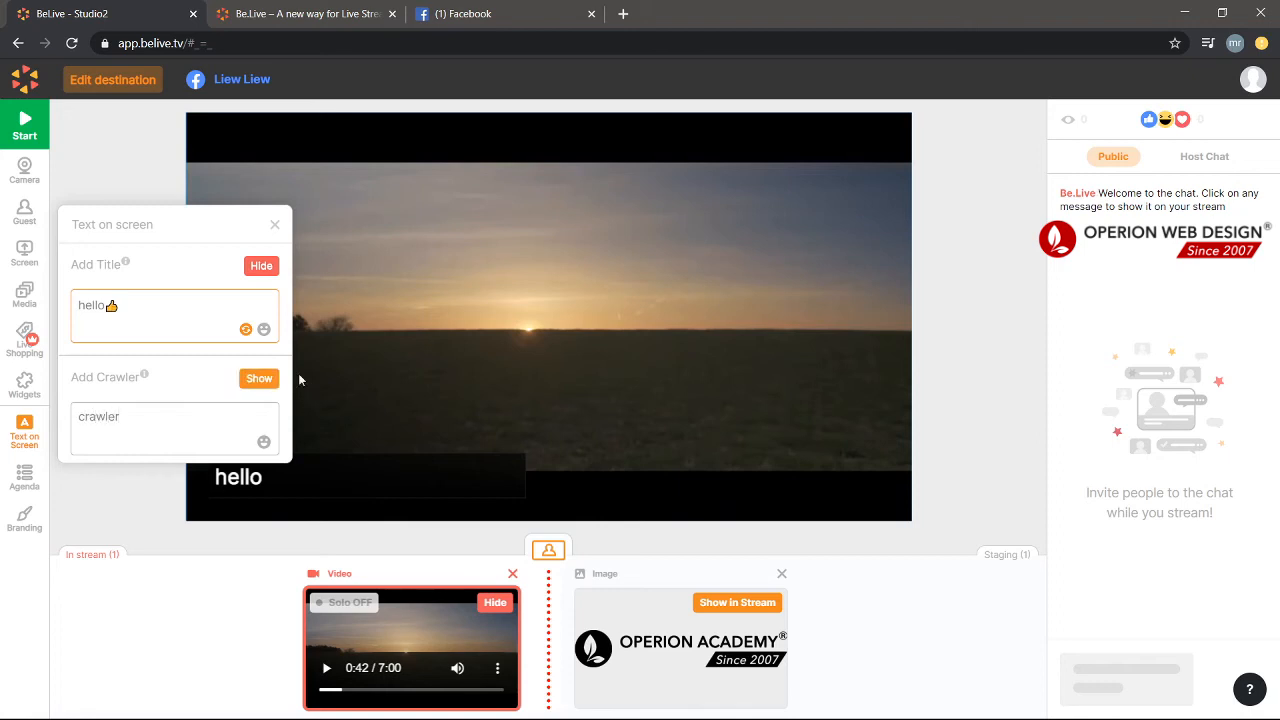
pyautogui.click(260, 378)
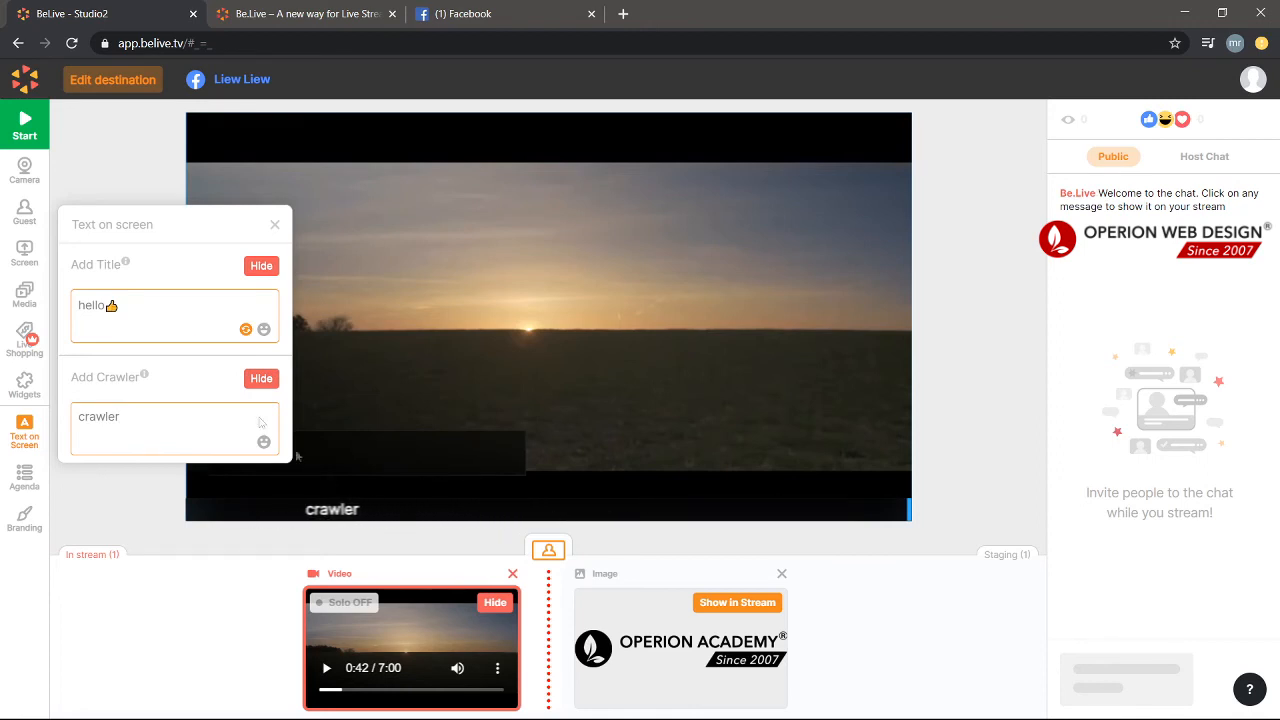
pyautogui.click(276, 224)
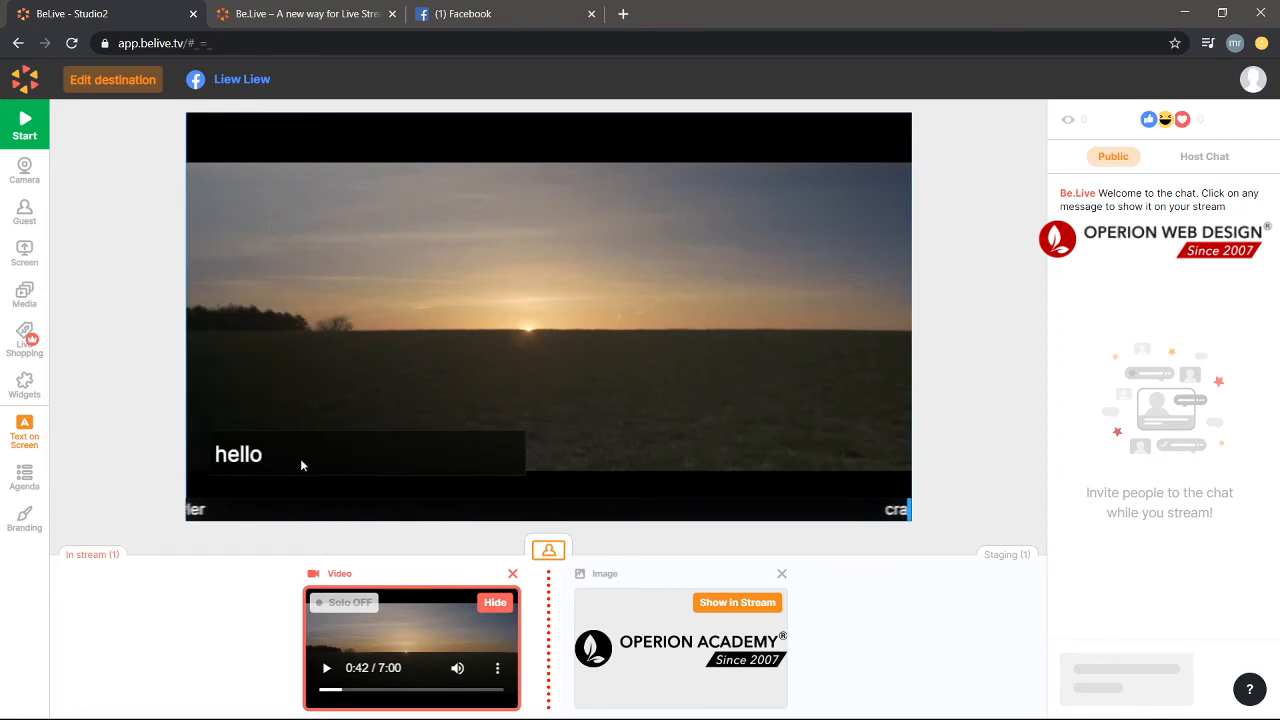
# Hide the hello title and the crawler from the stream again
pyautogui.click(24, 436)
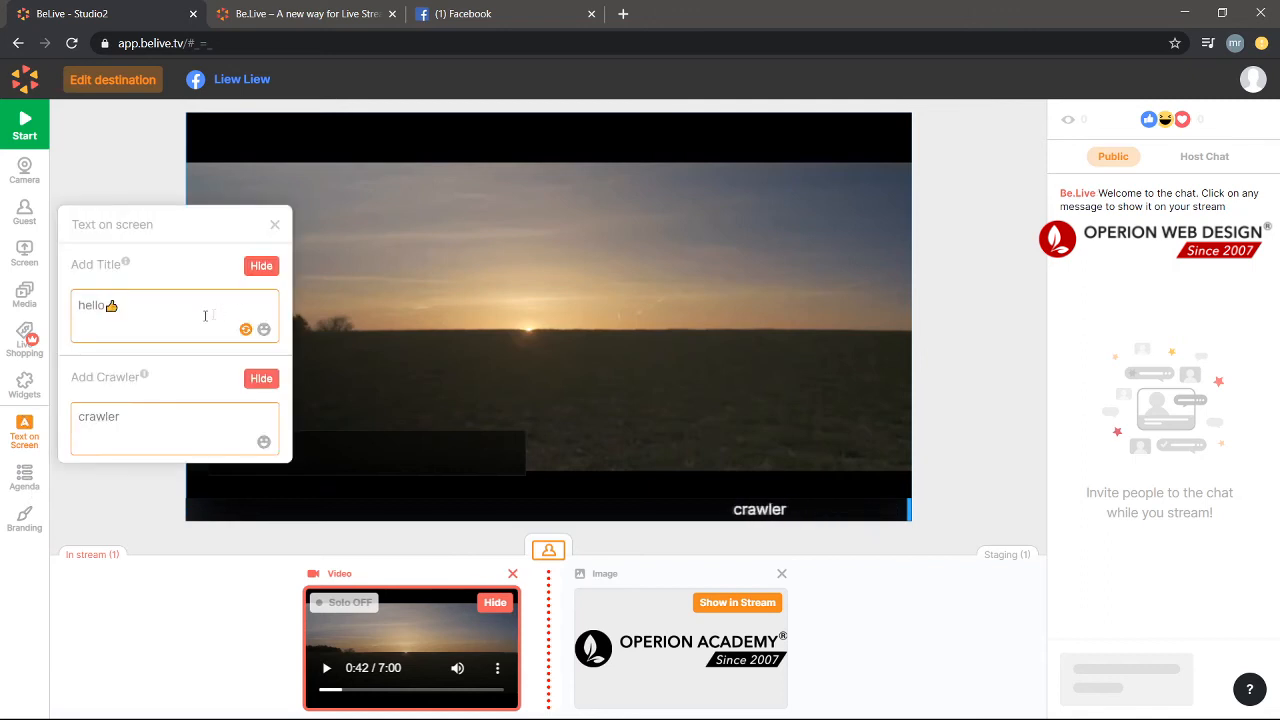
pyautogui.click(260, 266)
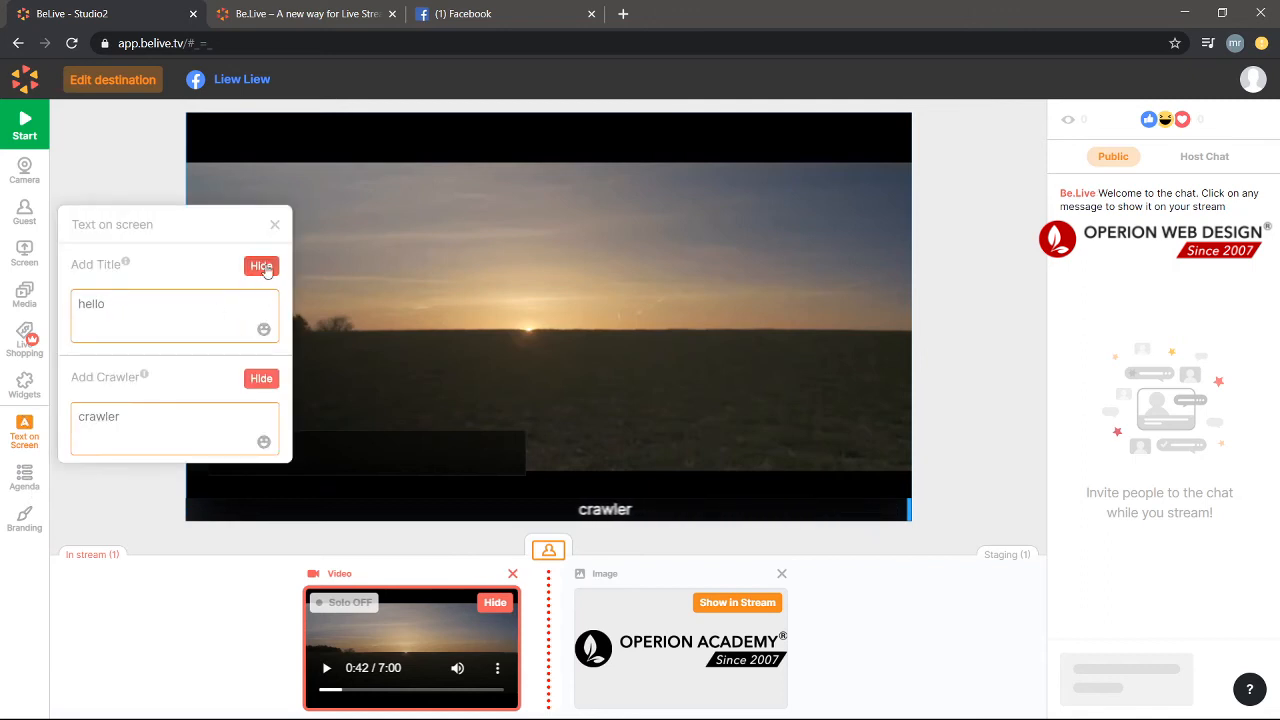
pyautogui.click(274, 224)
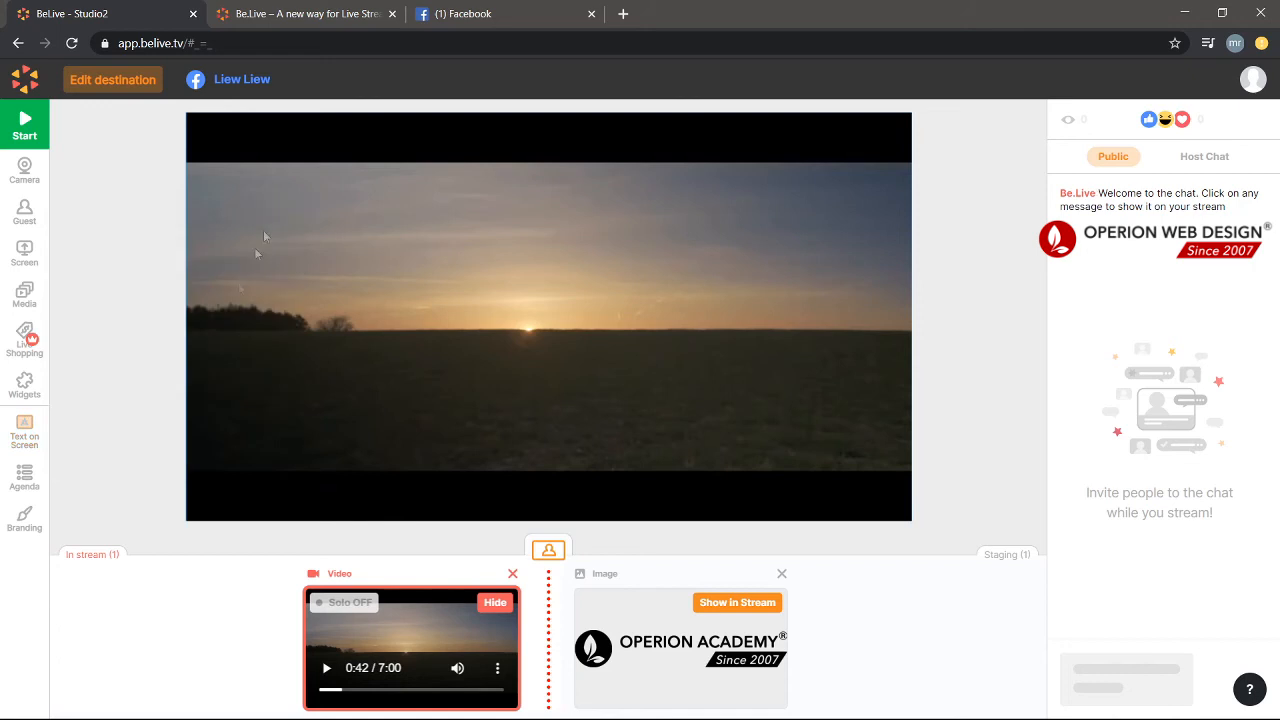
pyautogui.click(24, 472)
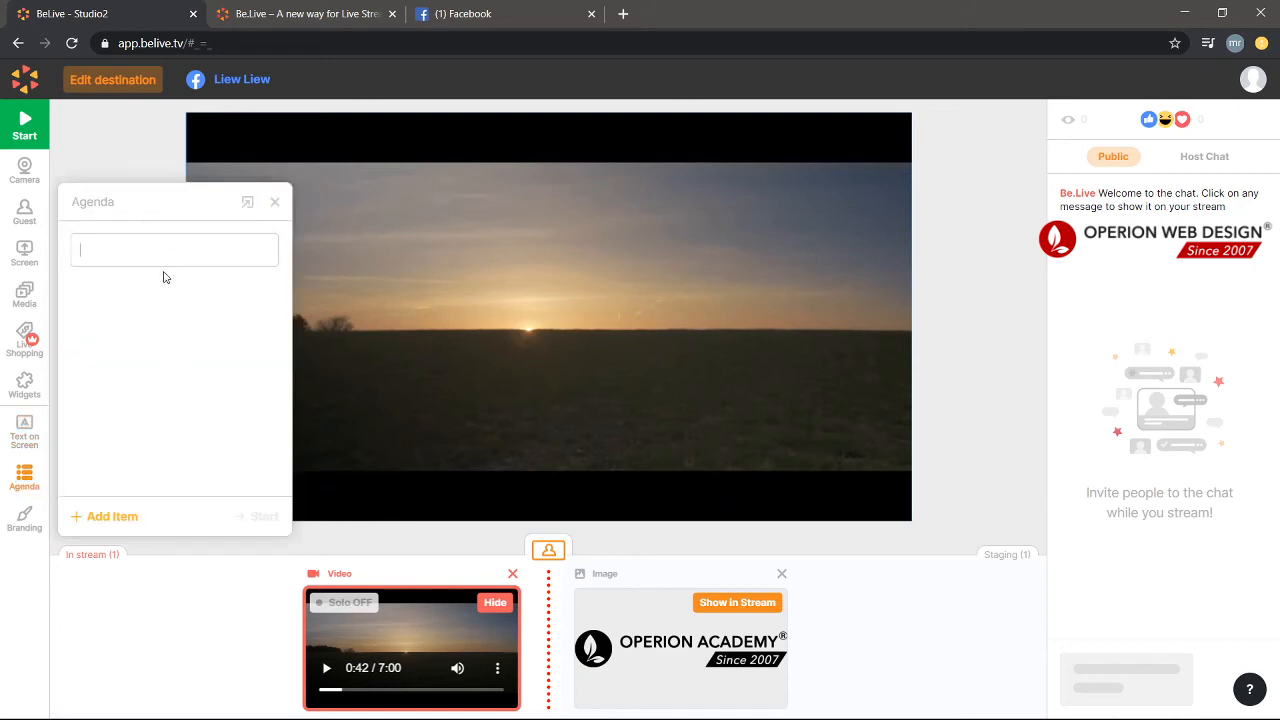
# Name the agenda 'test' and add an item titled 'hello'
pyautogui.write('test')
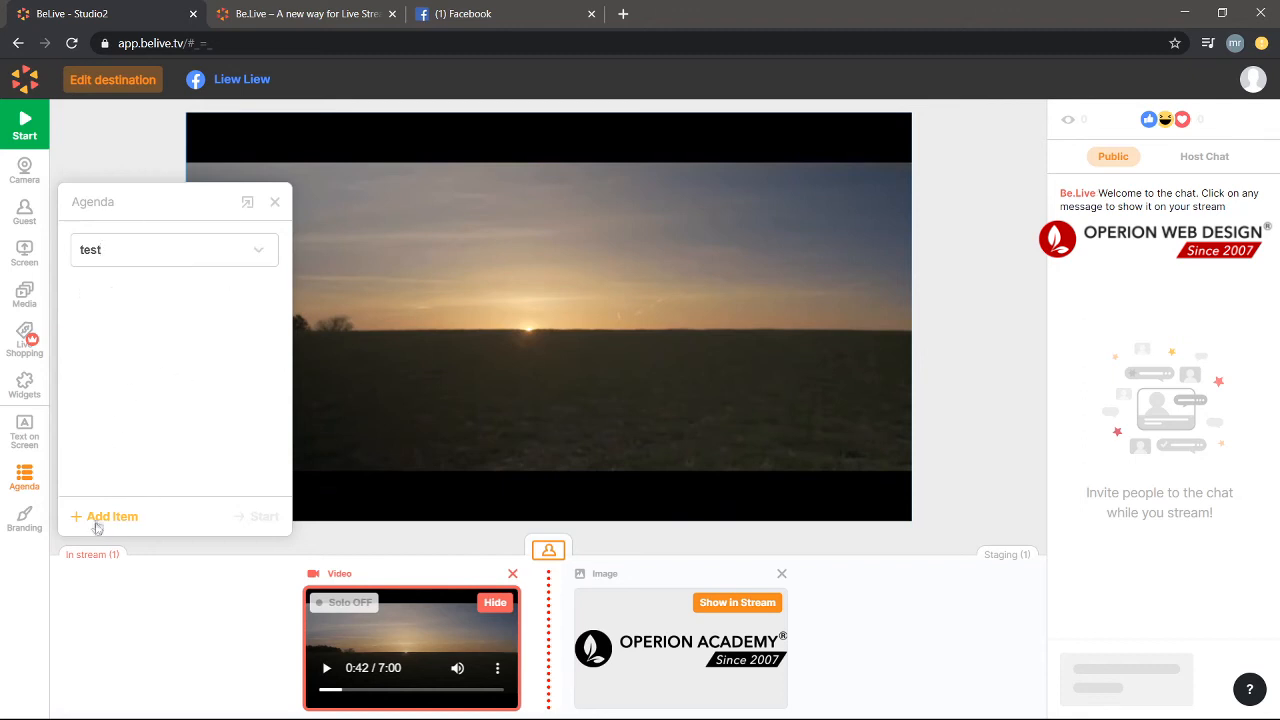
pyautogui.click(104, 516)
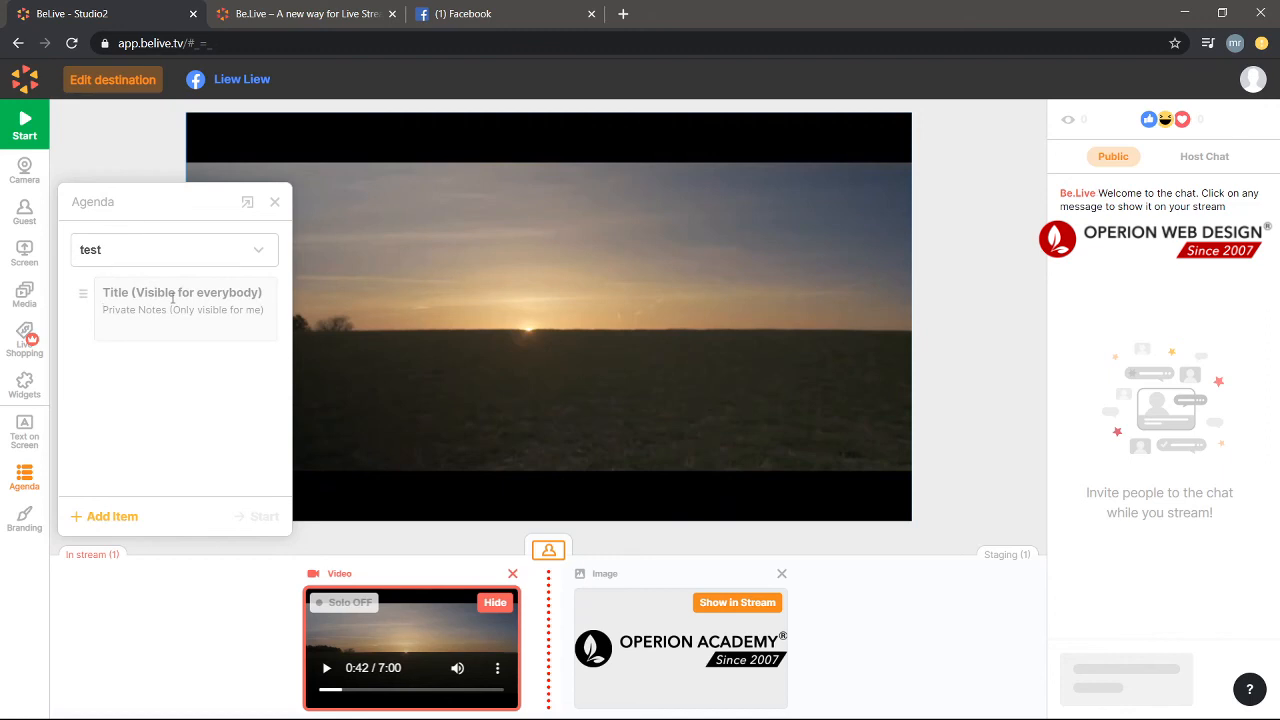
pyautogui.write('hello')
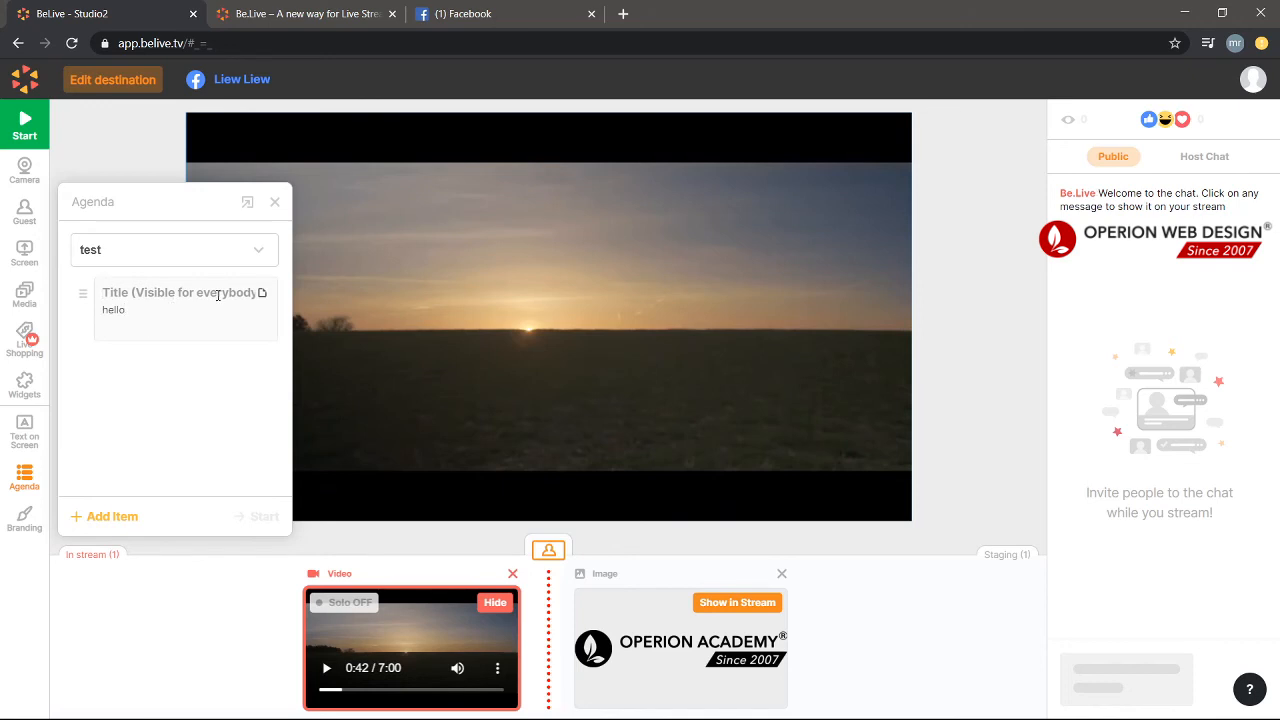
pyautogui.write('hello')
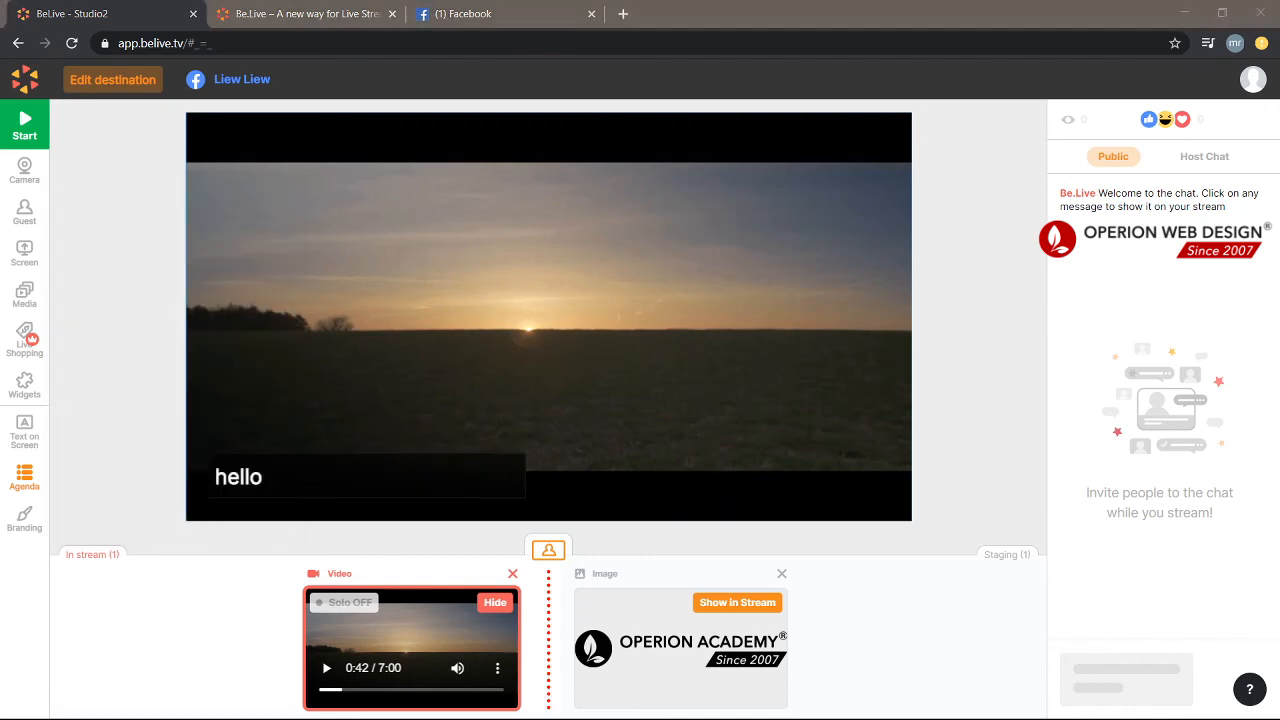
# Show the hello agenda item on the stream, then hide it
pyautogui.click(24, 476)
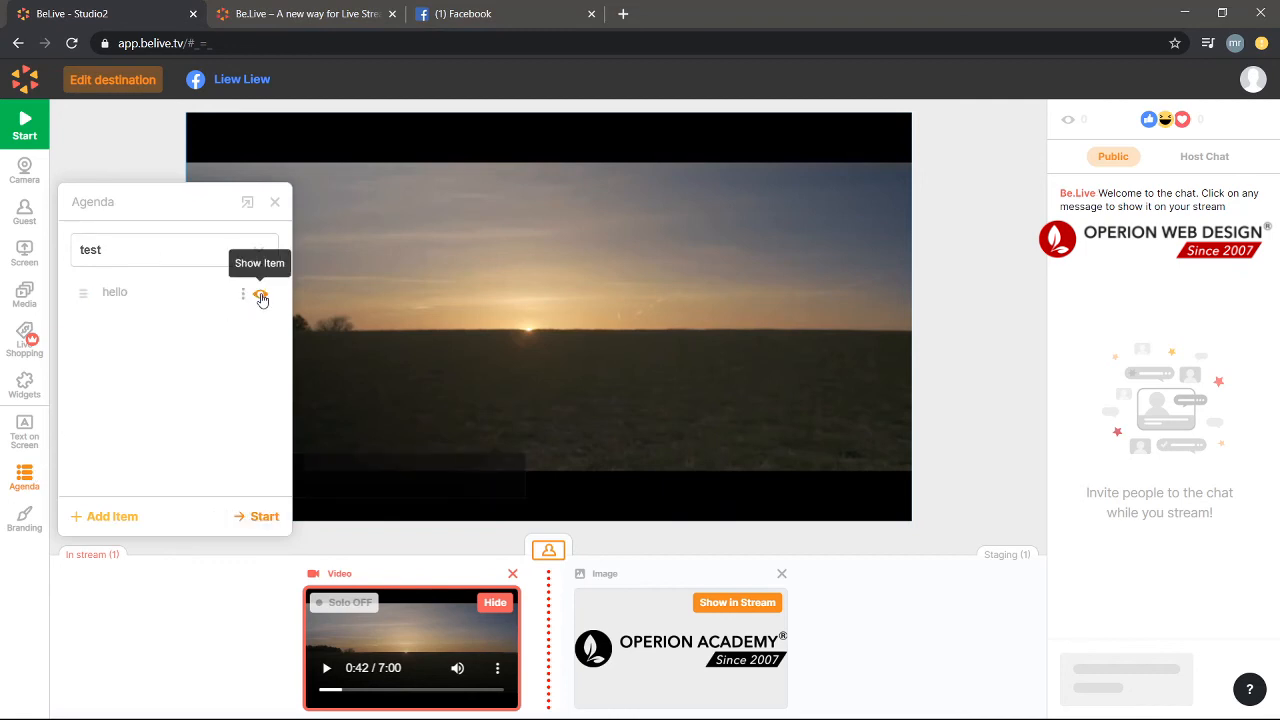
pyautogui.click(276, 200)
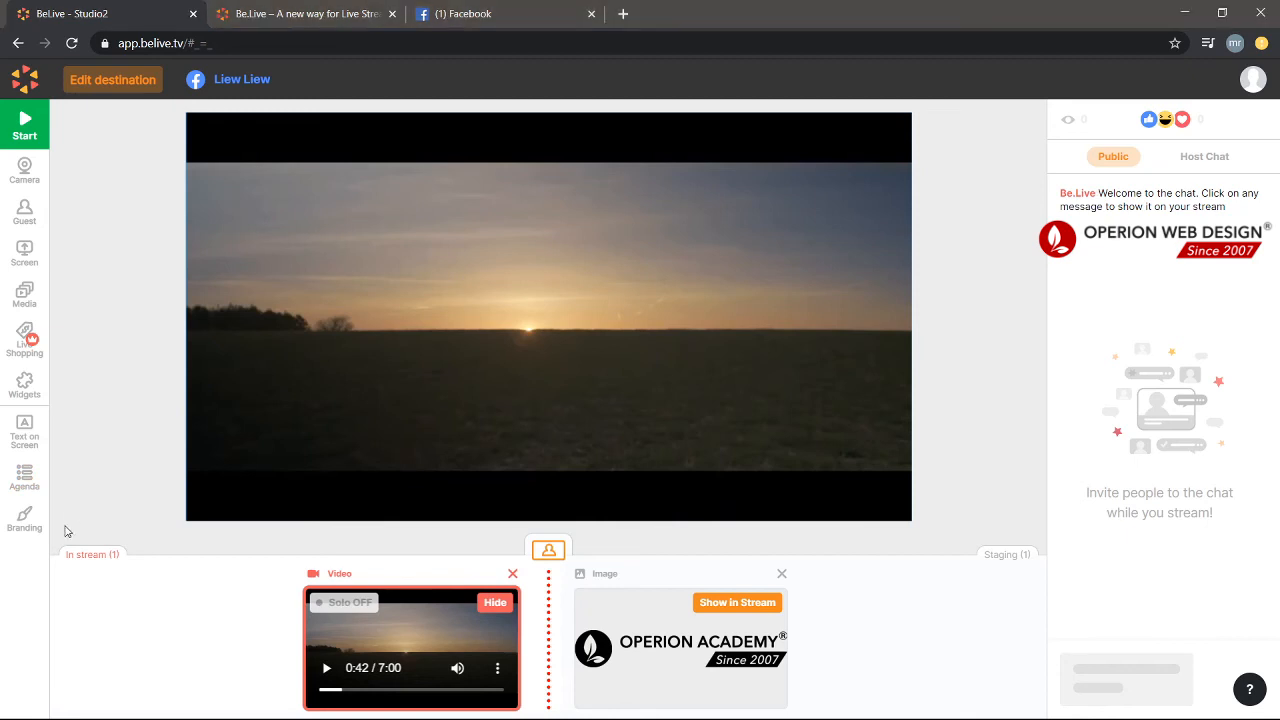
pyautogui.moveTo(30, 522)
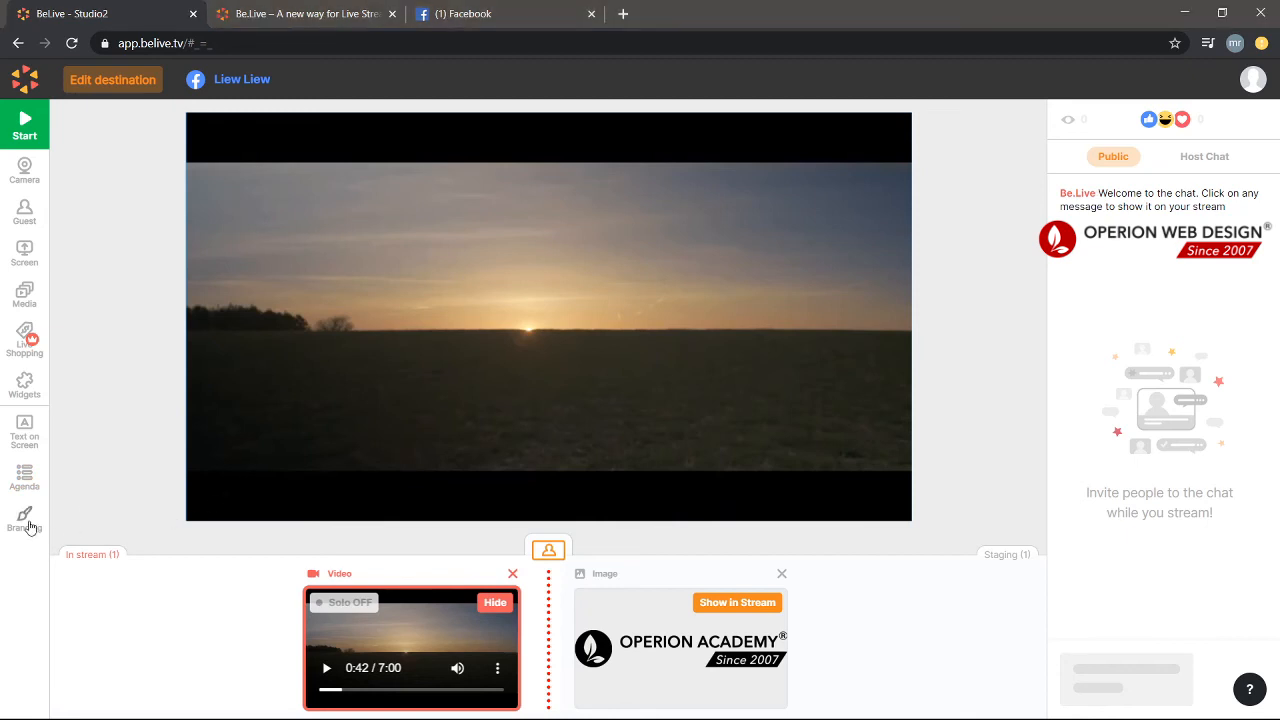
# Pick the blue gradient theme and the Be.Live logo in Branding Appearance
pyautogui.click(24, 518)
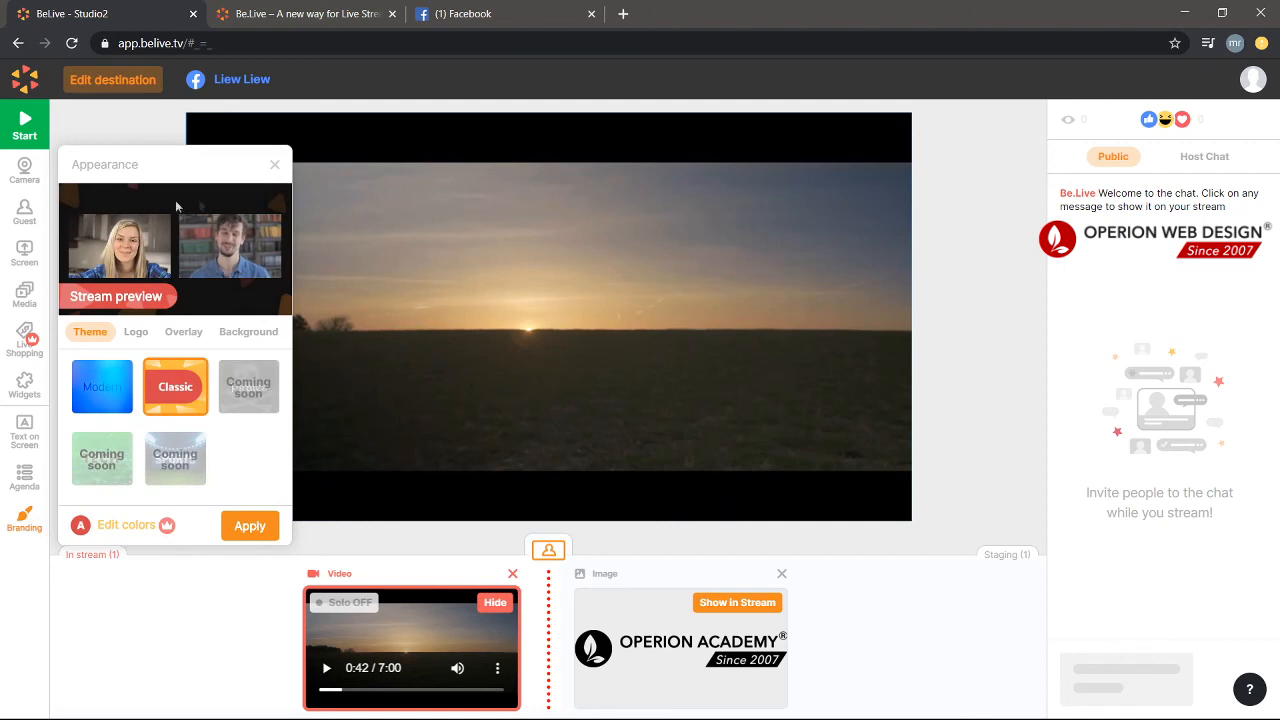
pyautogui.moveTo(176, 248)
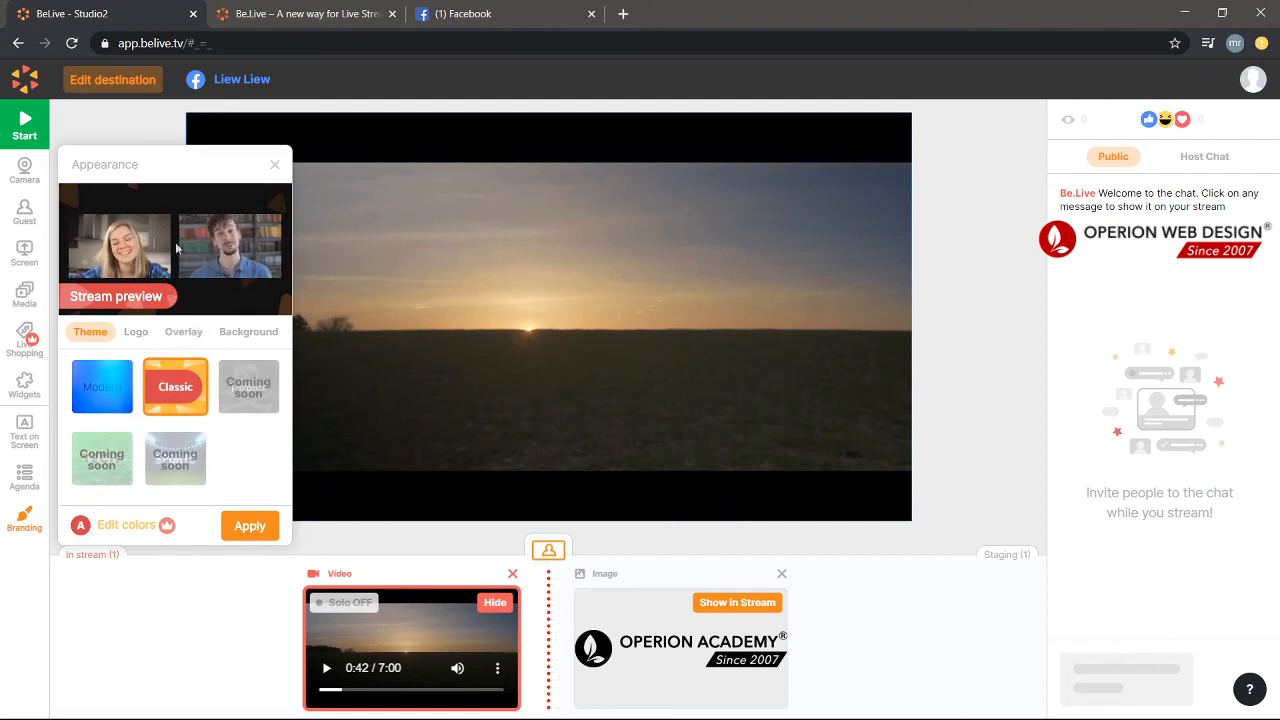
pyautogui.click(100, 386)
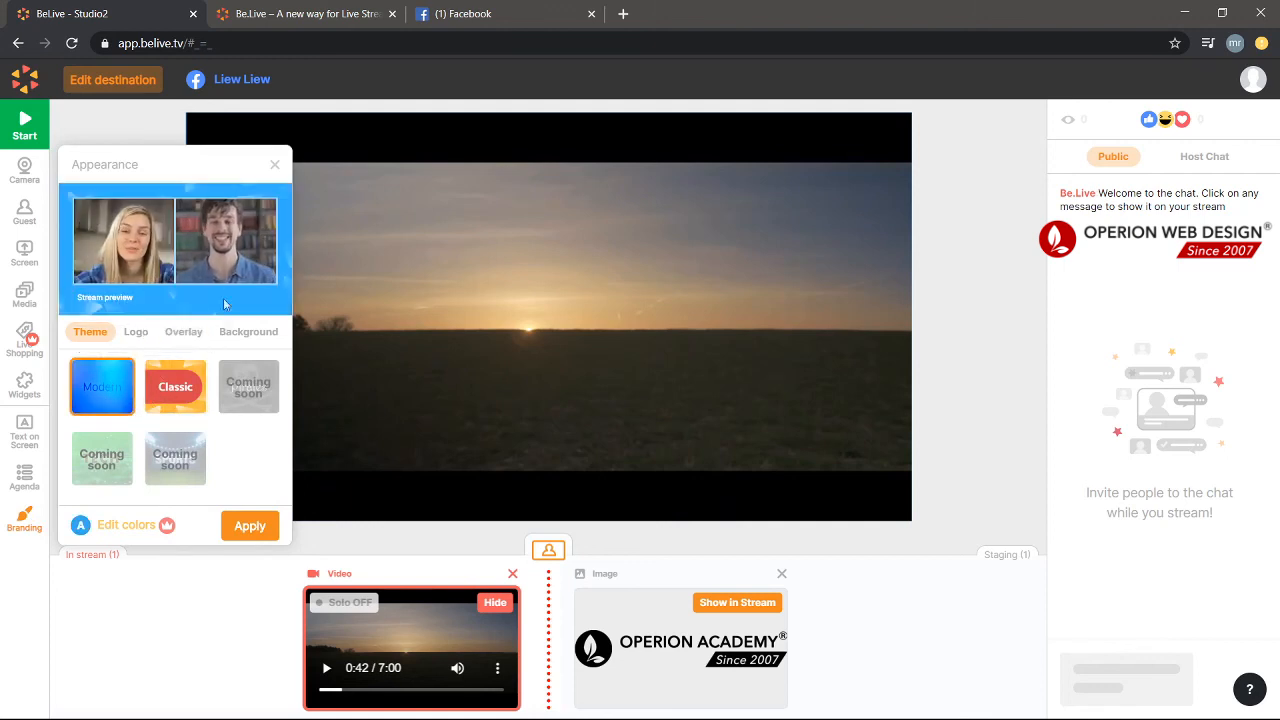
pyautogui.click(136, 332)
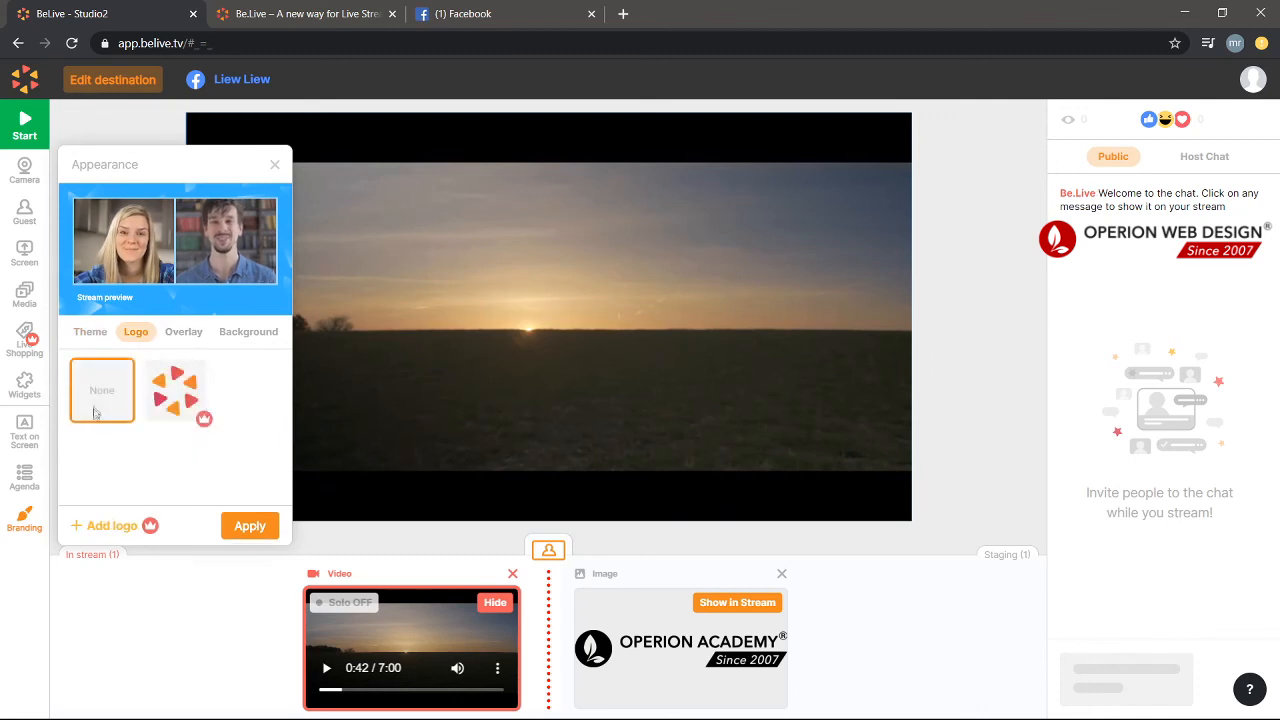
pyautogui.click(176, 390)
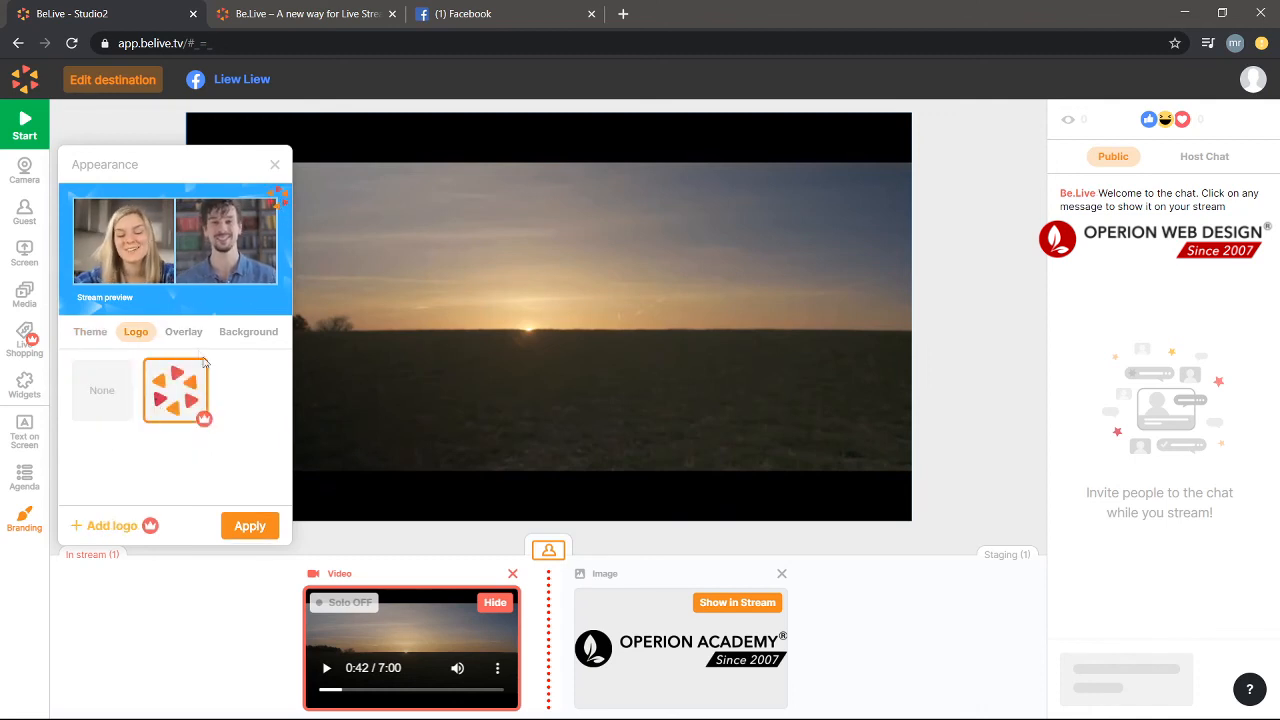
# Preview a framed overlay, choose the sunset landscape background and apply the branding
pyautogui.click(184, 332)
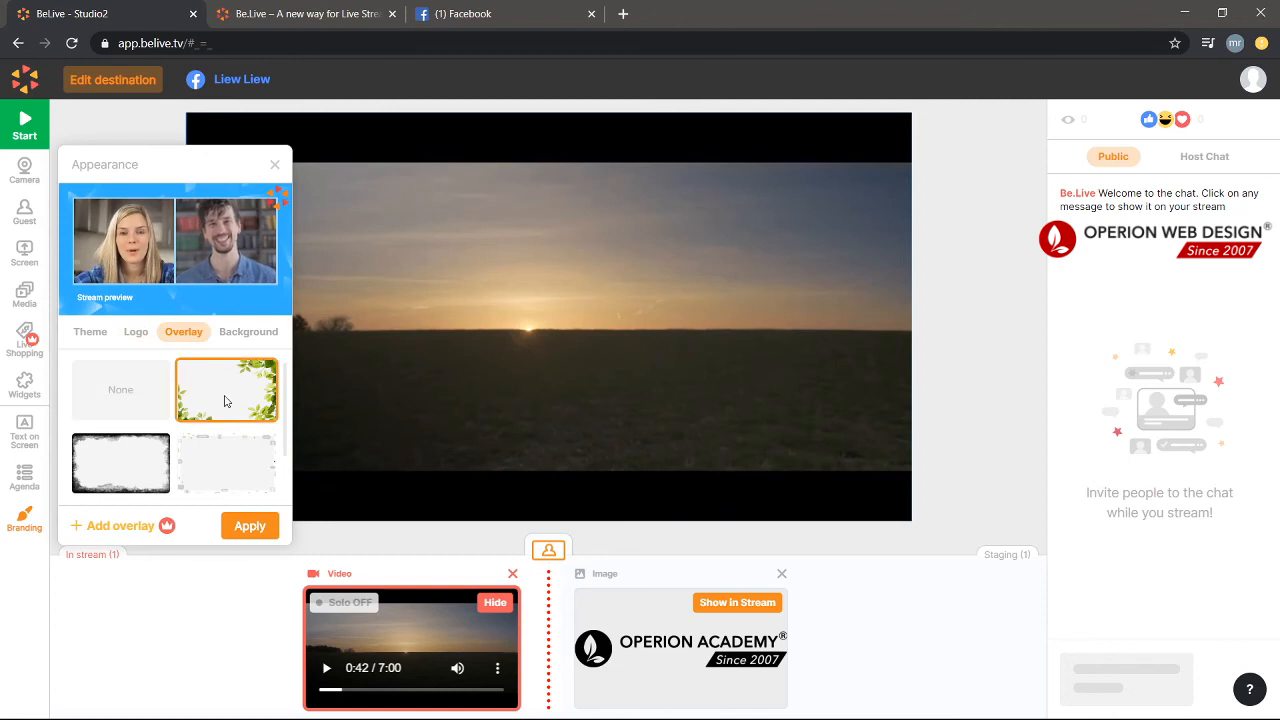
pyautogui.click(228, 390)
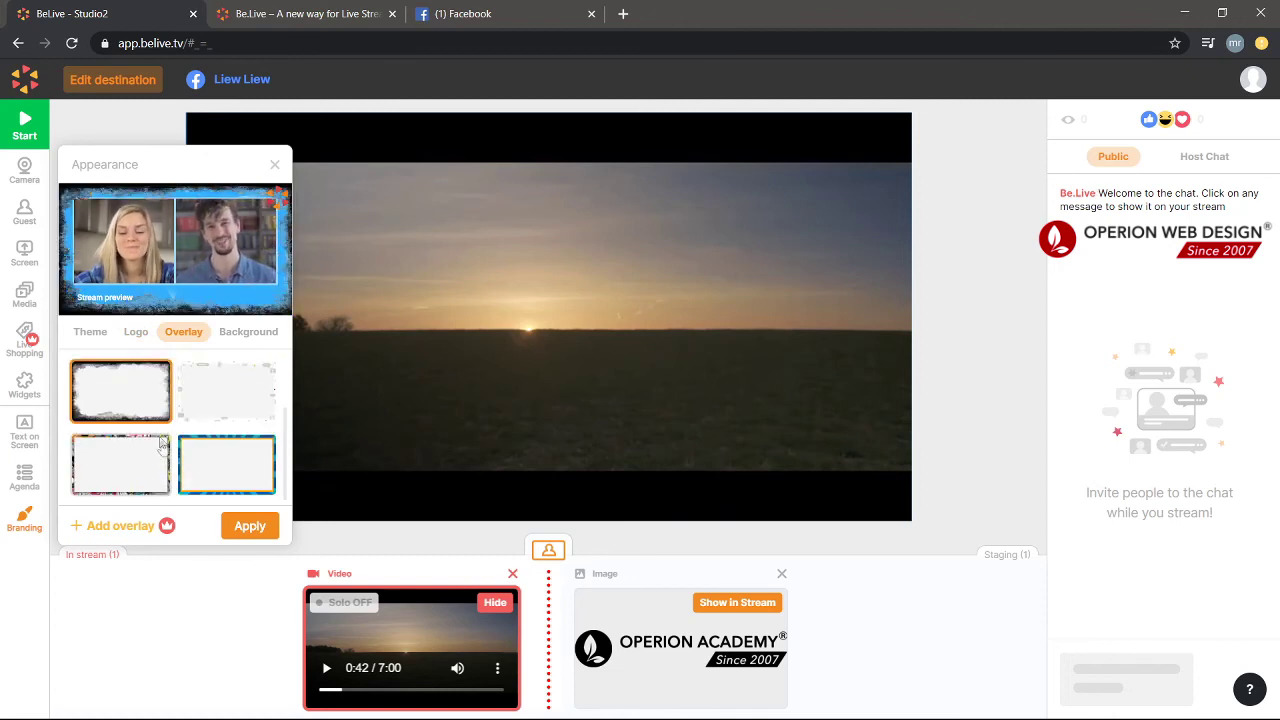
pyautogui.click(248, 332)
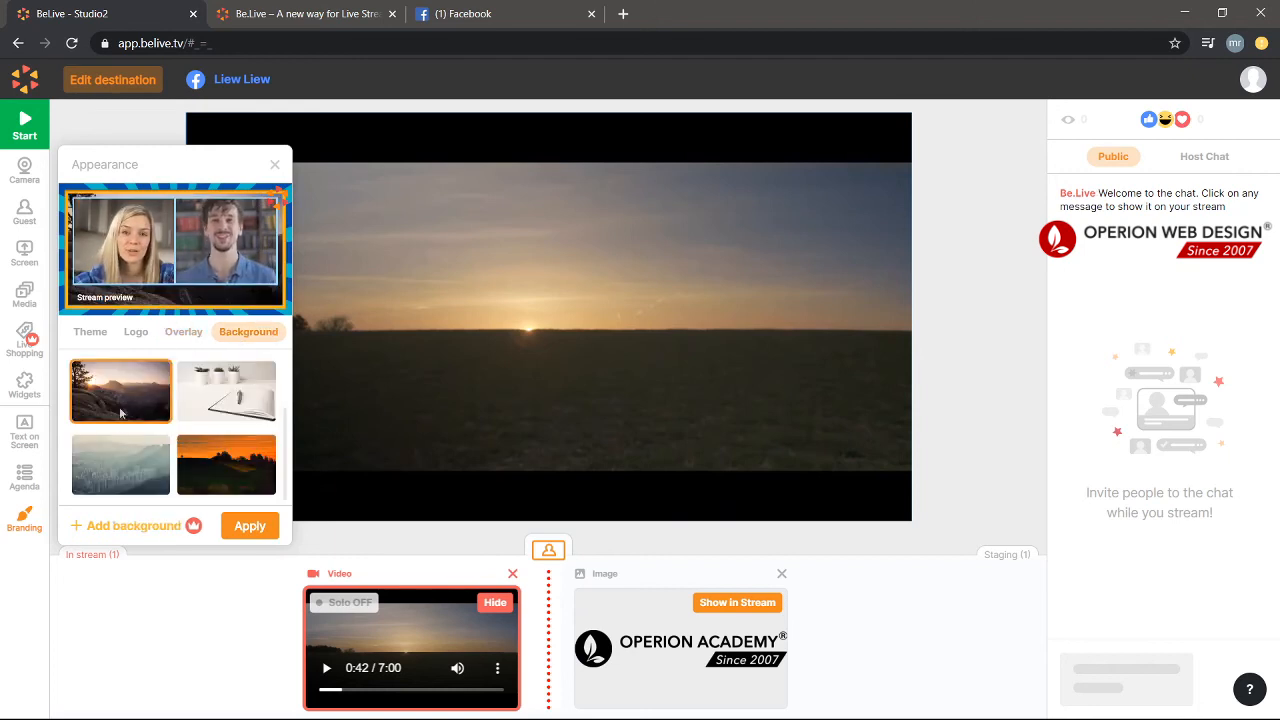
pyautogui.click(184, 332)
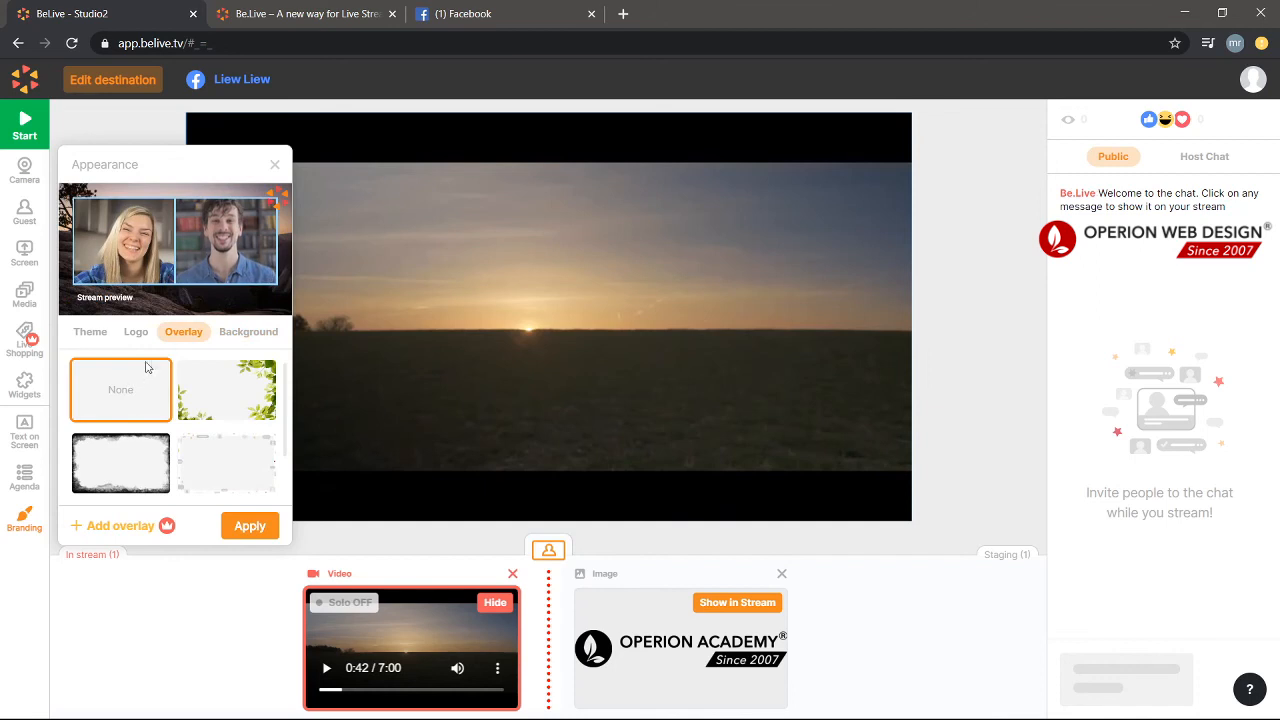
pyautogui.click(248, 332)
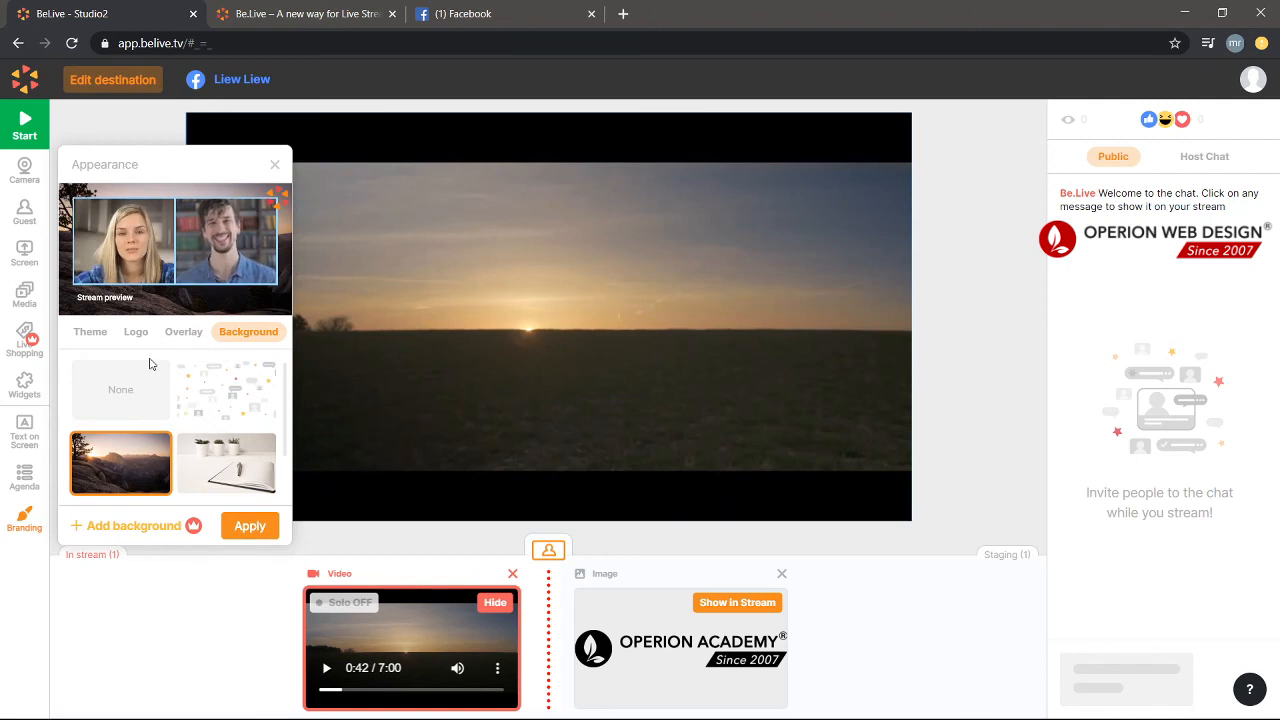
pyautogui.click(248, 524)
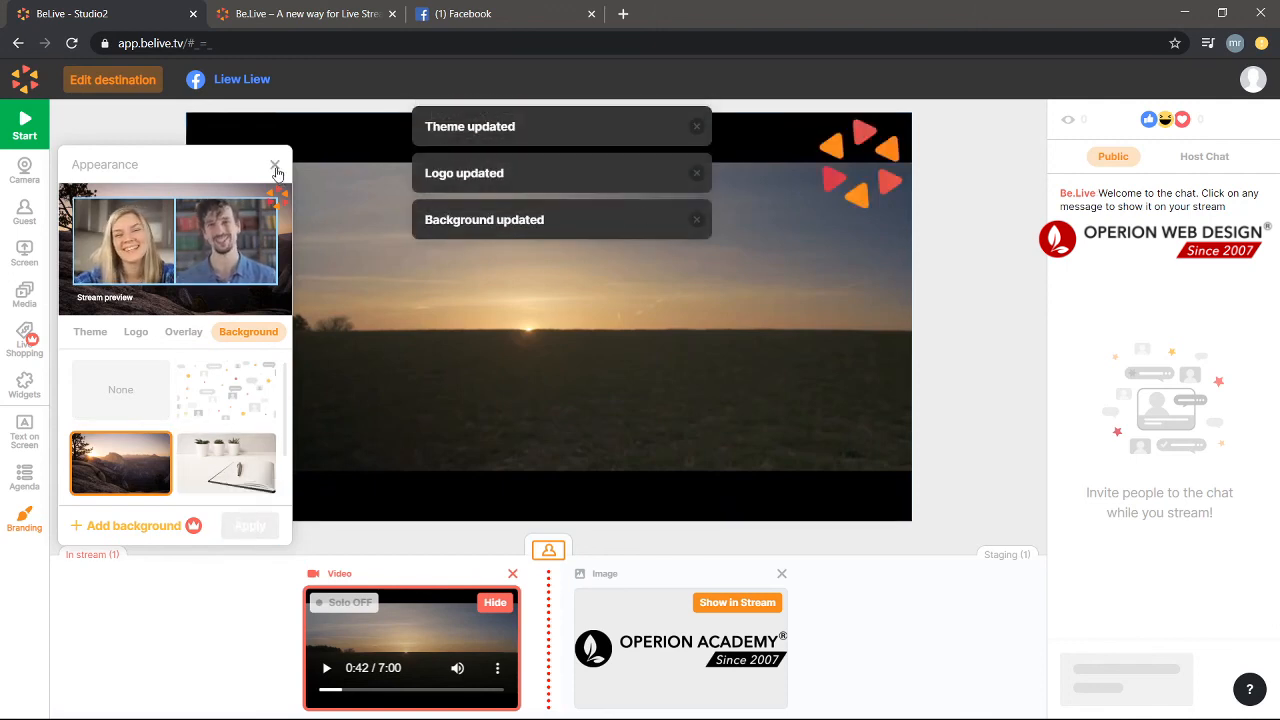
# Apply the leafy green overlay to the stream and close the appearance settings
pyautogui.click(24, 388)
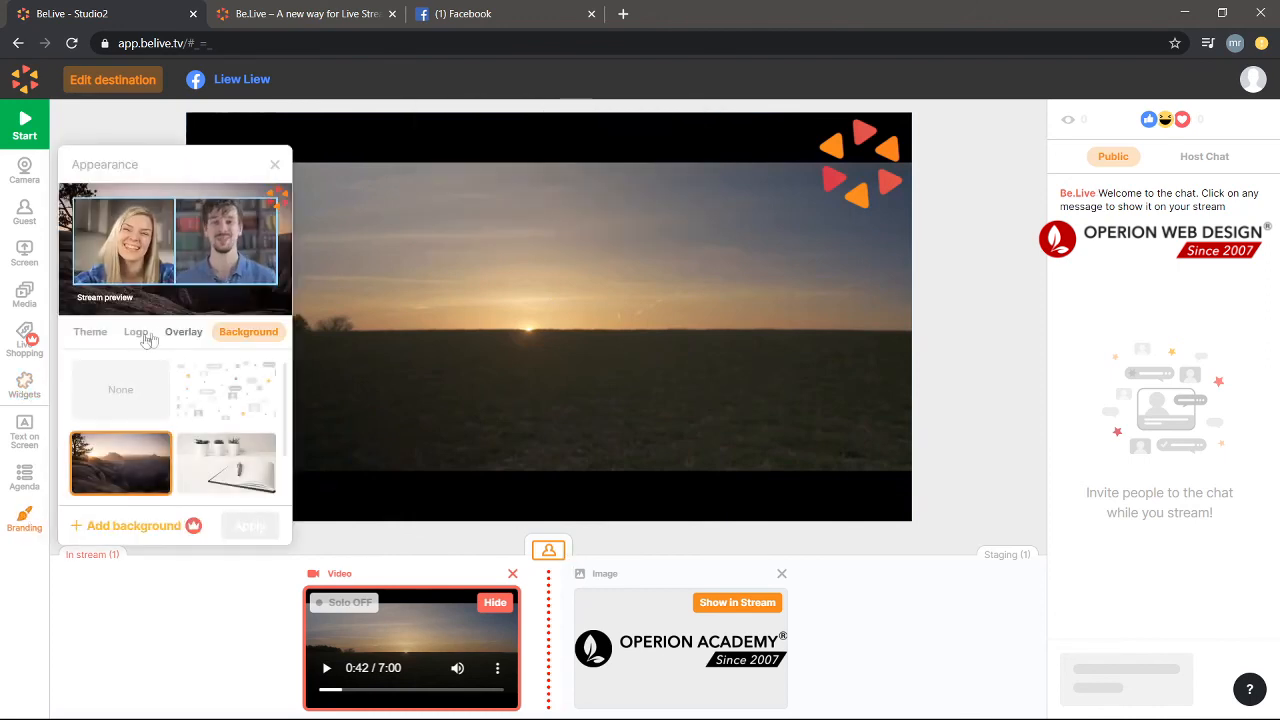
pyautogui.click(184, 332)
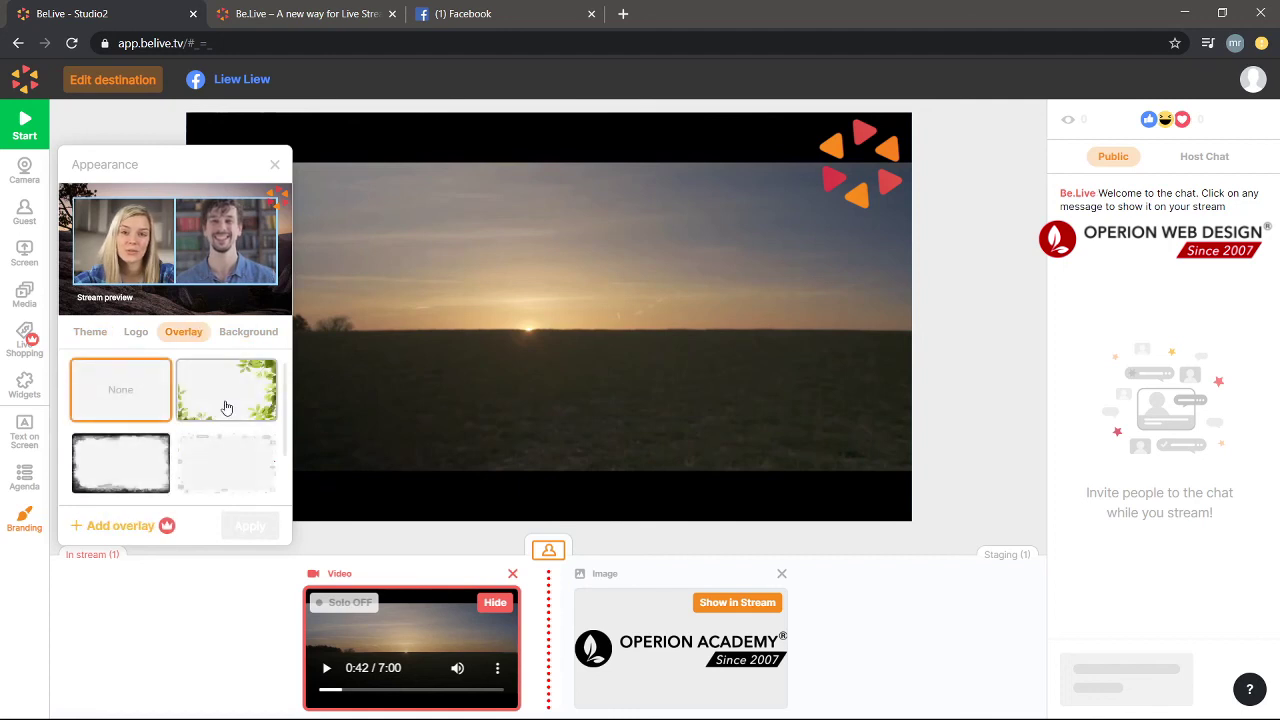
pyautogui.click(226, 390)
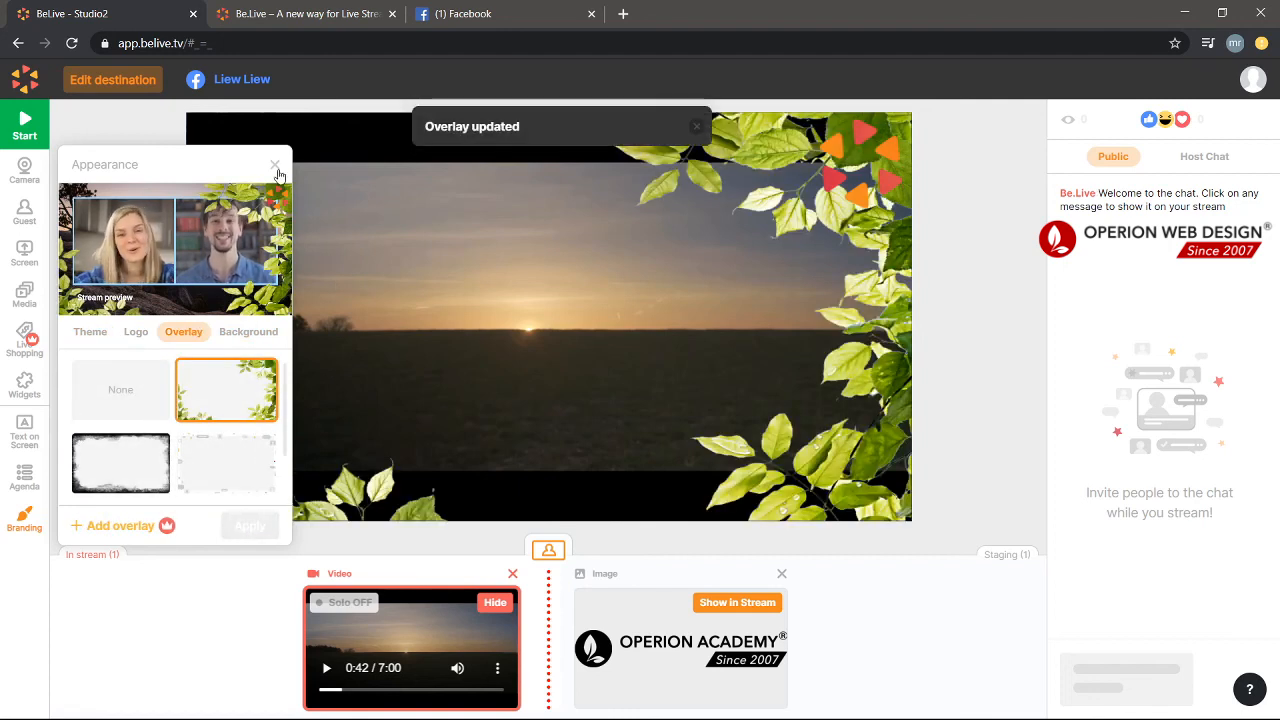
pyautogui.click(276, 164)
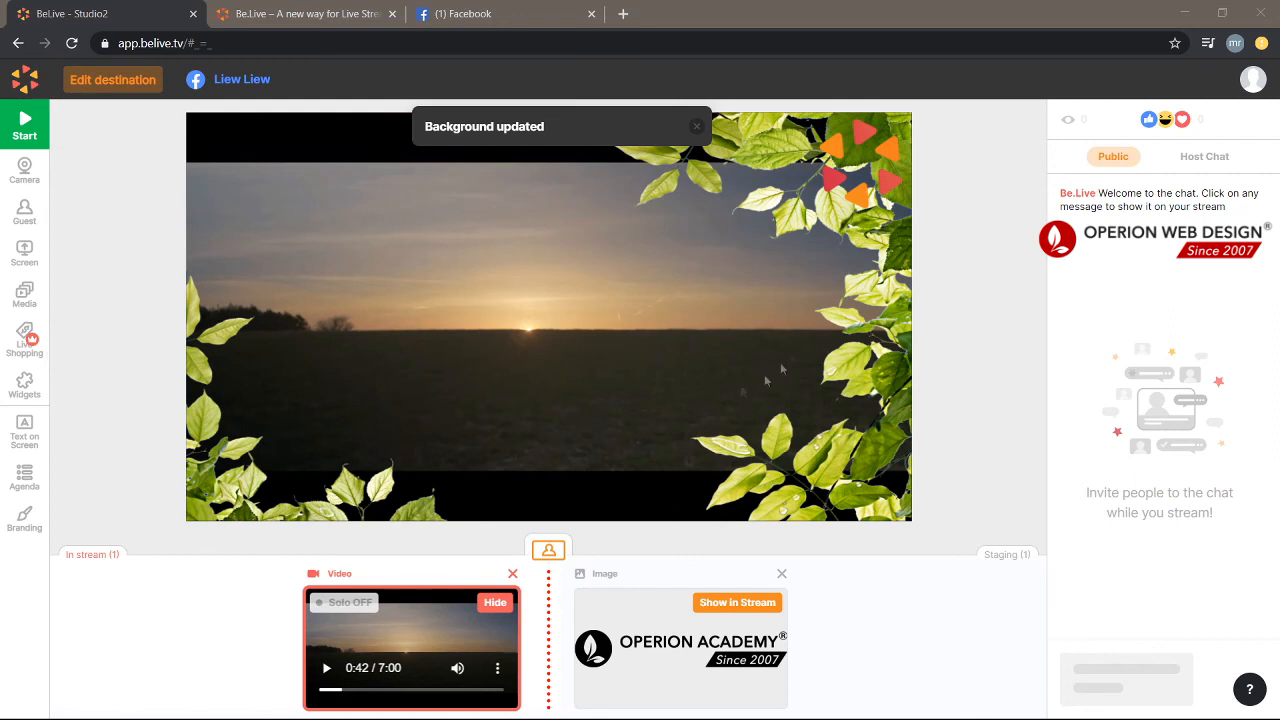
pyautogui.moveTo(24, 212)
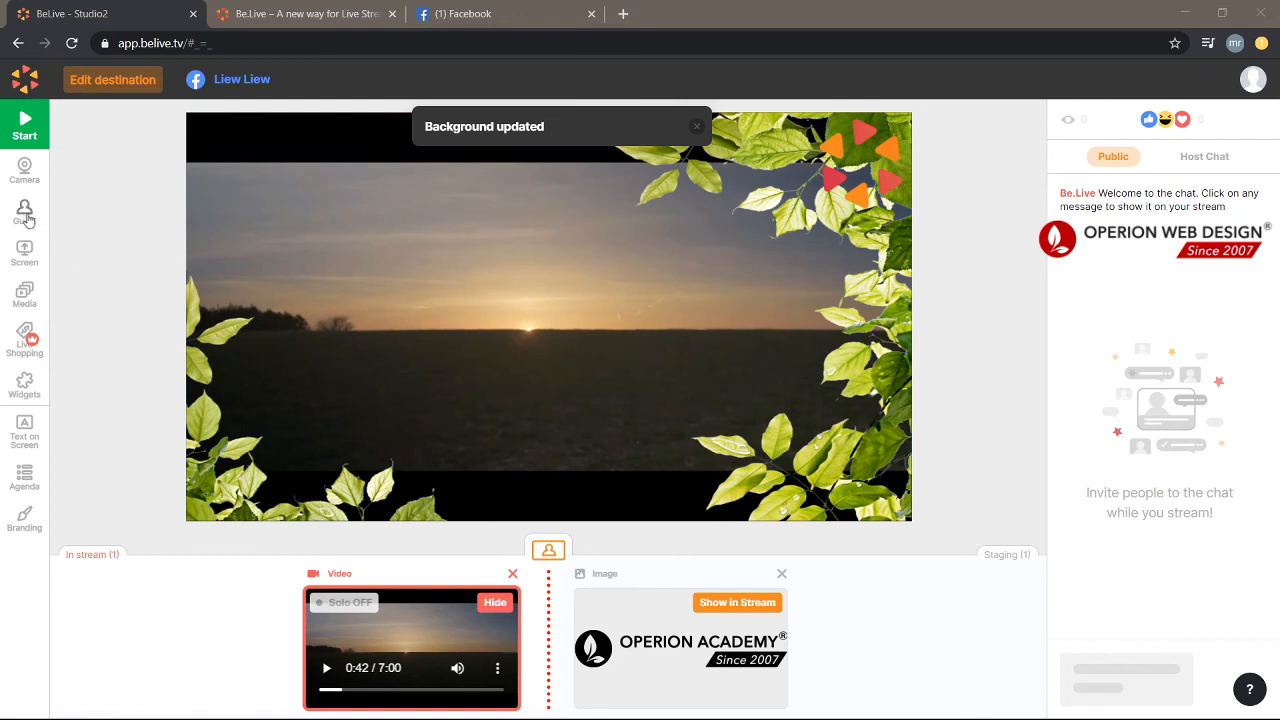
# Copy the guest invitation link from the Guest sidebar panel
pyautogui.click(24, 212)
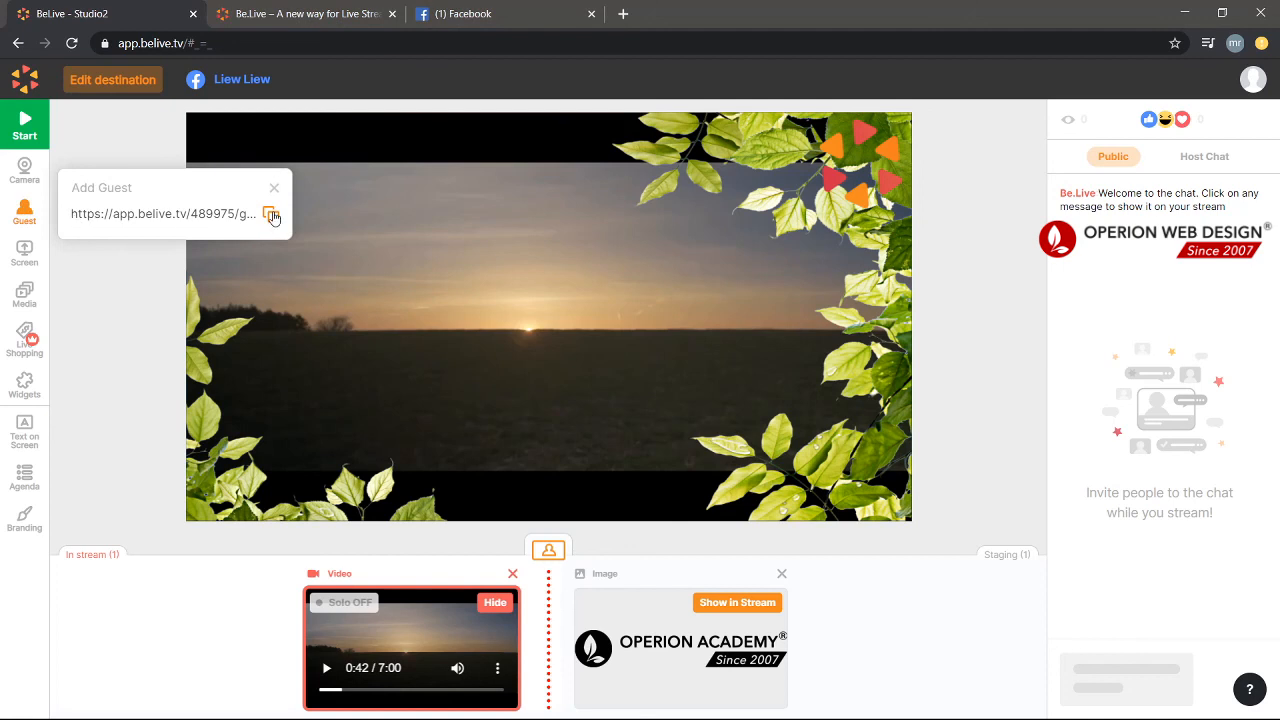
pyautogui.click(272, 214)
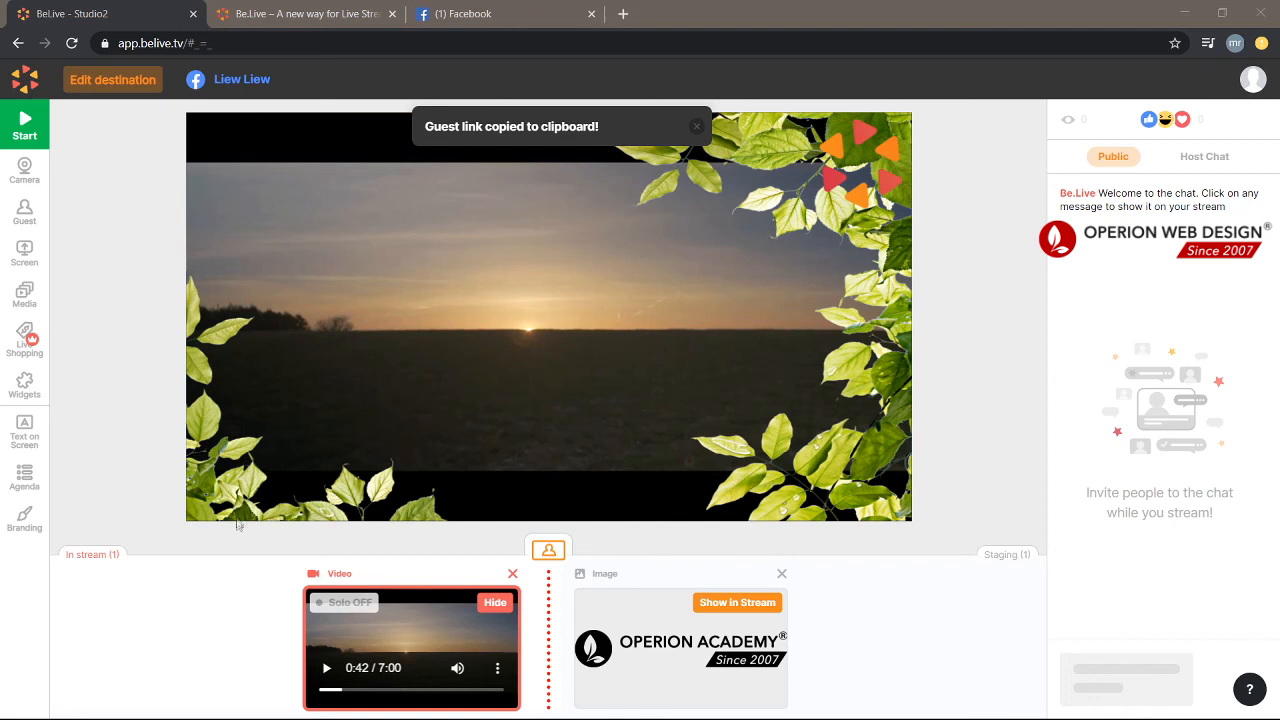
pyautogui.moveTo(72, 566)
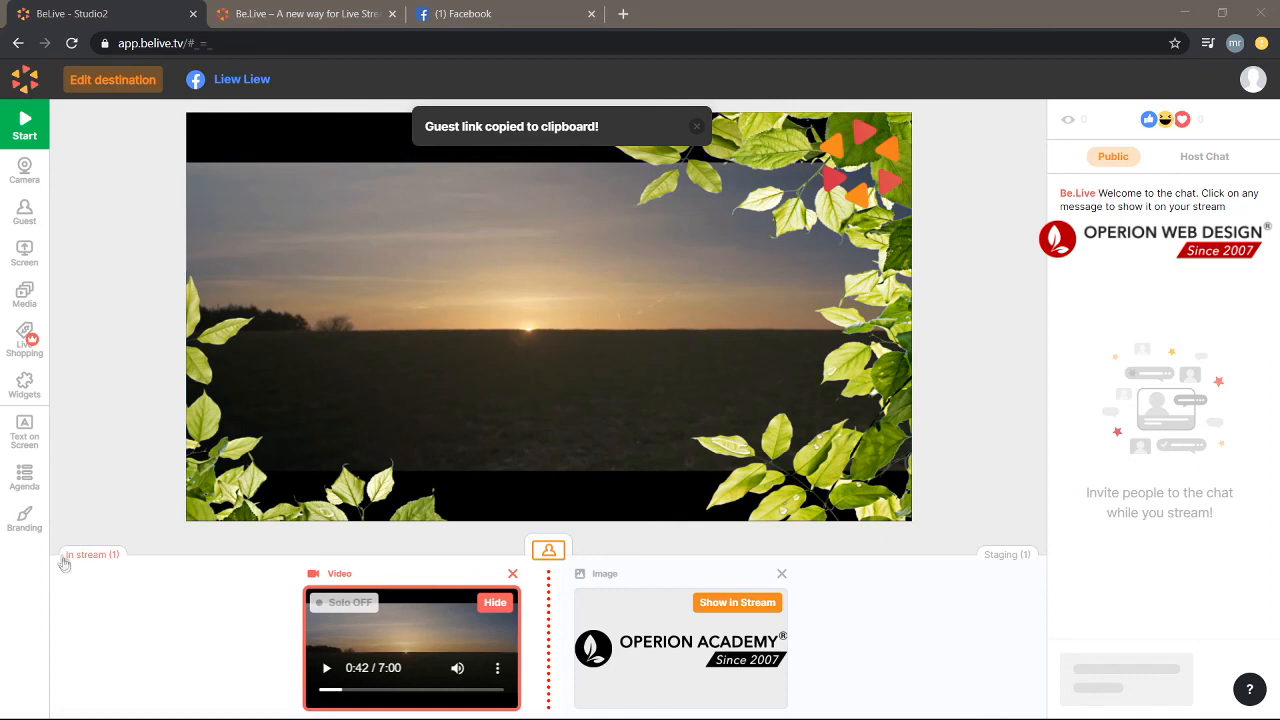
pyautogui.moveTo(892, 588)
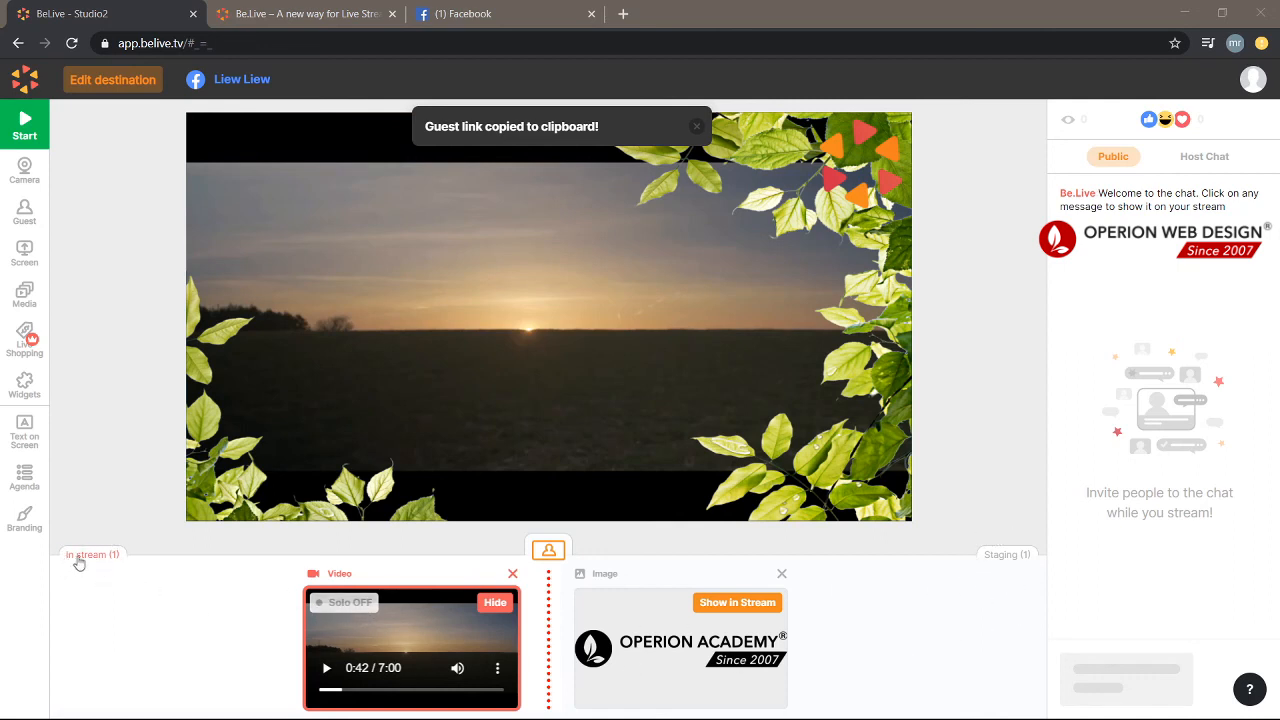
pyautogui.moveTo(66, 518)
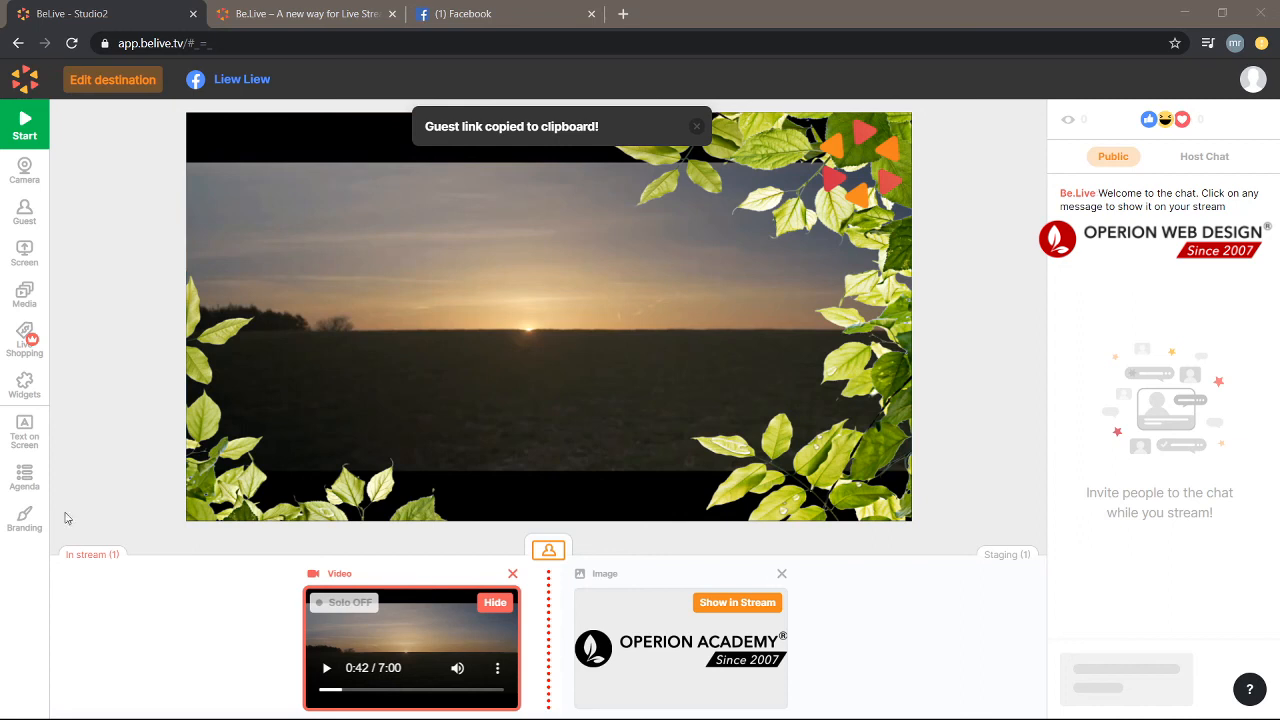
pyautogui.moveTo(1034, 572)
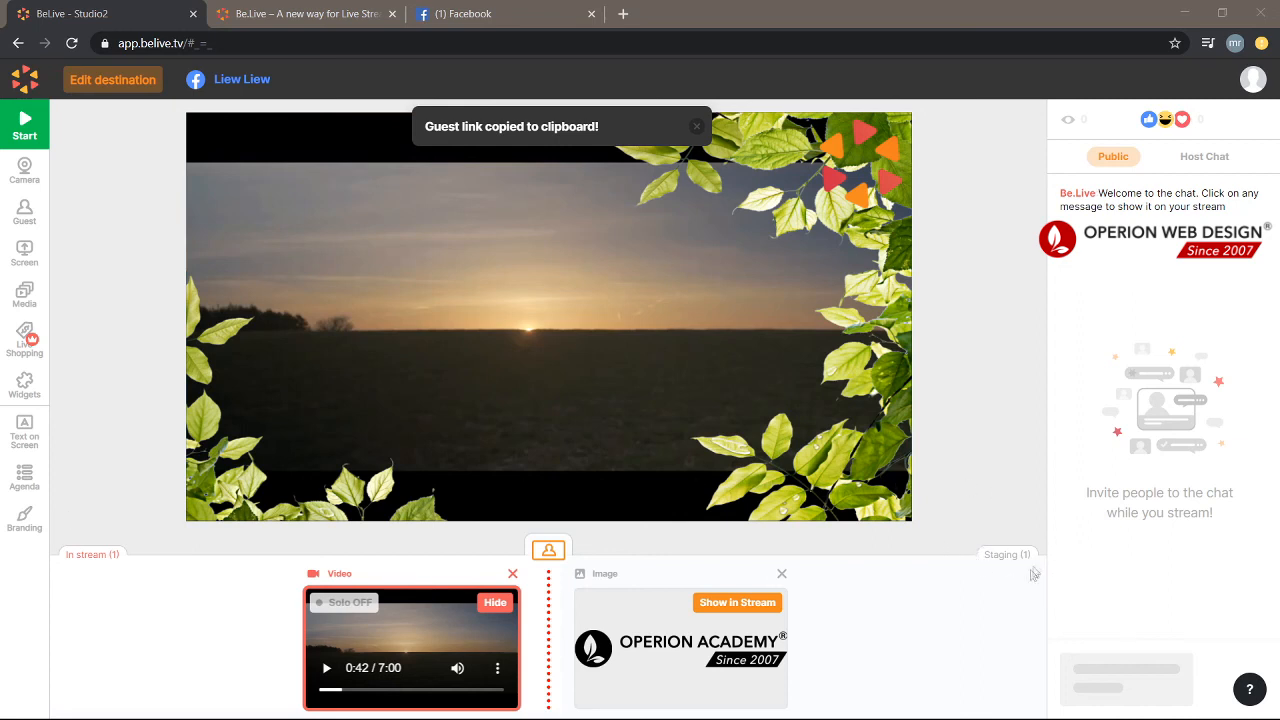
pyautogui.moveTo(980, 564)
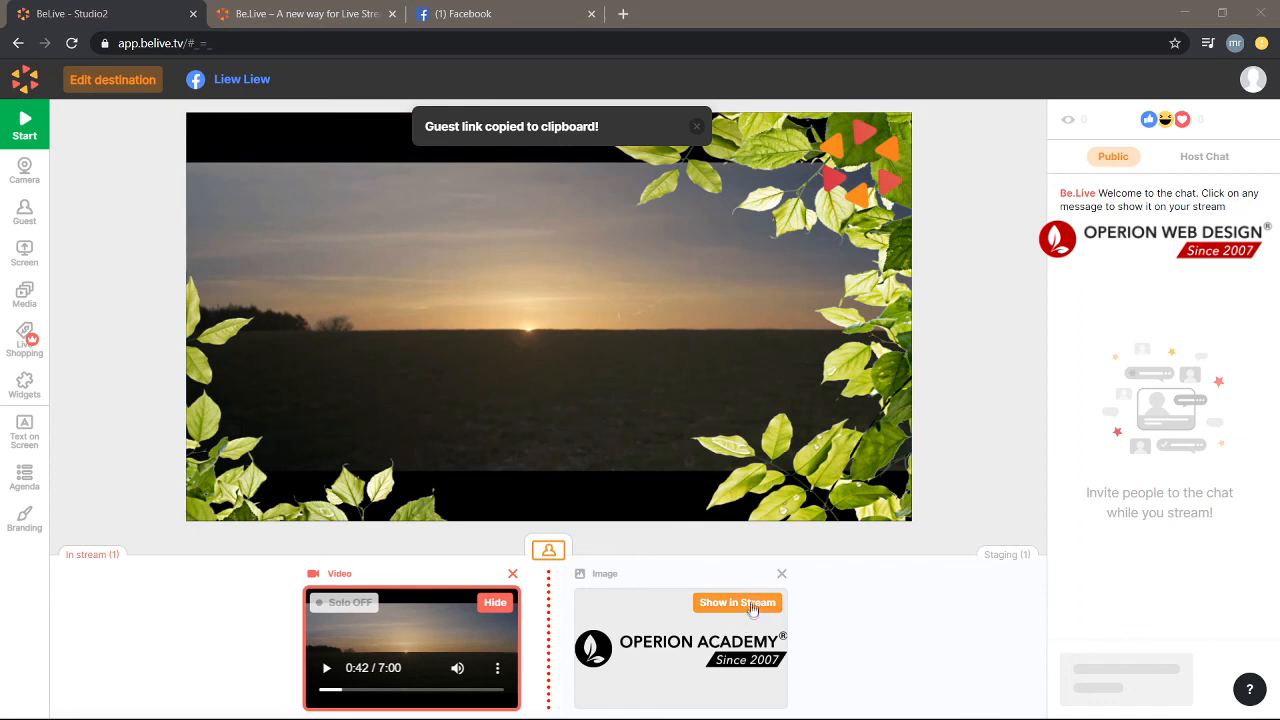
pyautogui.click(736, 602)
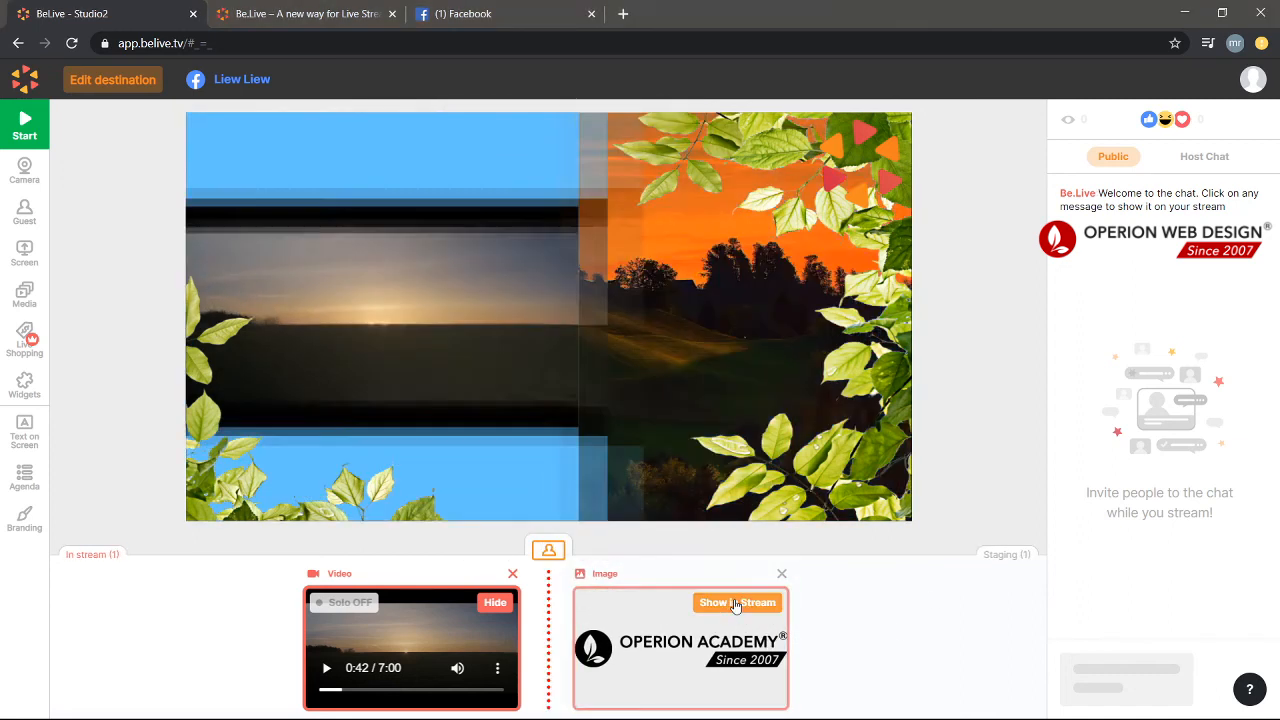
pyautogui.click(736, 602)
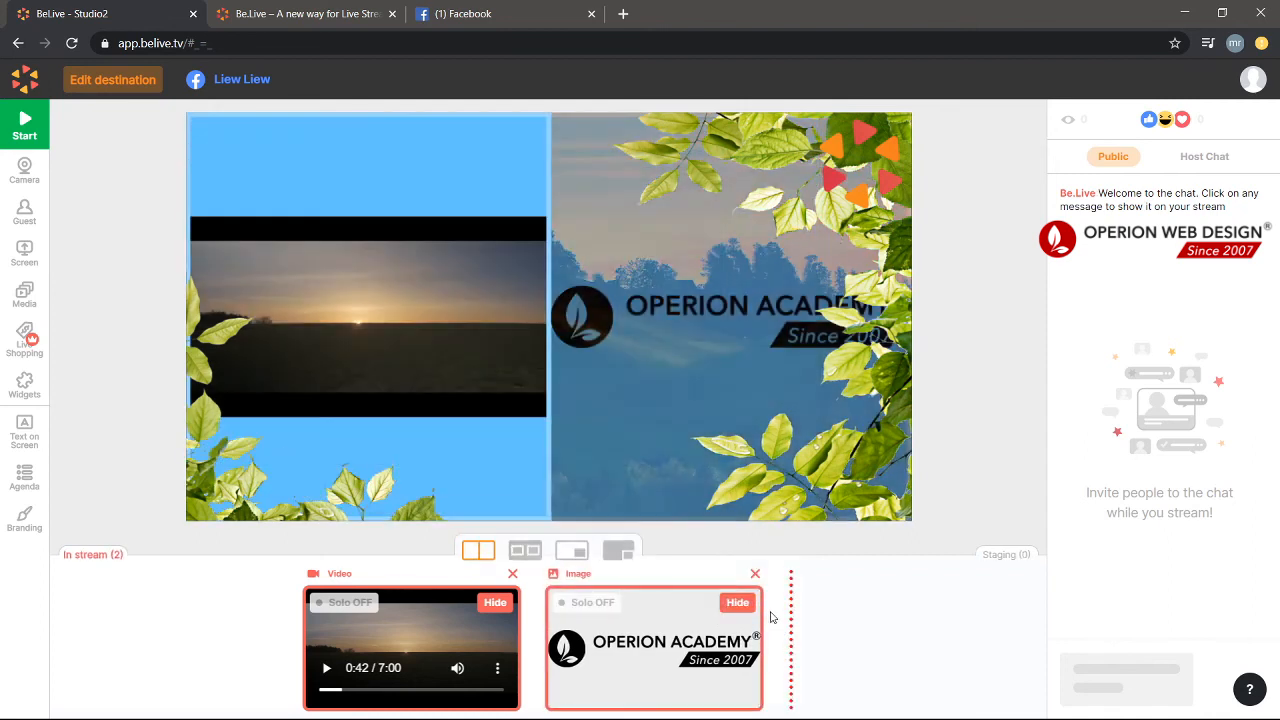
pyautogui.click(736, 602)
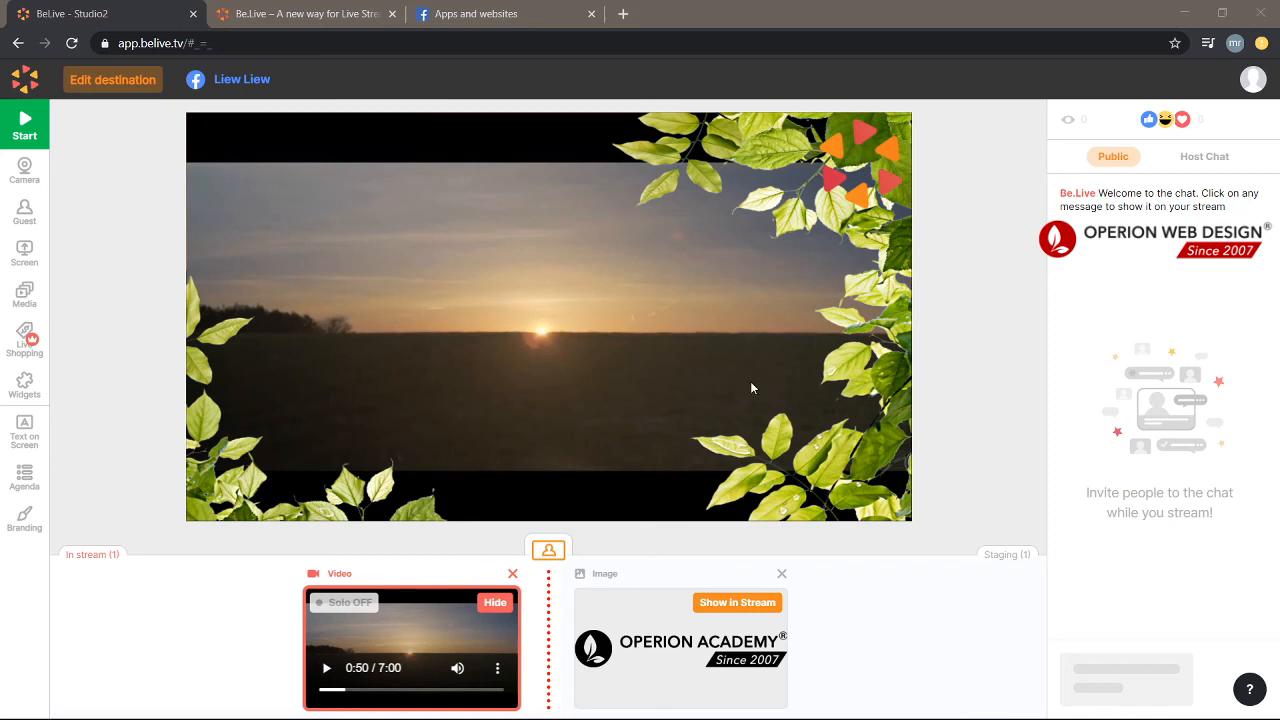
pyautogui.moveTo(30, 132)
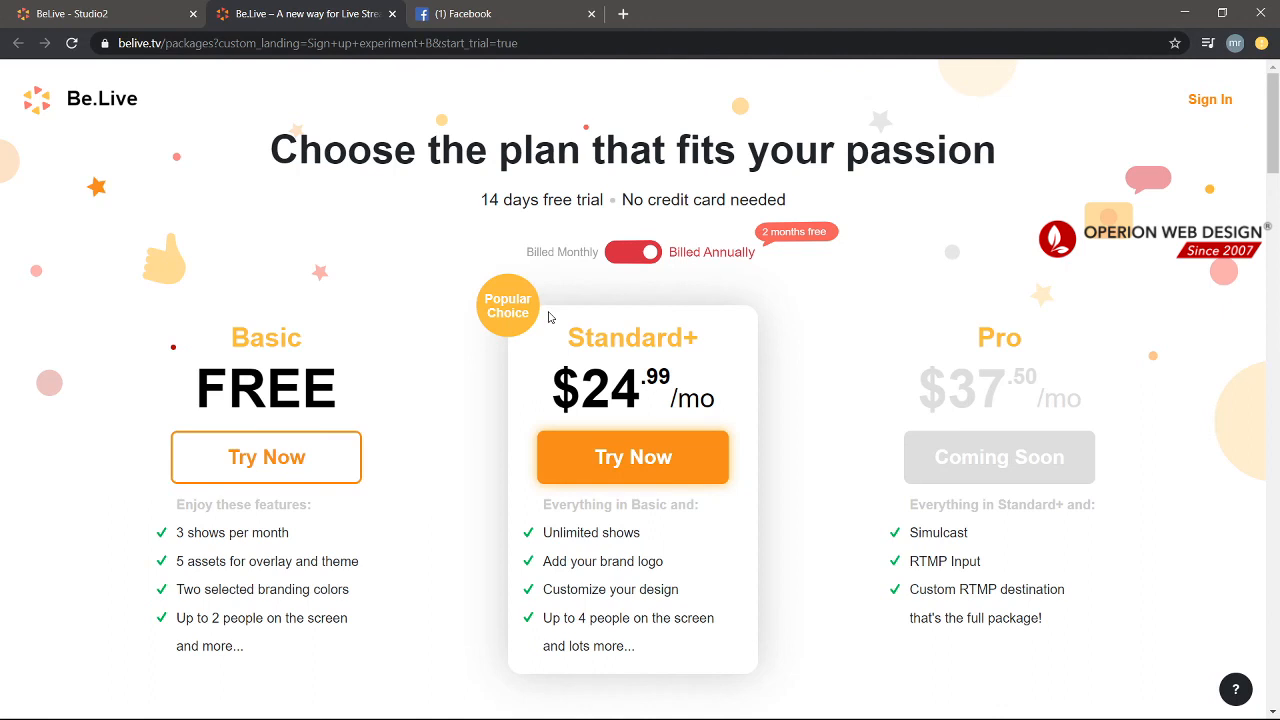
pyautogui.moveTo(232, 114)
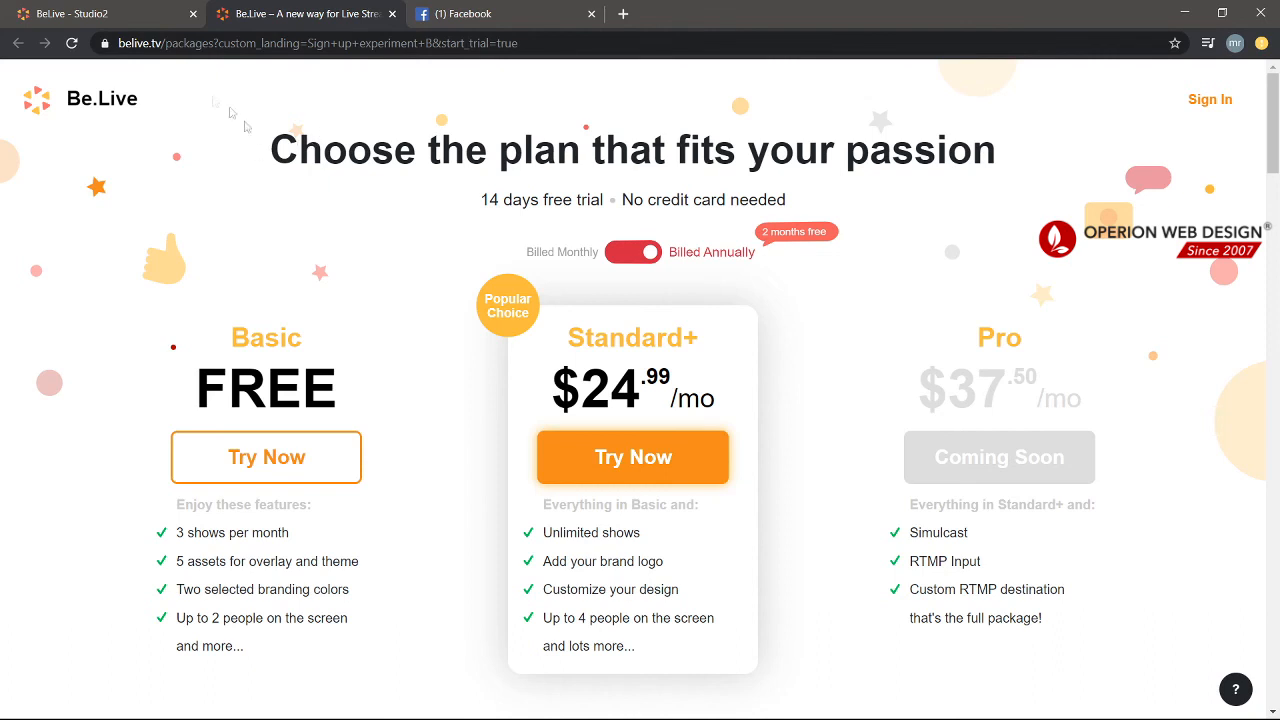
pyautogui.moveTo(316, 60)
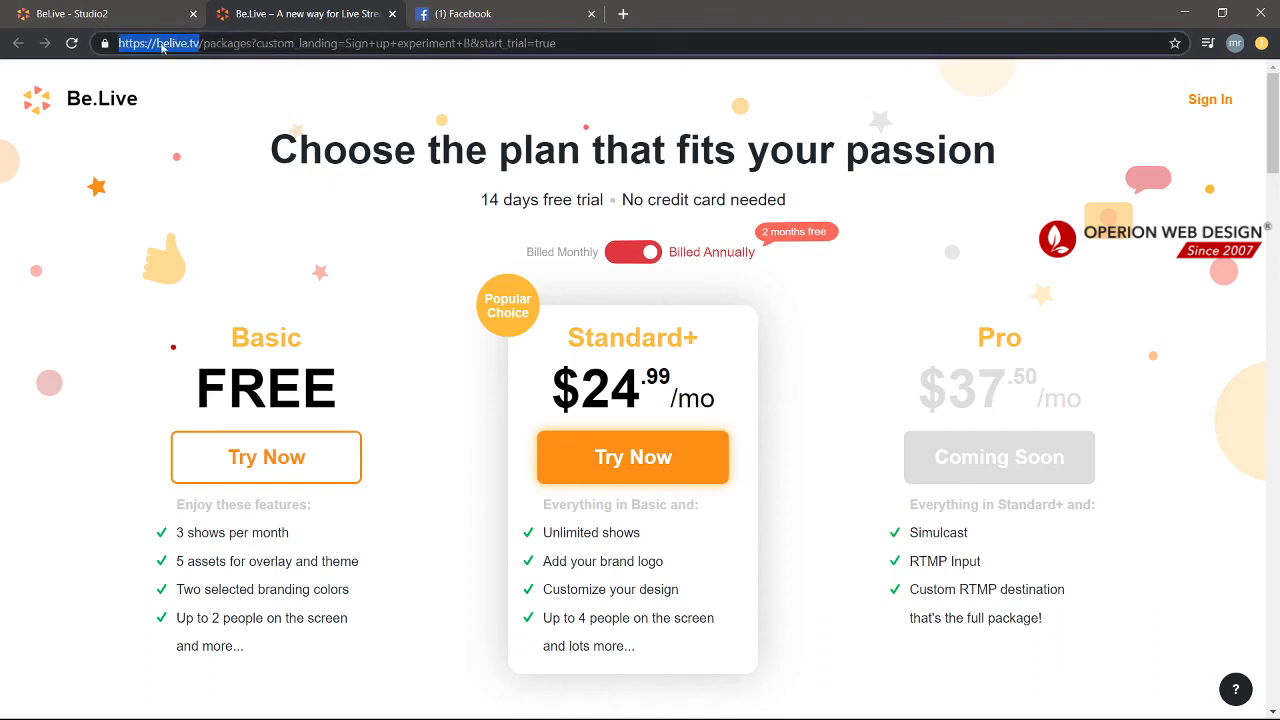
pyautogui.moveTo(158, 70)
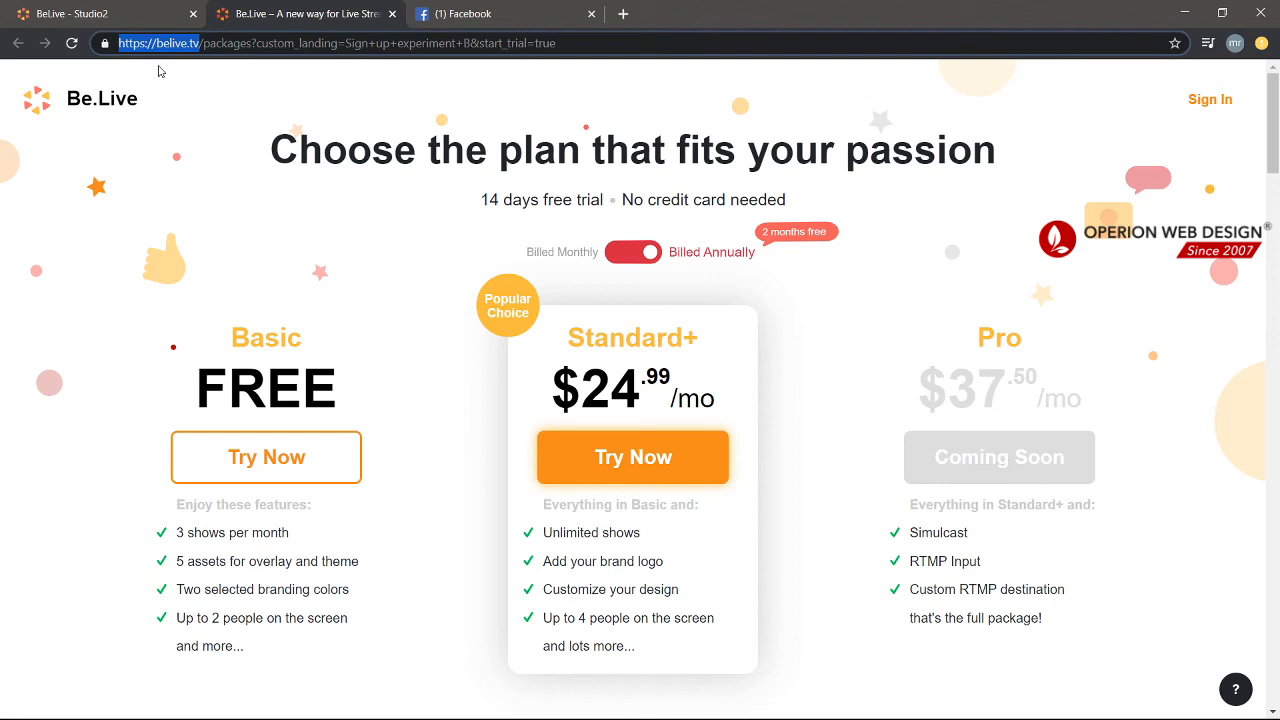
pyautogui.moveTo(772, 472)
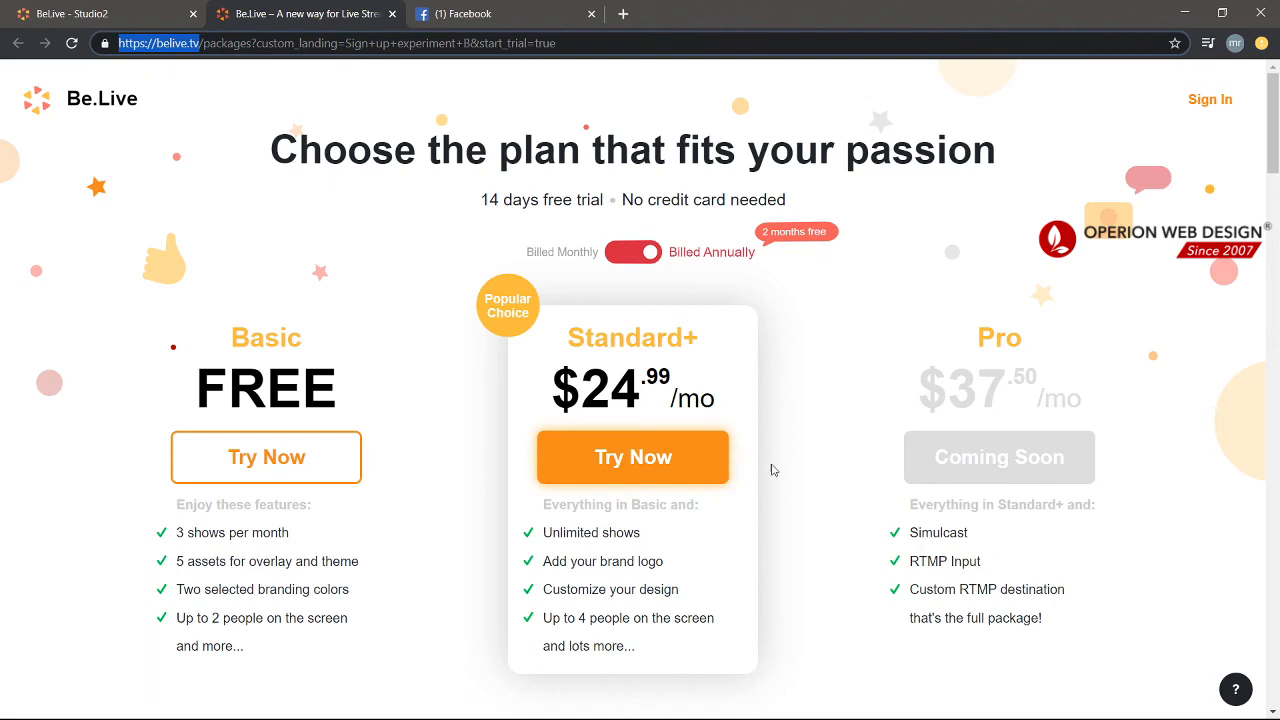